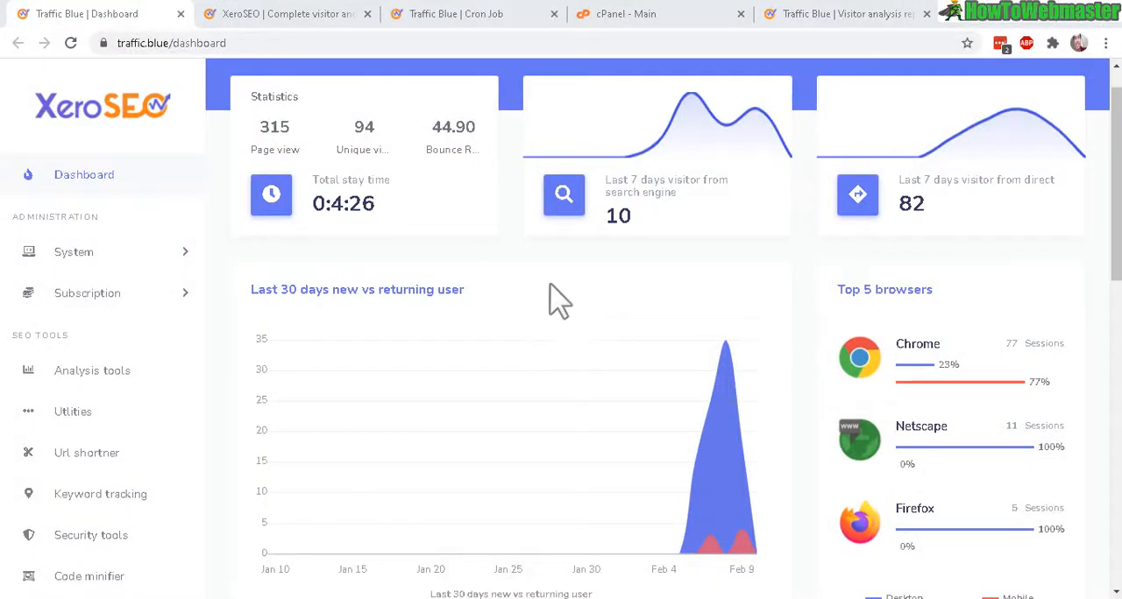
mouse_move(640, 278)
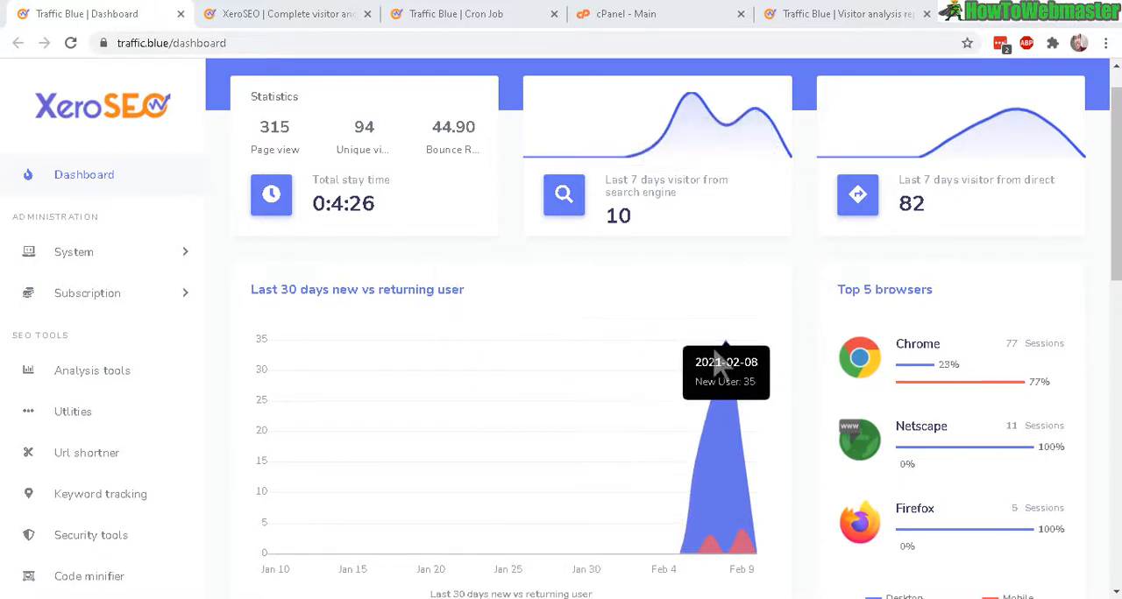
mouse_move(557, 456)
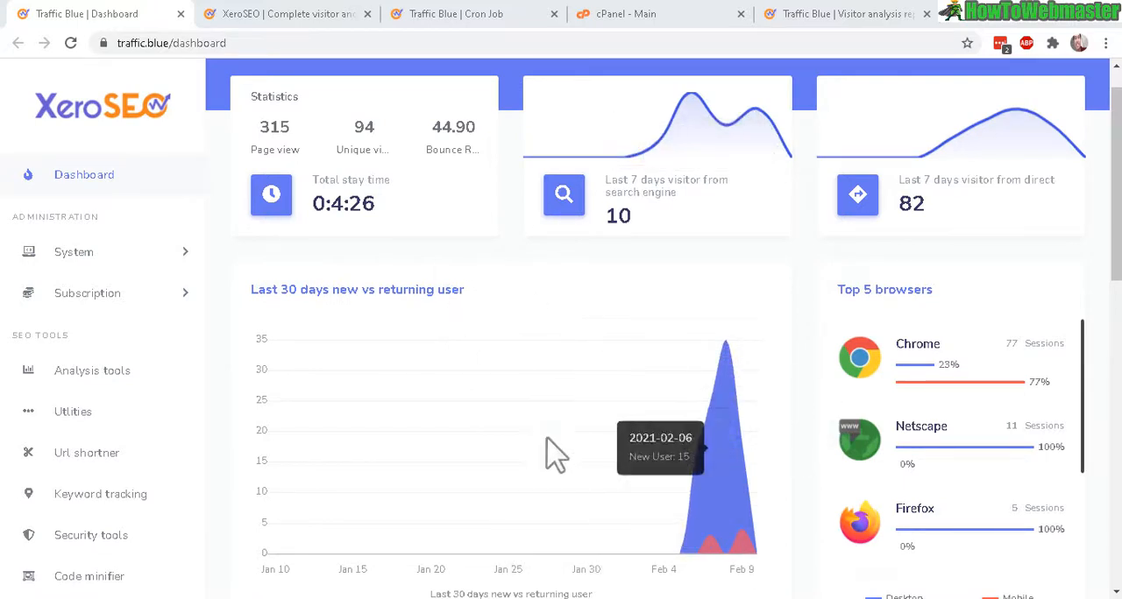
mouse_move(698, 403)
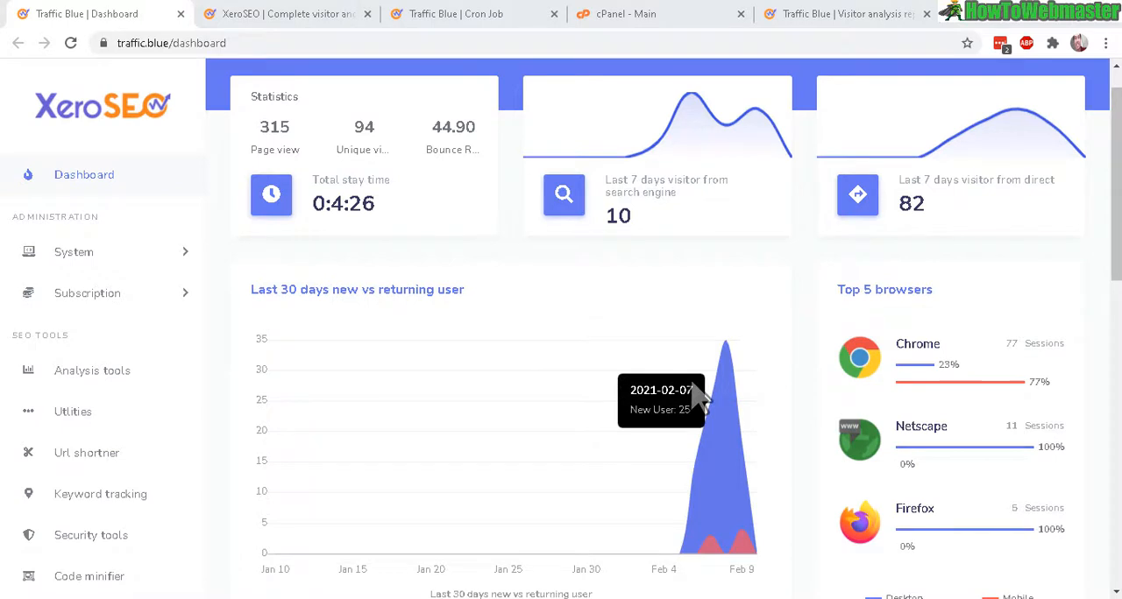
mouse_move(739, 314)
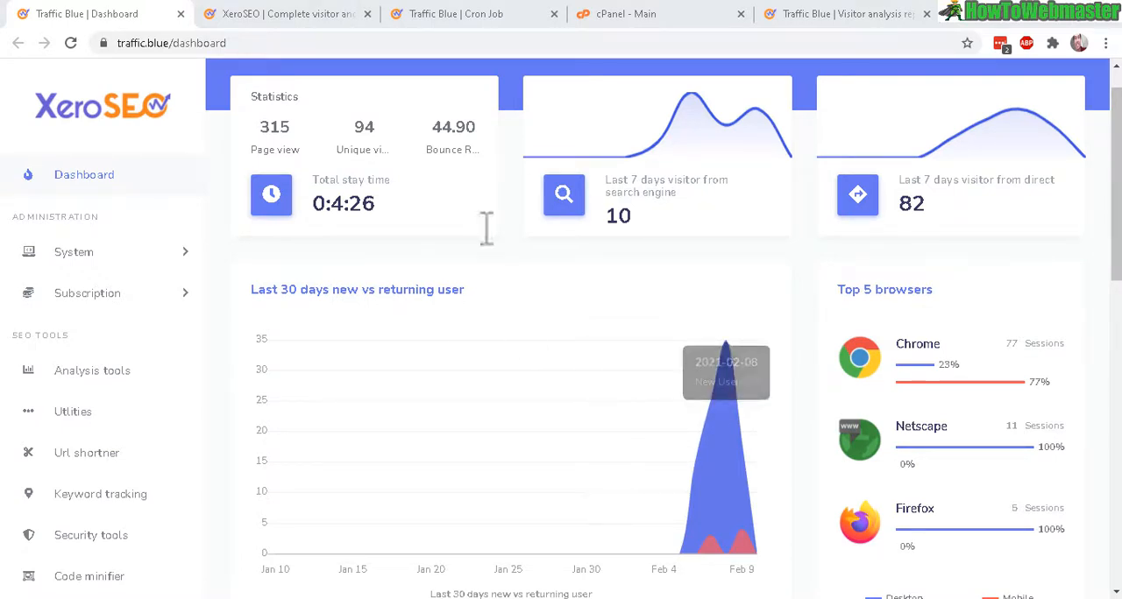
- Navigate the XeroSEO documentation to System > Settings and on to the Cron Job section
left_click(284, 14)
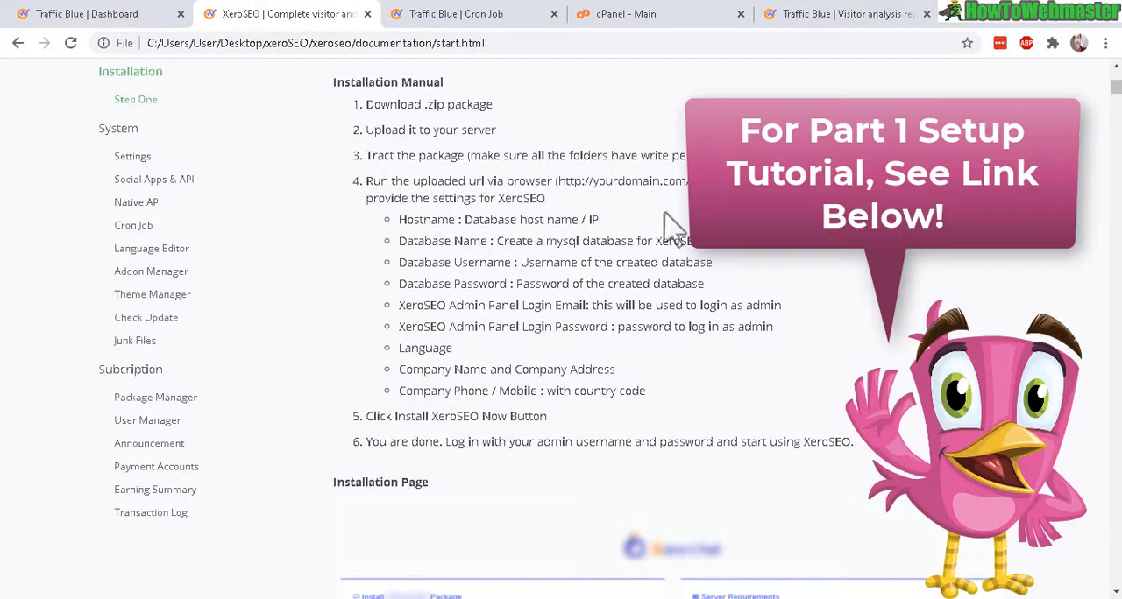
mouse_move(337, 84)
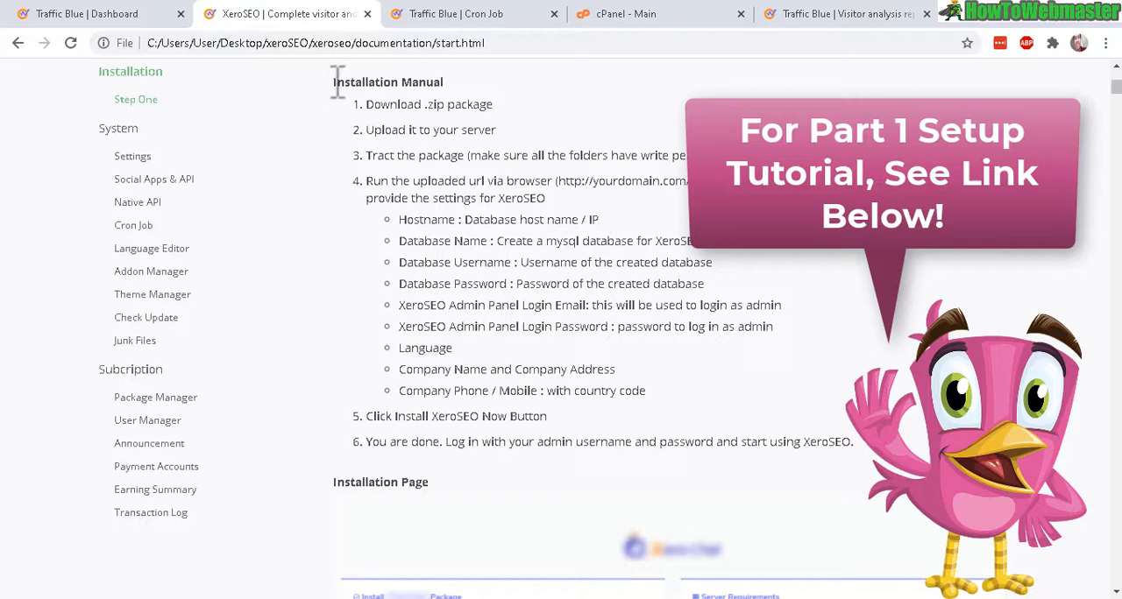
mouse_move(342, 316)
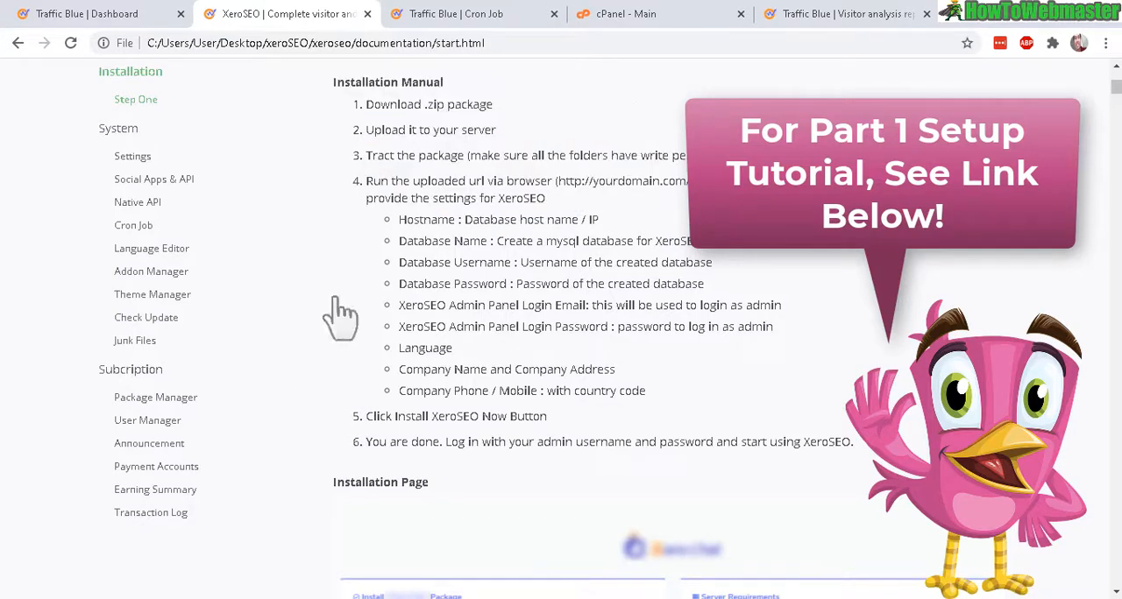
mouse_move(412, 249)
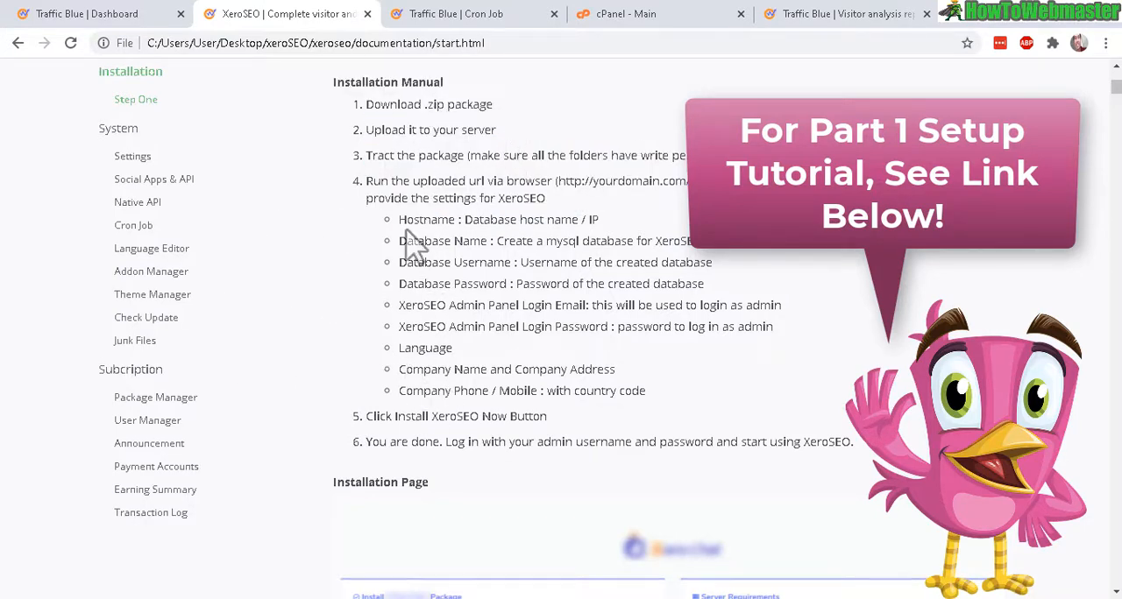
scroll("down", 3)
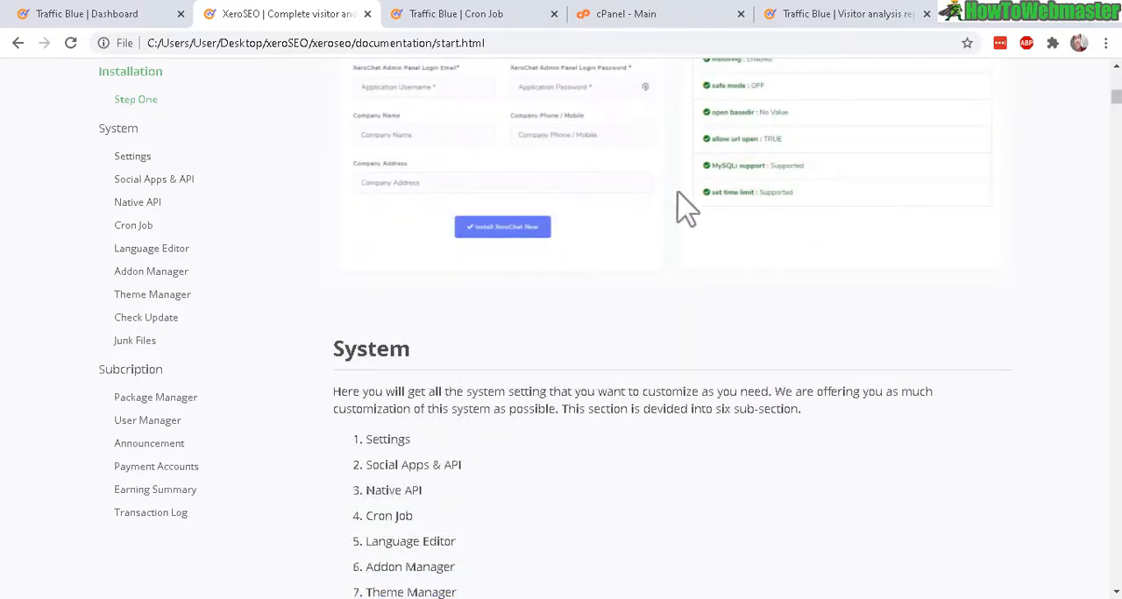
left_click(133, 156)
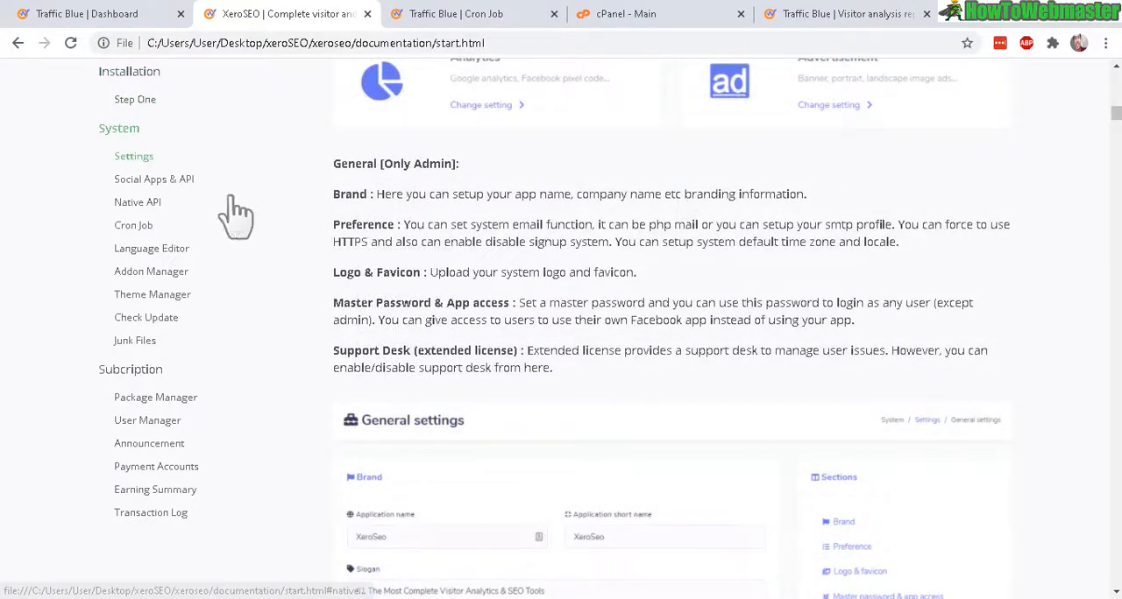
left_click(133, 224)
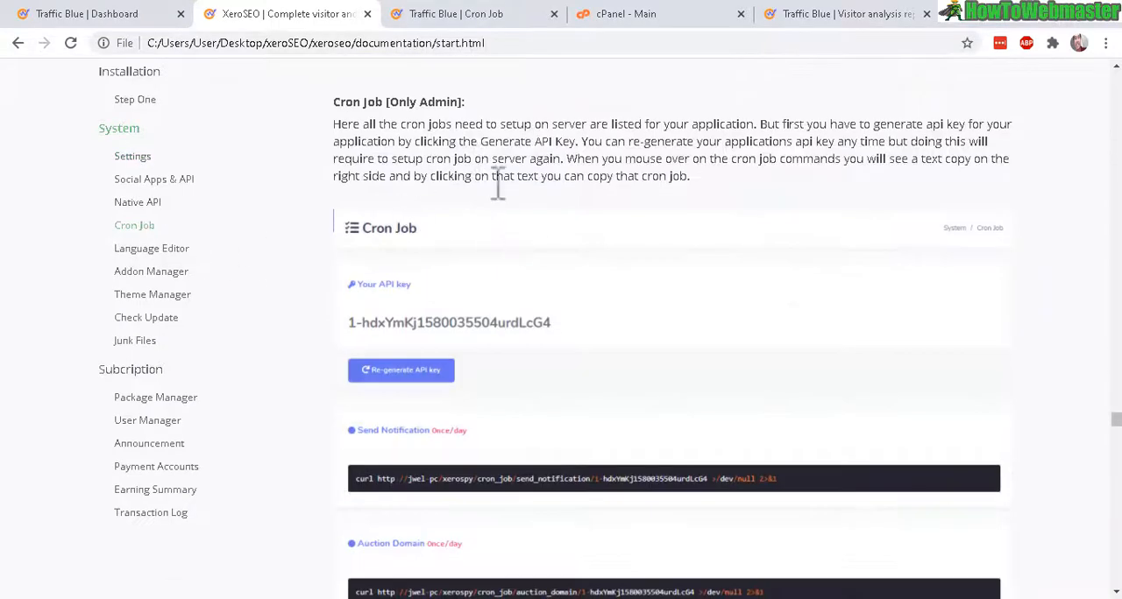
mouse_move(684, 340)
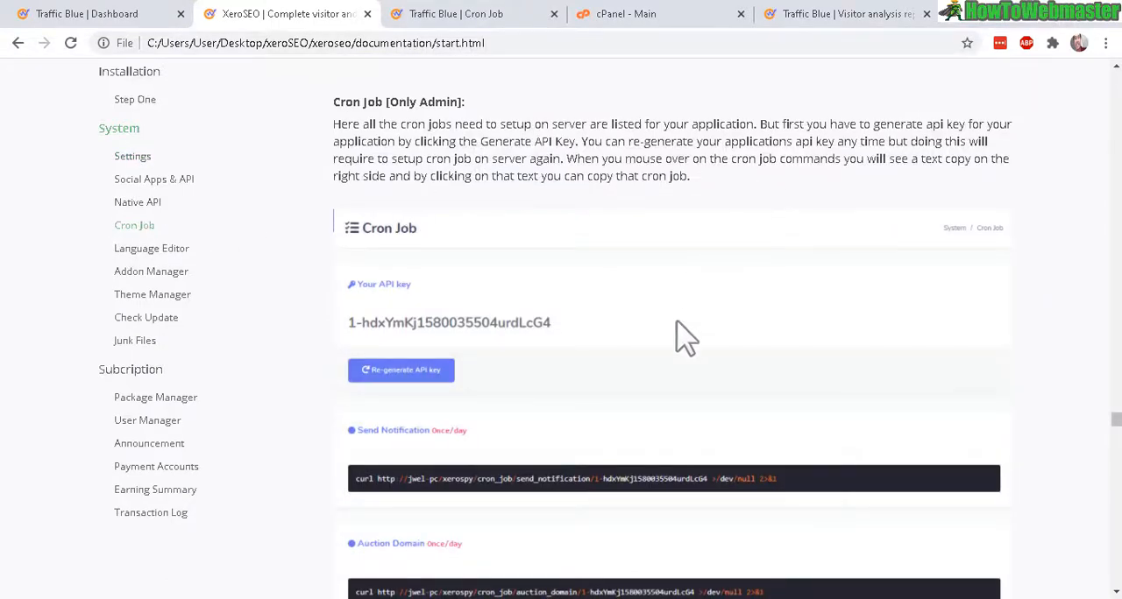
mouse_move(523, 386)
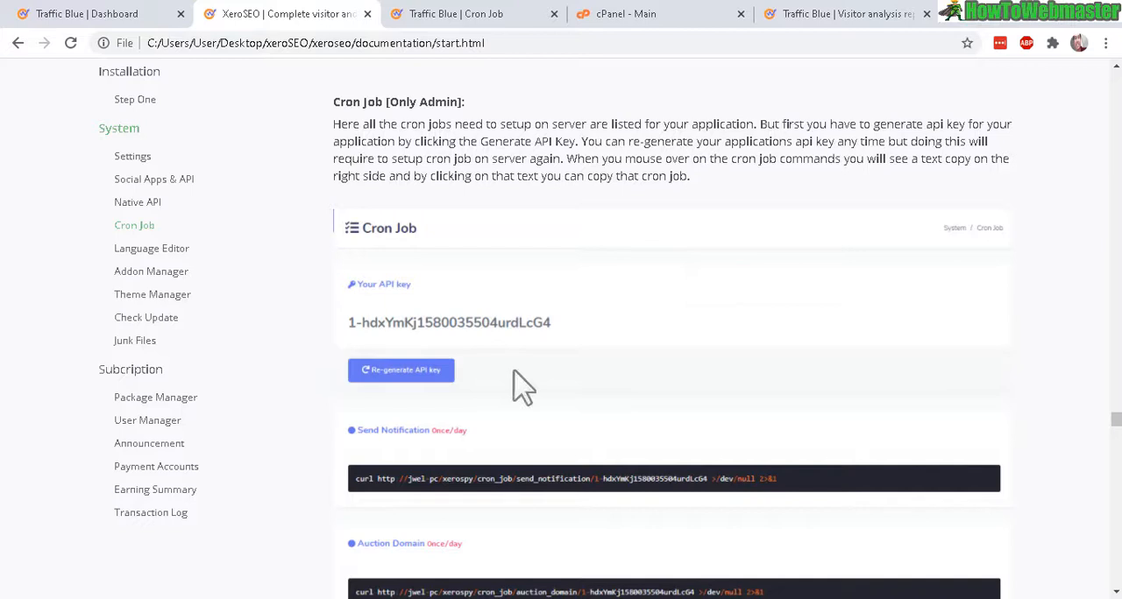
mouse_move(570, 231)
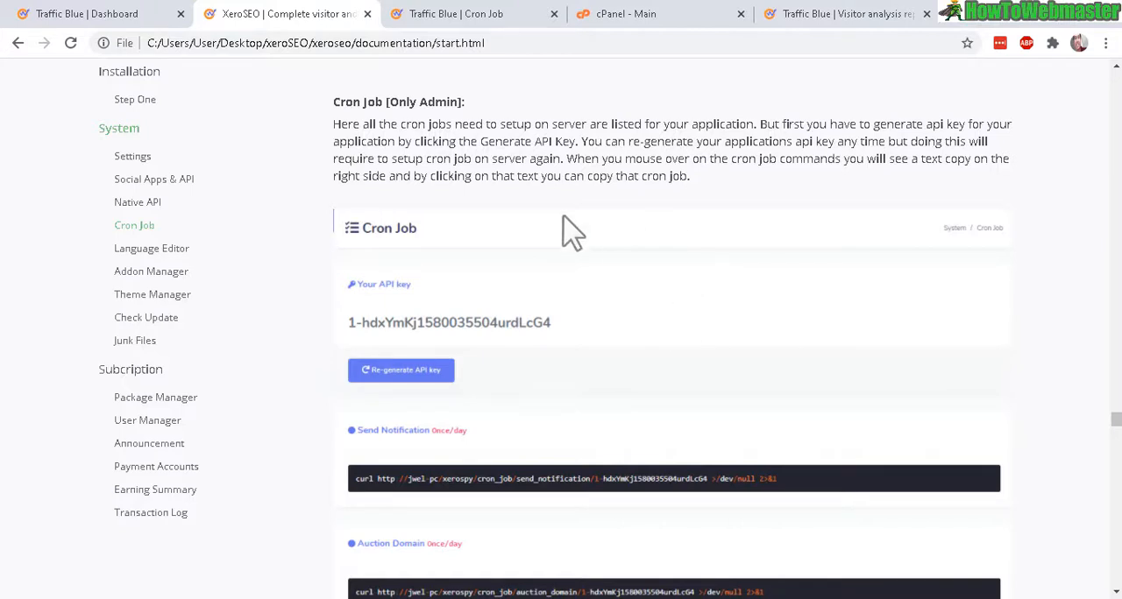
mouse_move(614, 210)
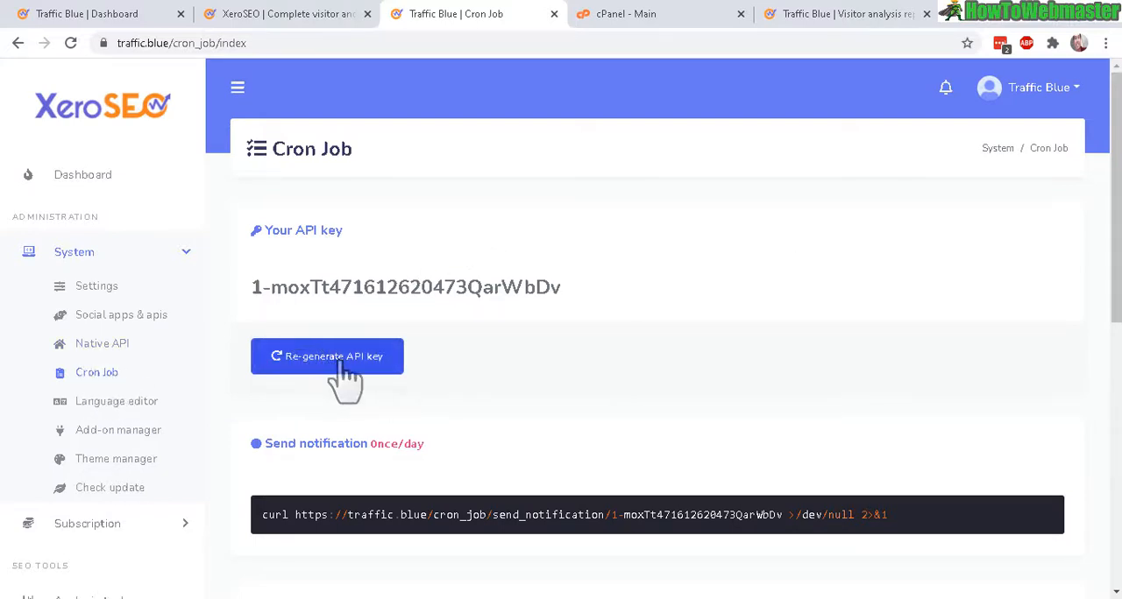
mouse_move(347, 359)
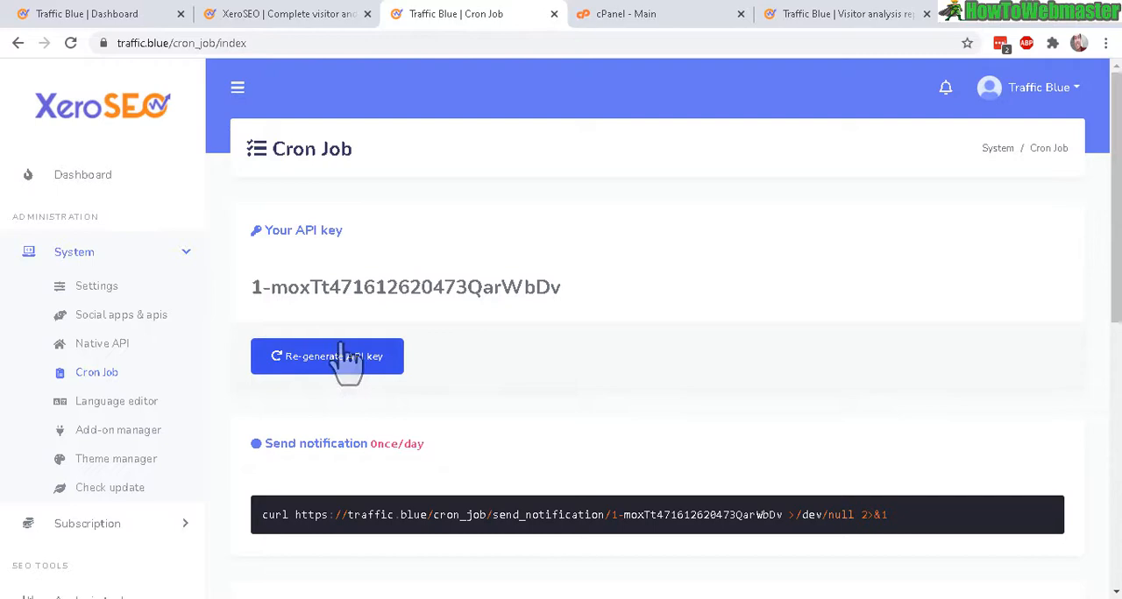
- Select the API key, then scroll to the cron commands and select the Send notification label
double_click(405, 288)
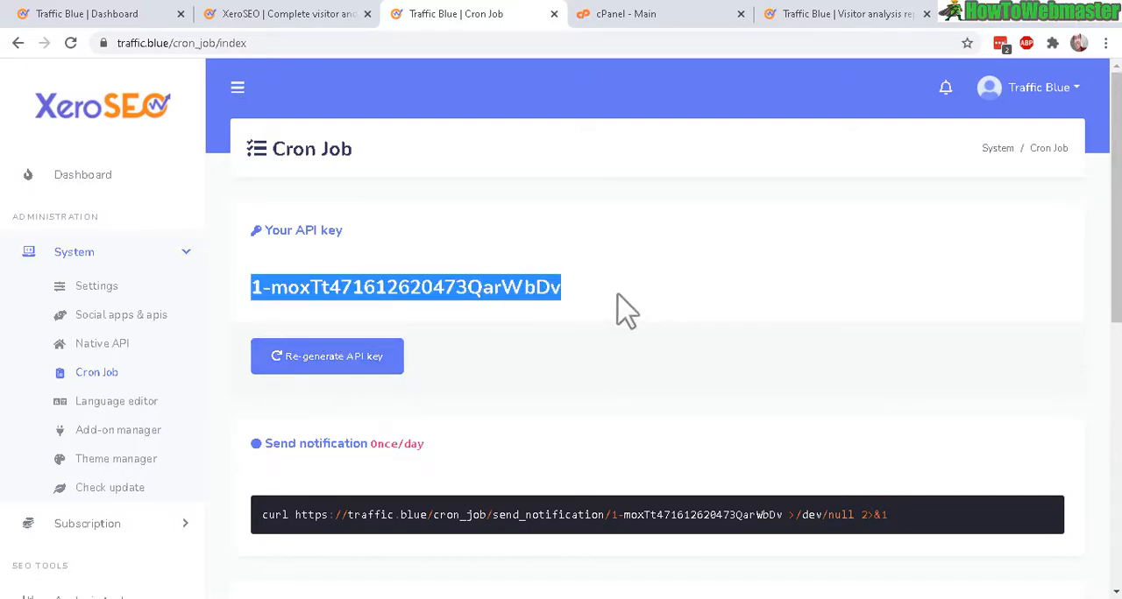
scroll("down", 3)
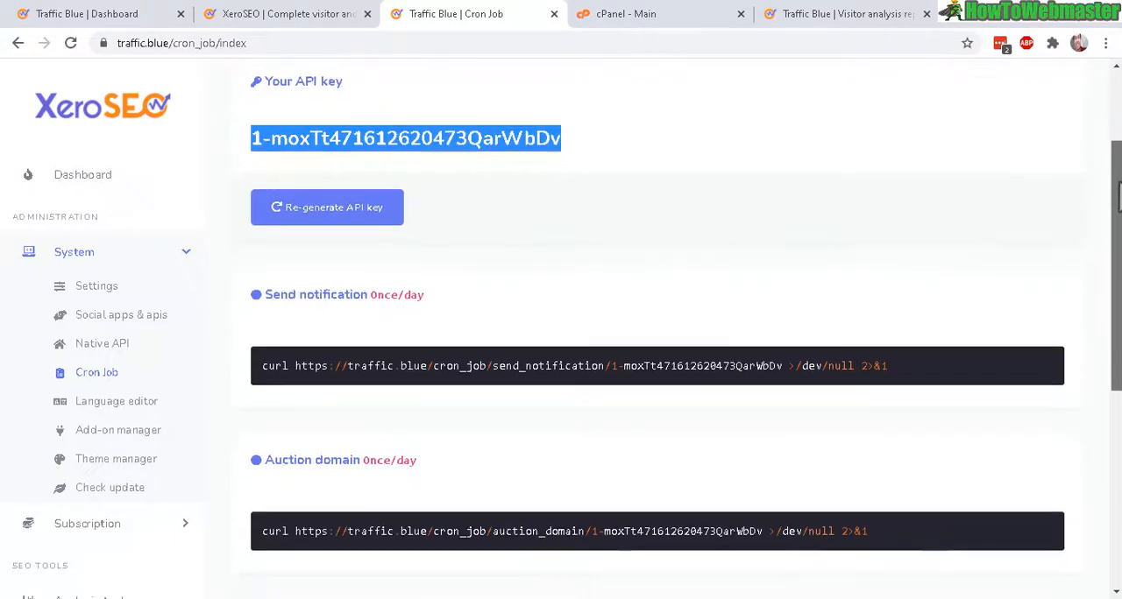
scroll("down", 3)
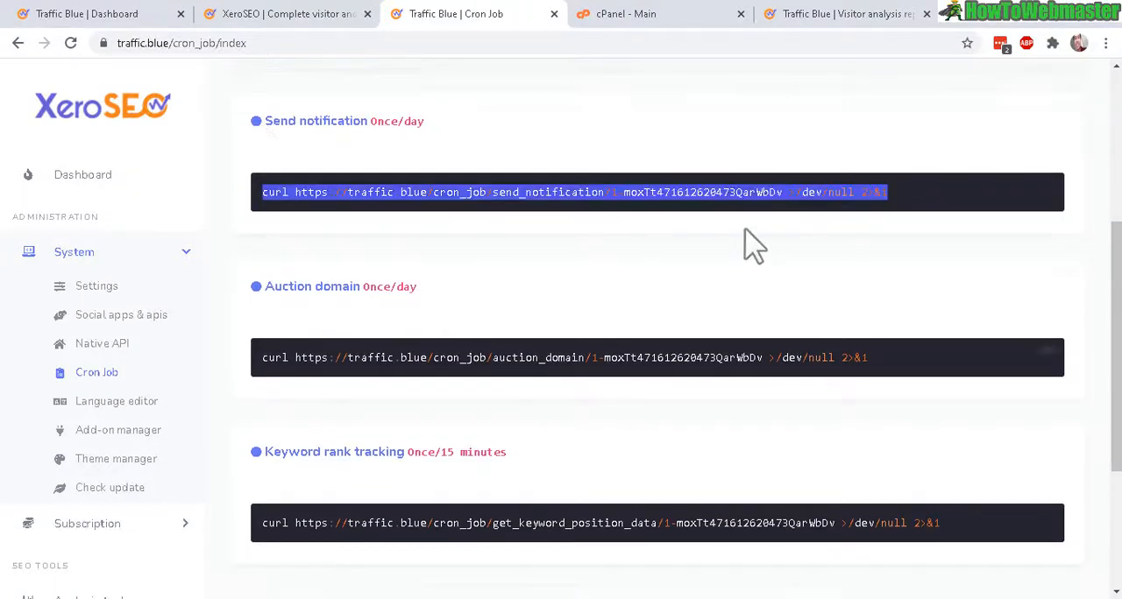
mouse_move(342, 219)
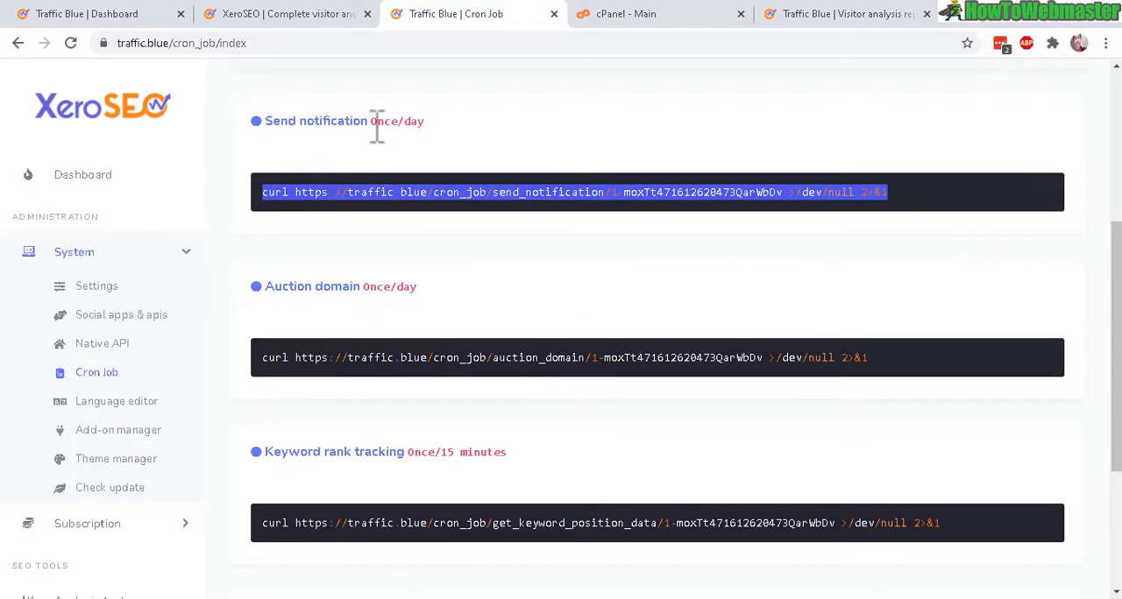
double_click(315, 121)
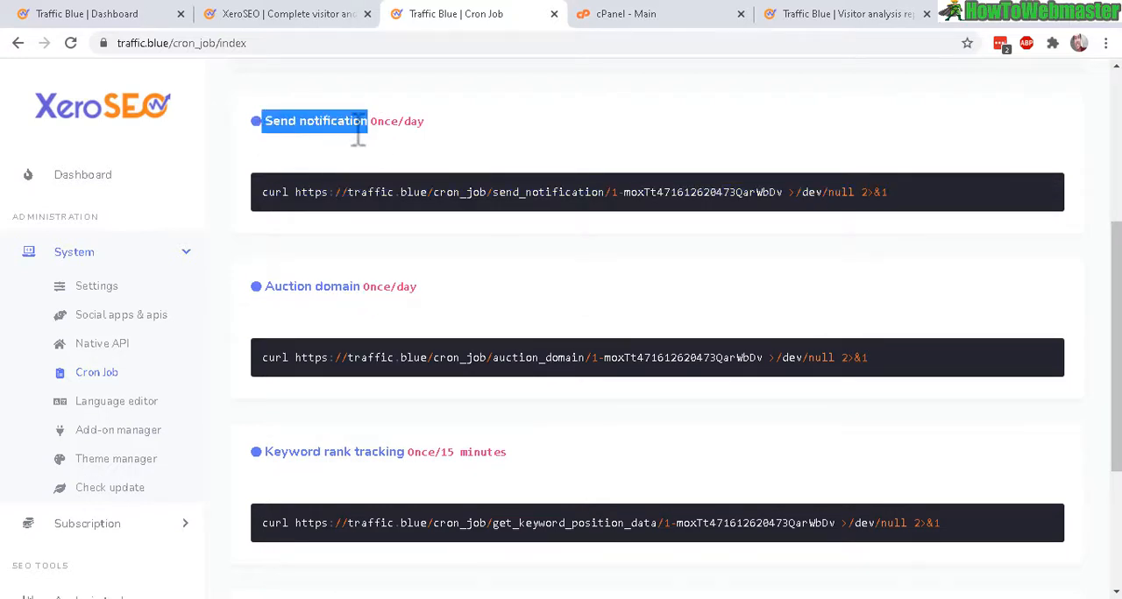
mouse_move(364, 349)
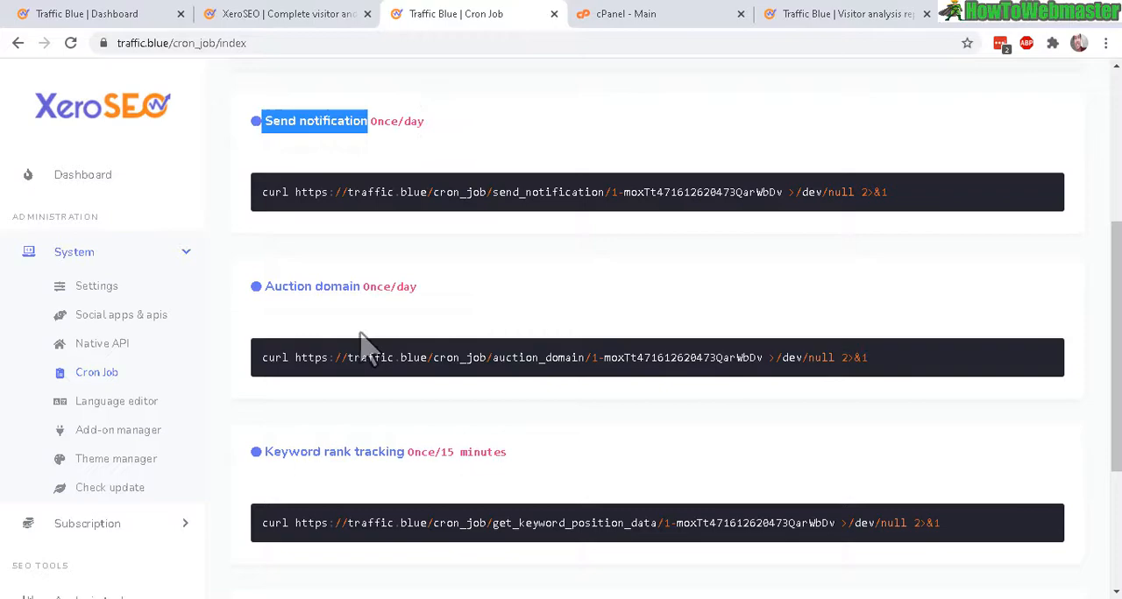
mouse_move(449, 463)
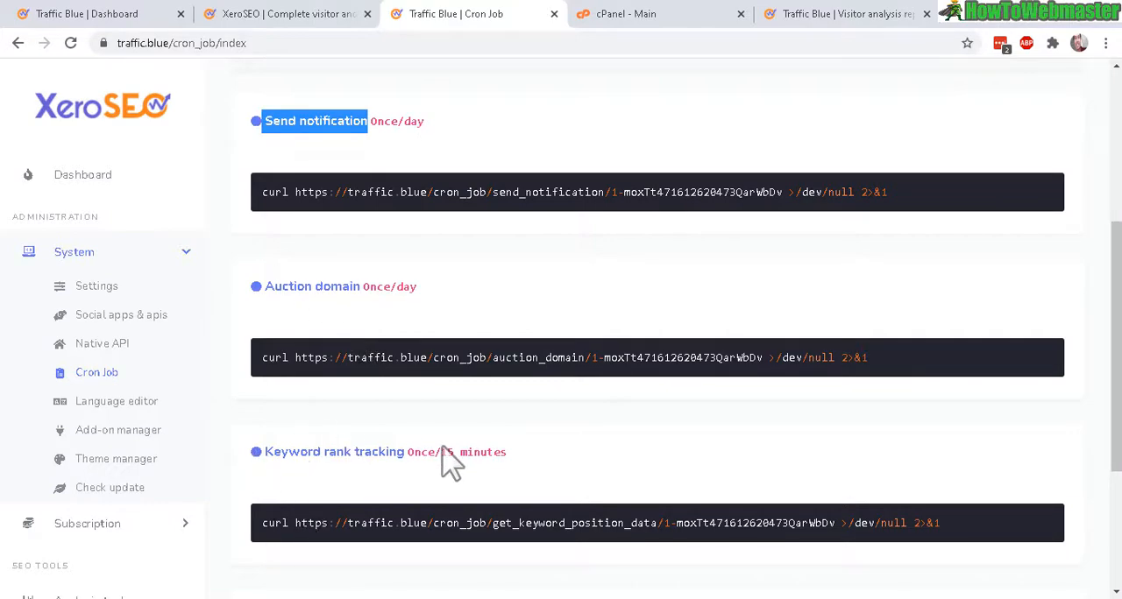
- Go to cPanel's Cron Jobs page and review the Current Cron Jobs table of traffic.blue curl commands
left_click(652, 14)
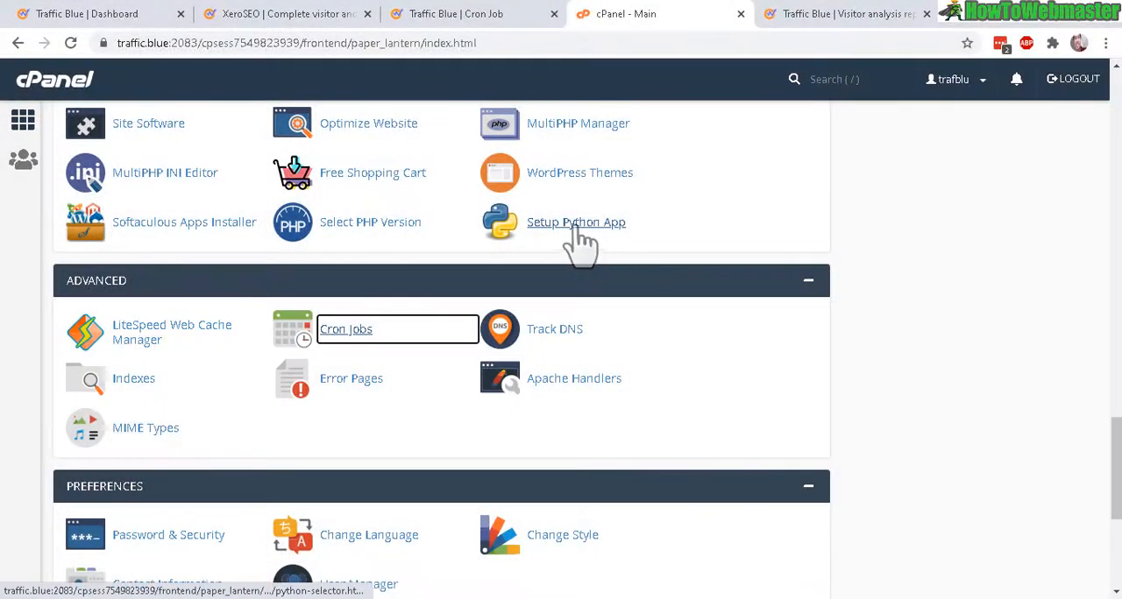
mouse_move(617, 193)
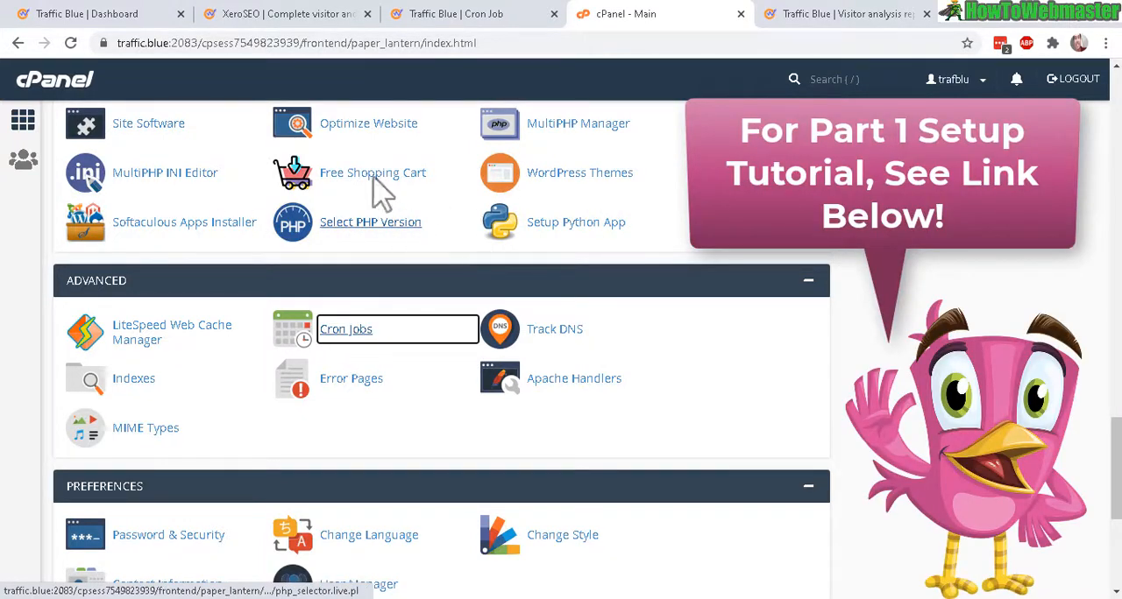
mouse_move(417, 248)
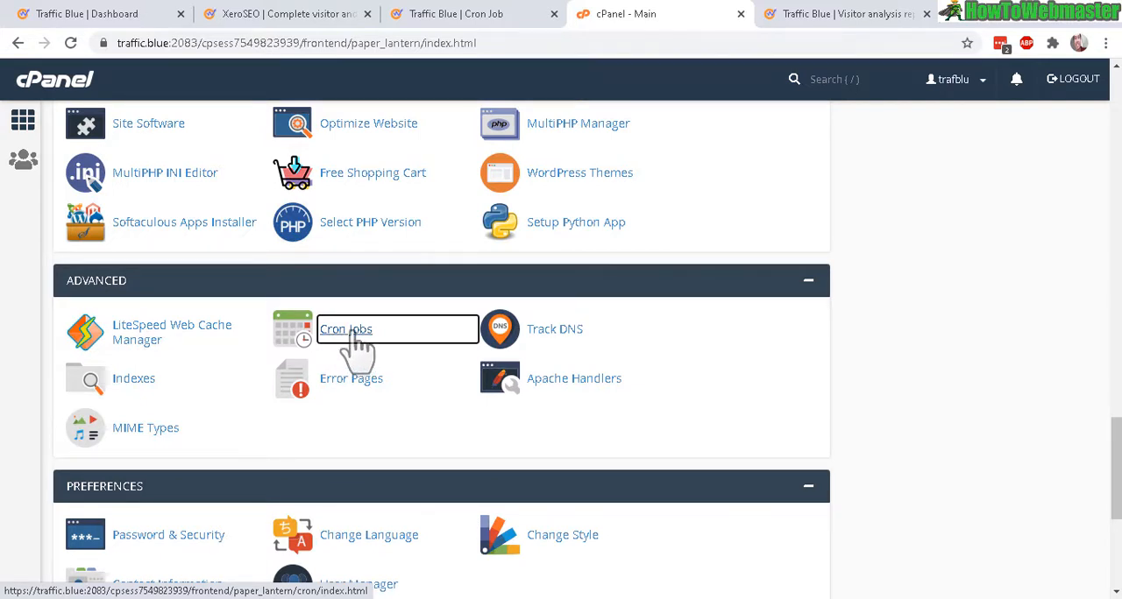
left_click(344, 329)
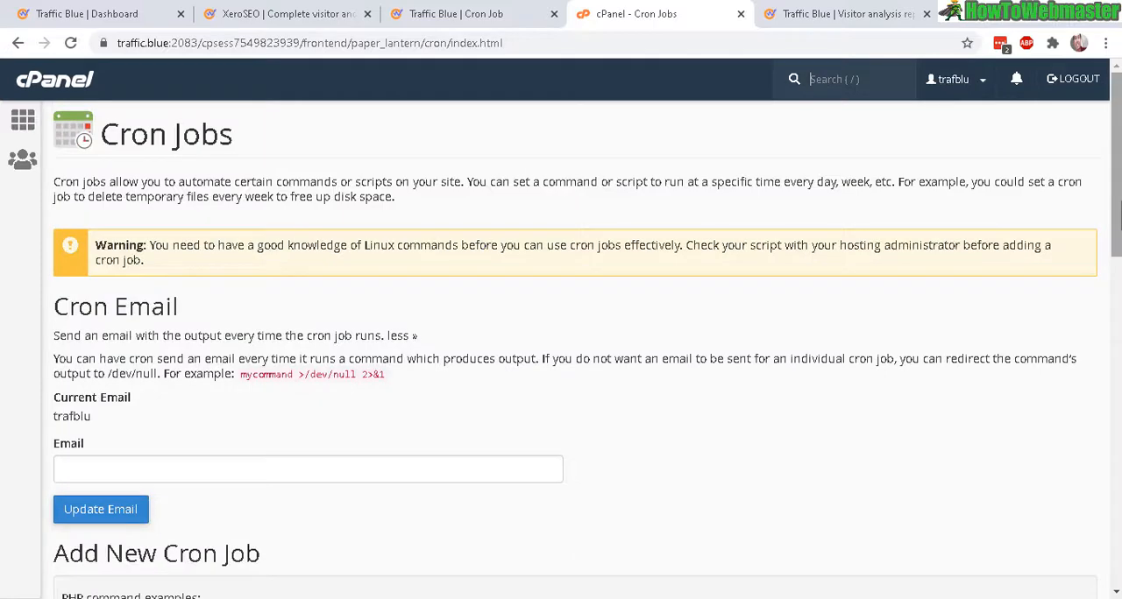
scroll("down", 3)
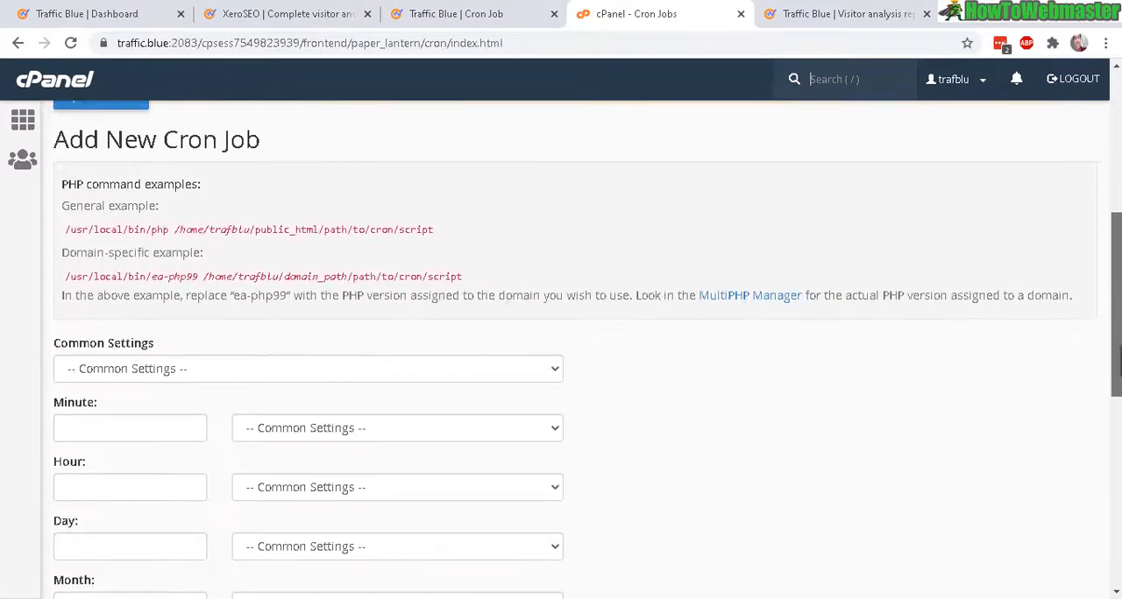
scroll("down", 3)
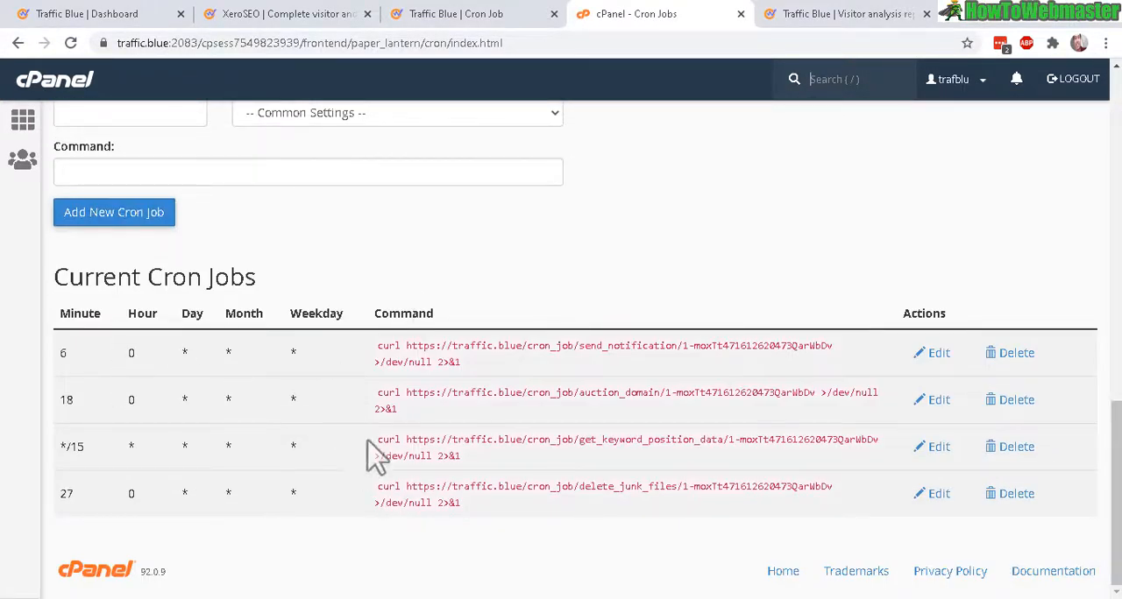
scroll("up", 3)
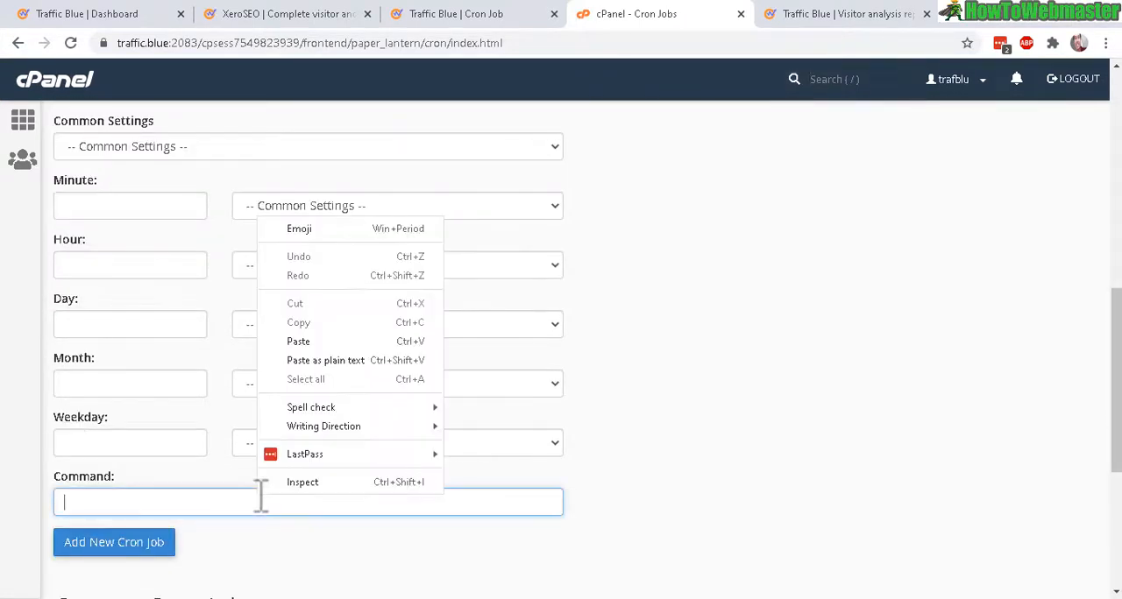
mouse_move(312, 406)
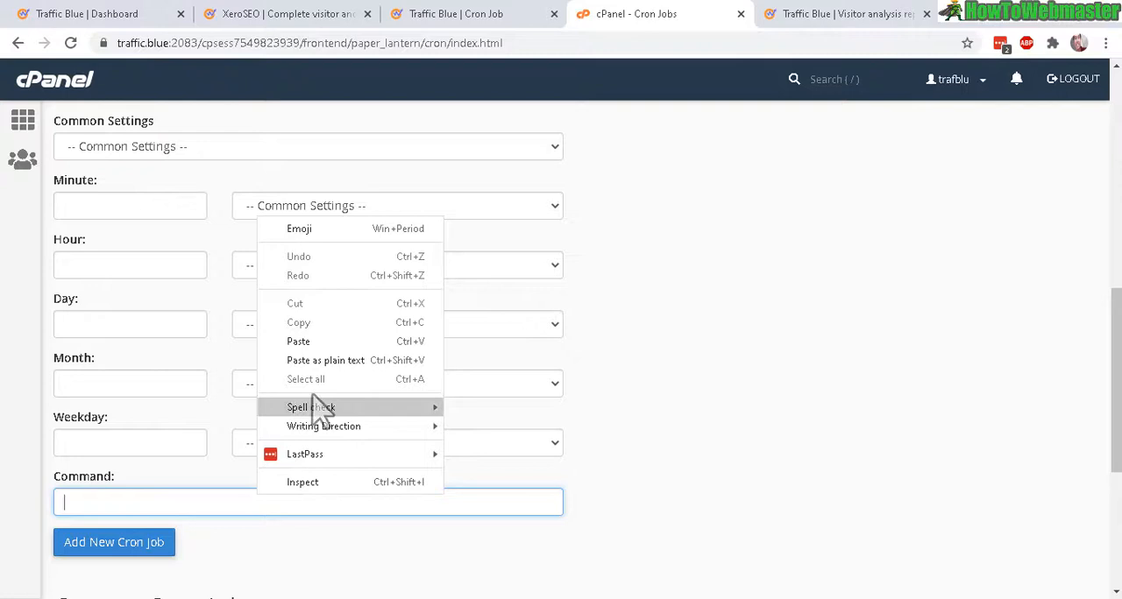
- Paste the send_notification command into the new cron job and schedule it Once Per Day at midnight
left_click(298, 340)
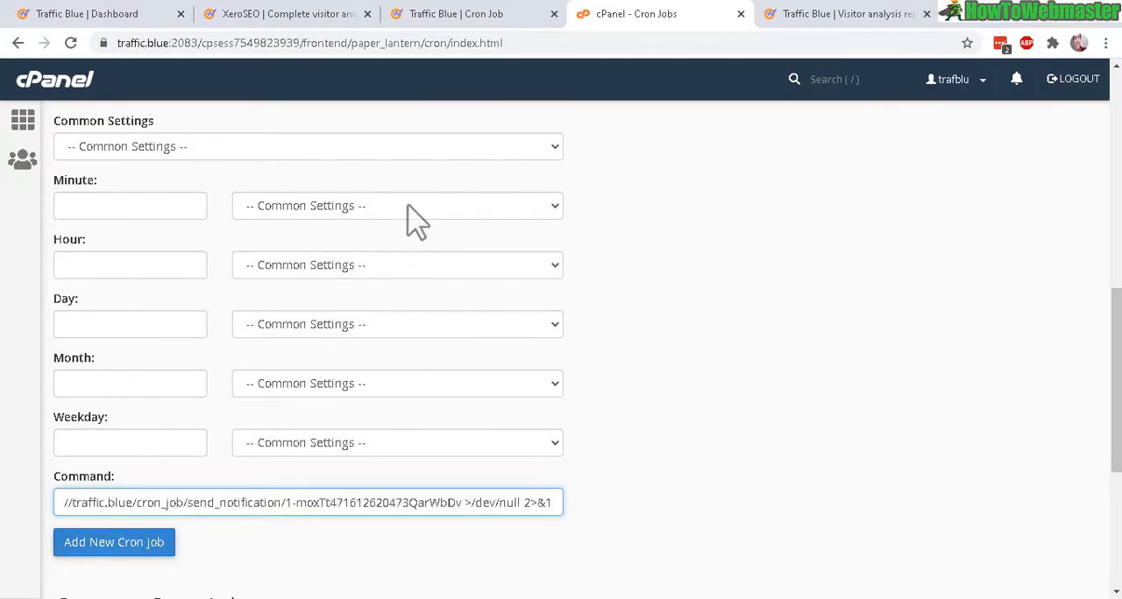
left_click(474, 14)
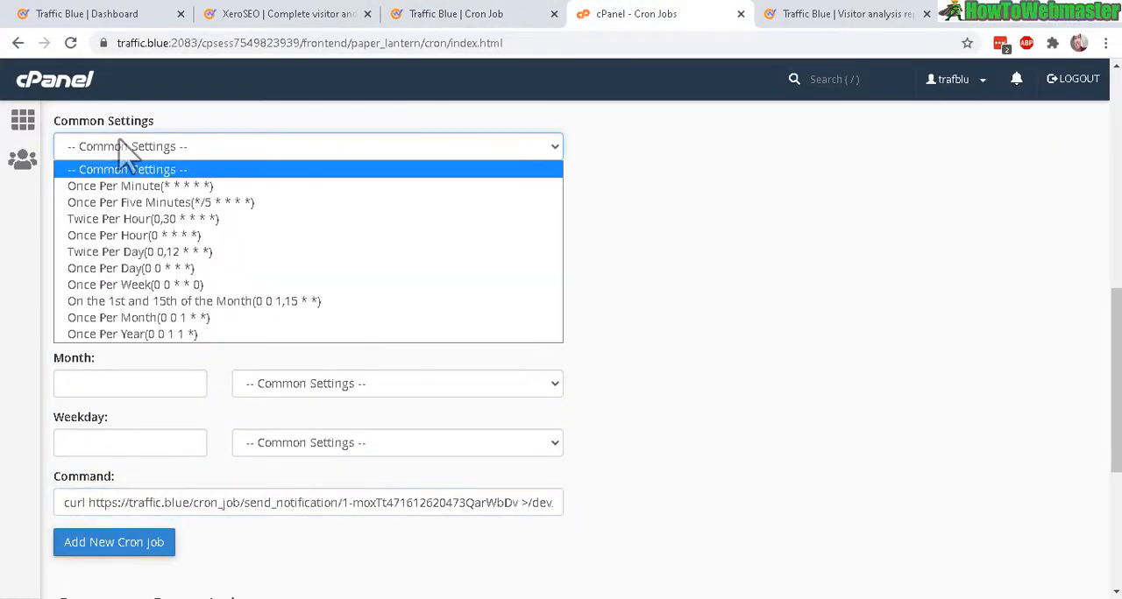
mouse_move(144, 219)
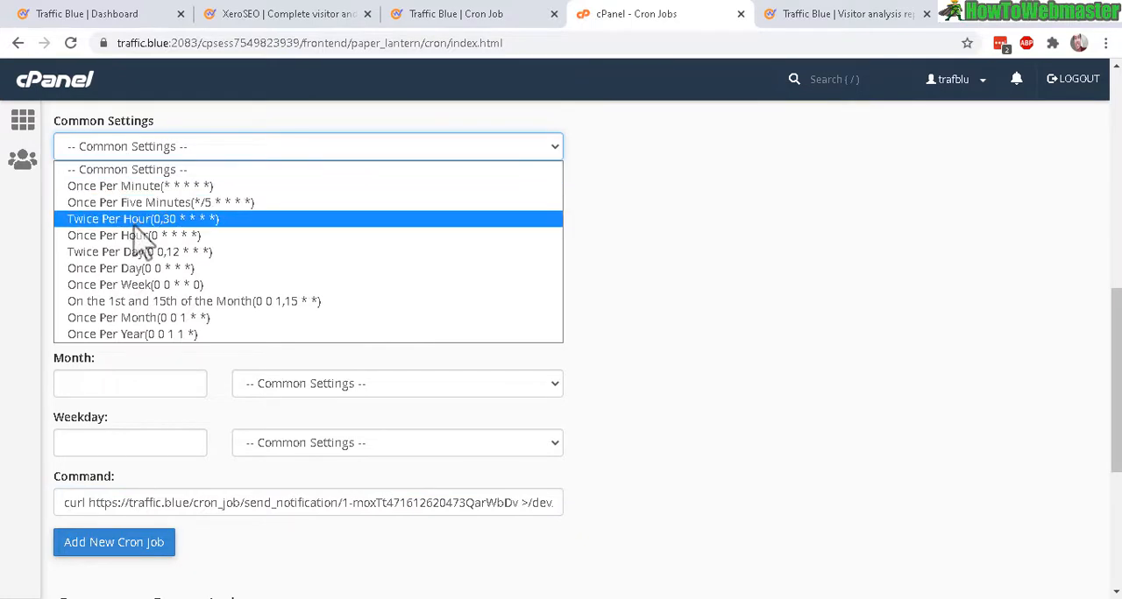
left_click(105, 268)
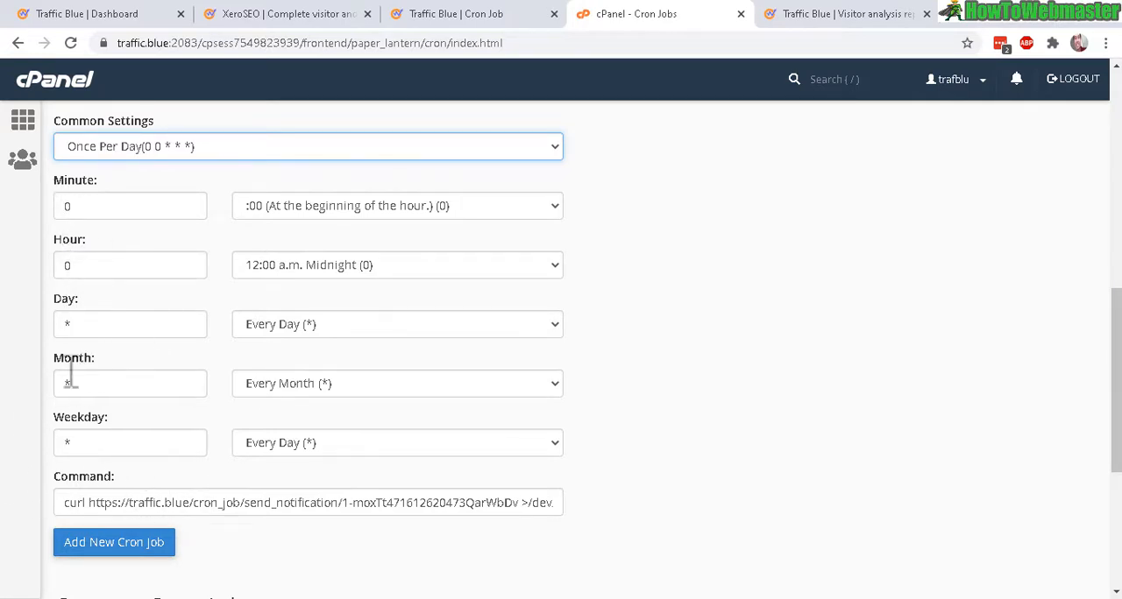
mouse_move(114, 542)
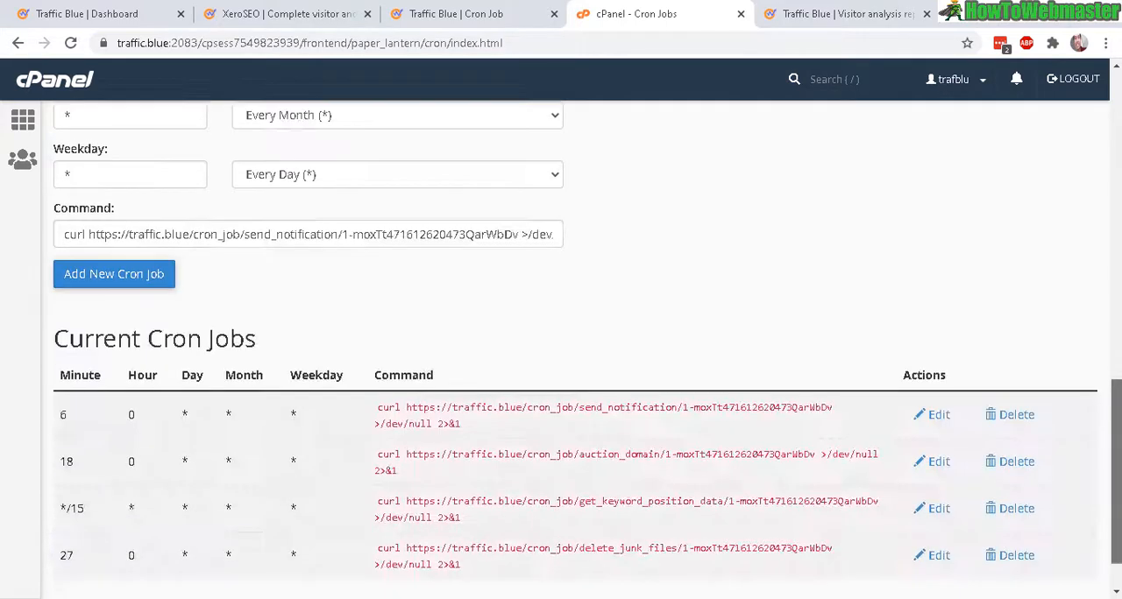
scroll("down", 3)
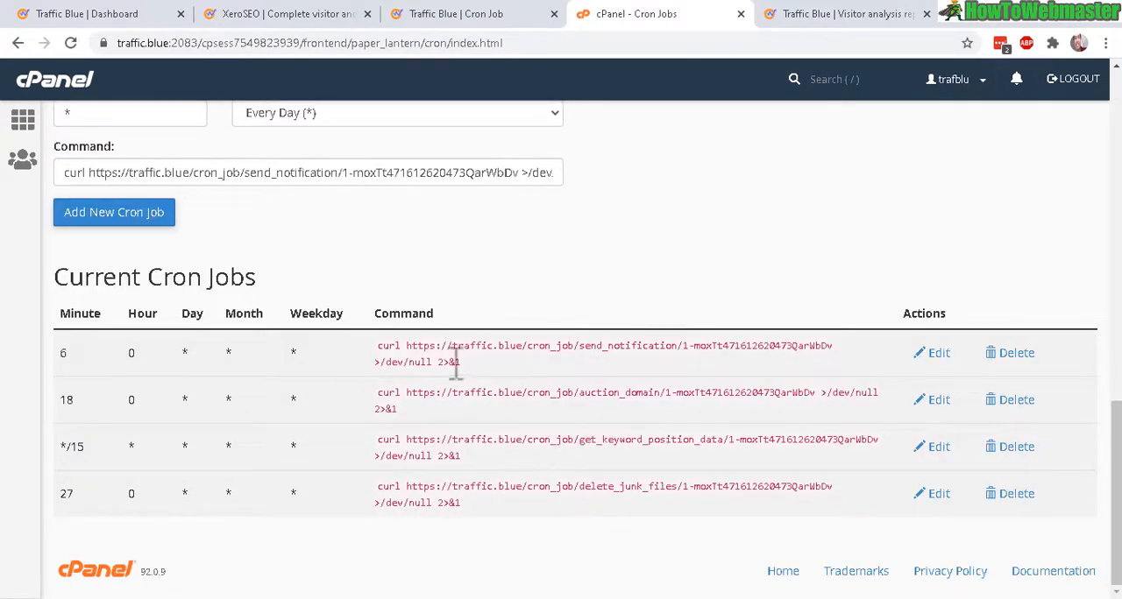
- Copy the full Auction domain cron command from the XeroSEO Cron Job page
left_click(473, 14)
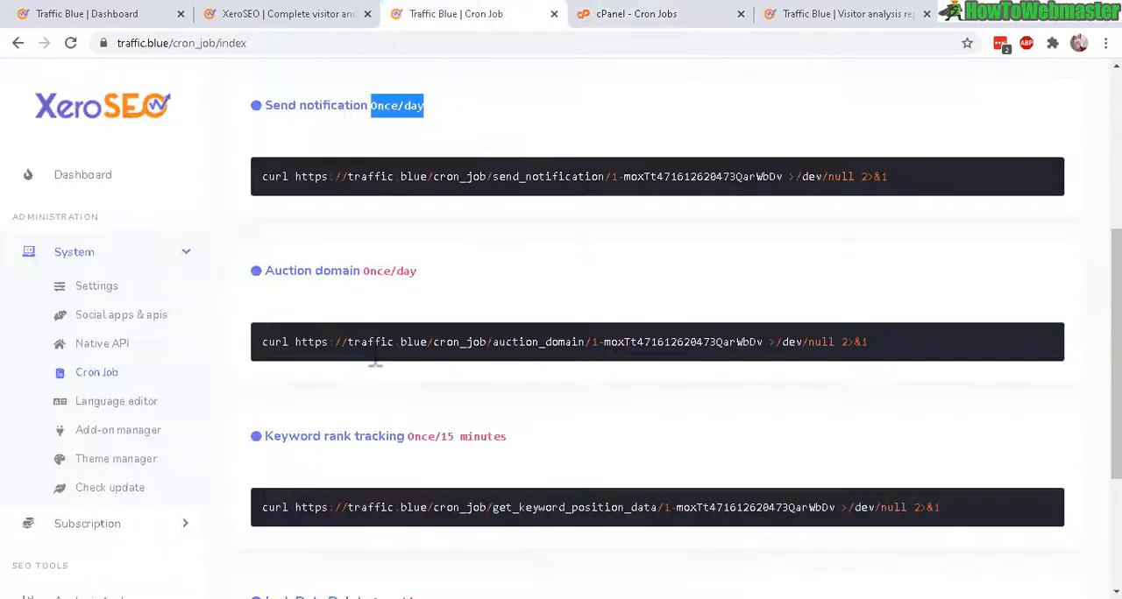
scroll("up", 3)
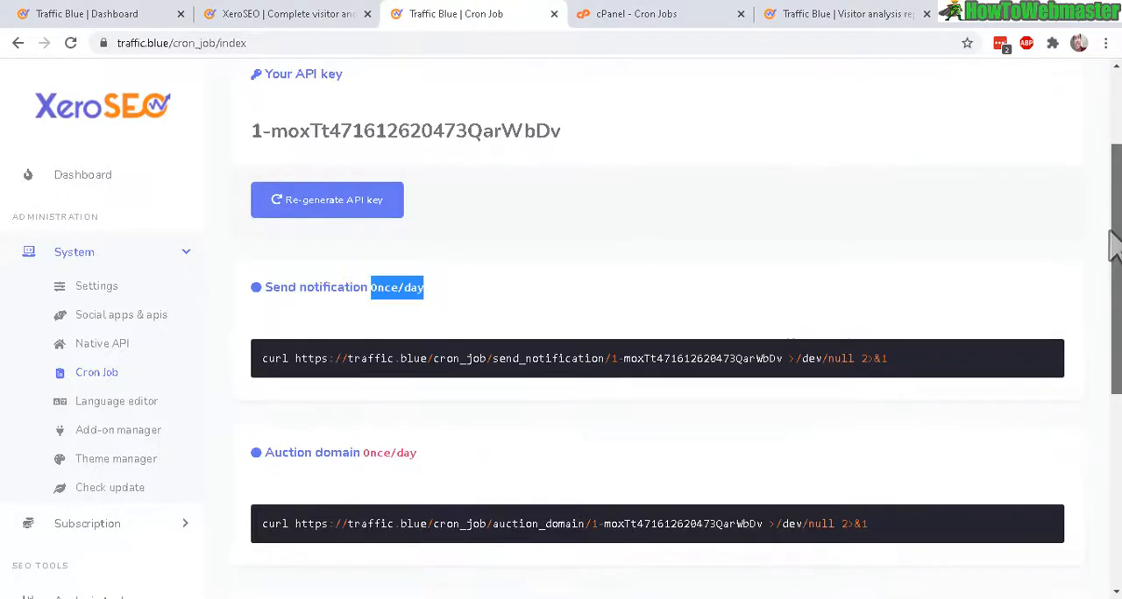
scroll("down", 3)
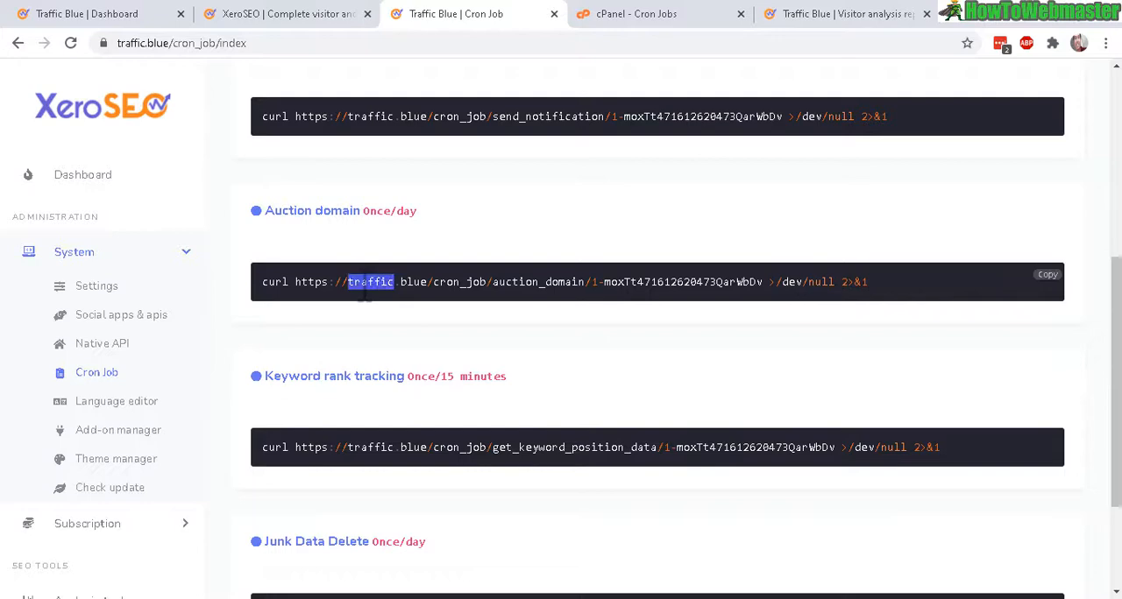
triple_click(565, 281)
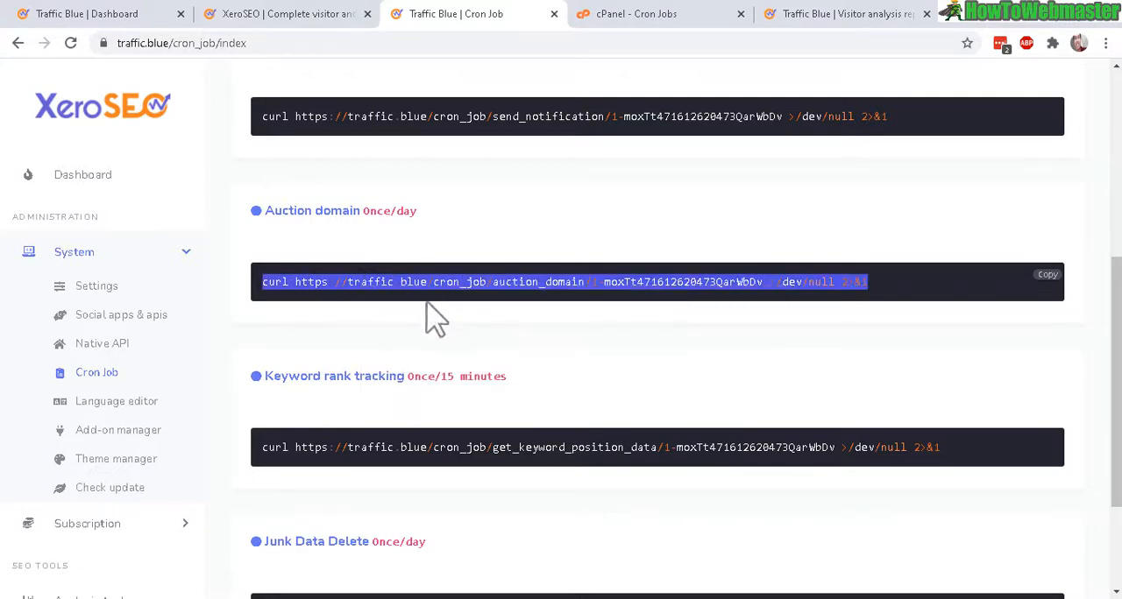
left_click(635, 14)
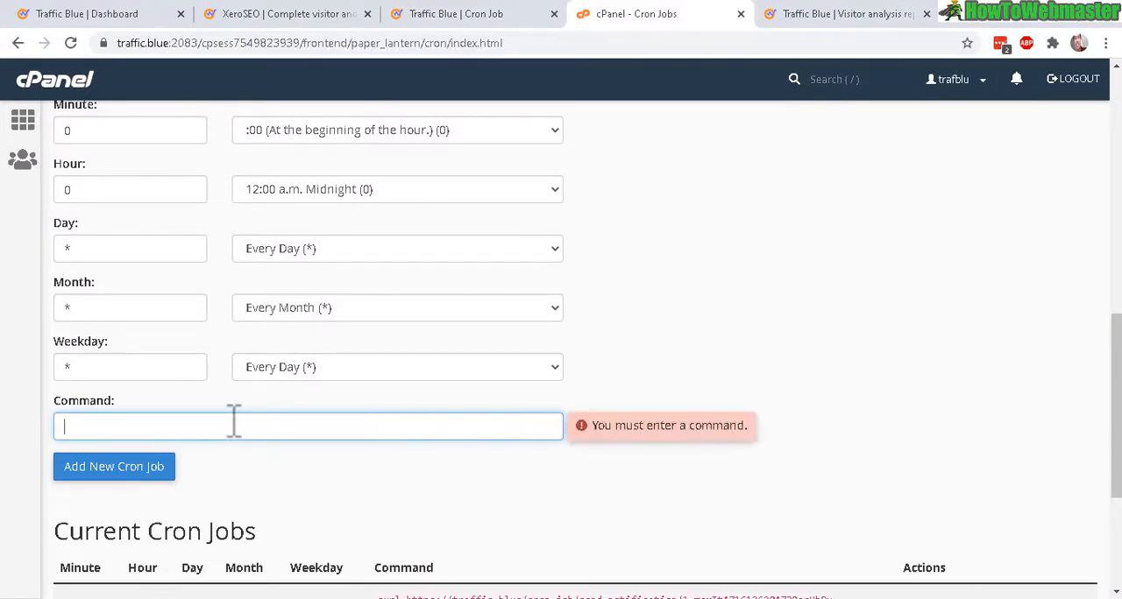
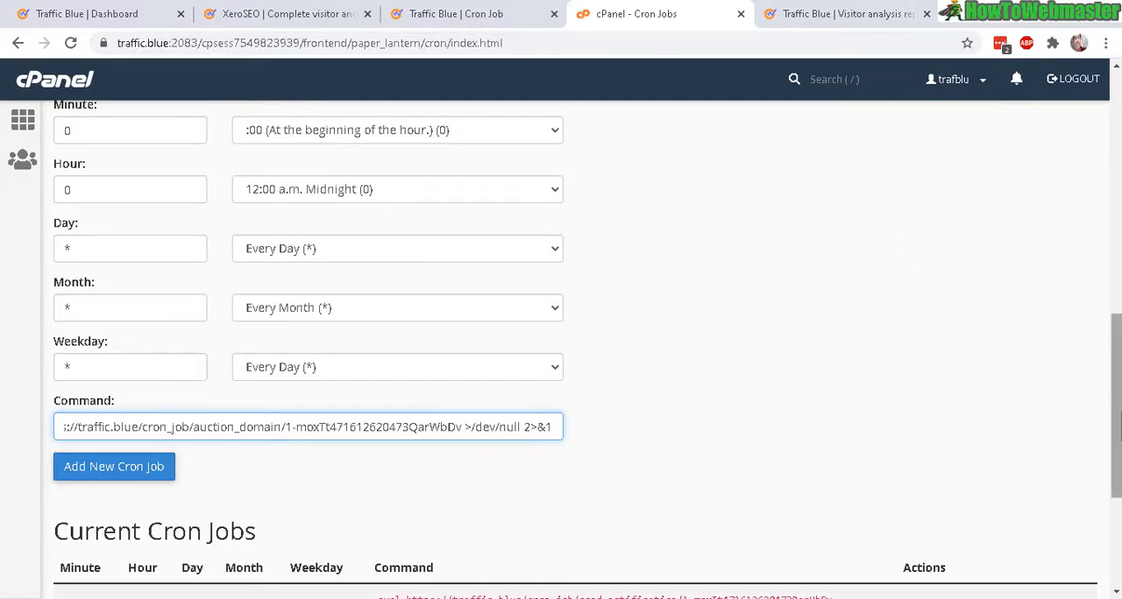
- Enter the auction_domain command as a new cron job, then copy the keyword rank tracking command from XeroSEO
left_click(309, 147)
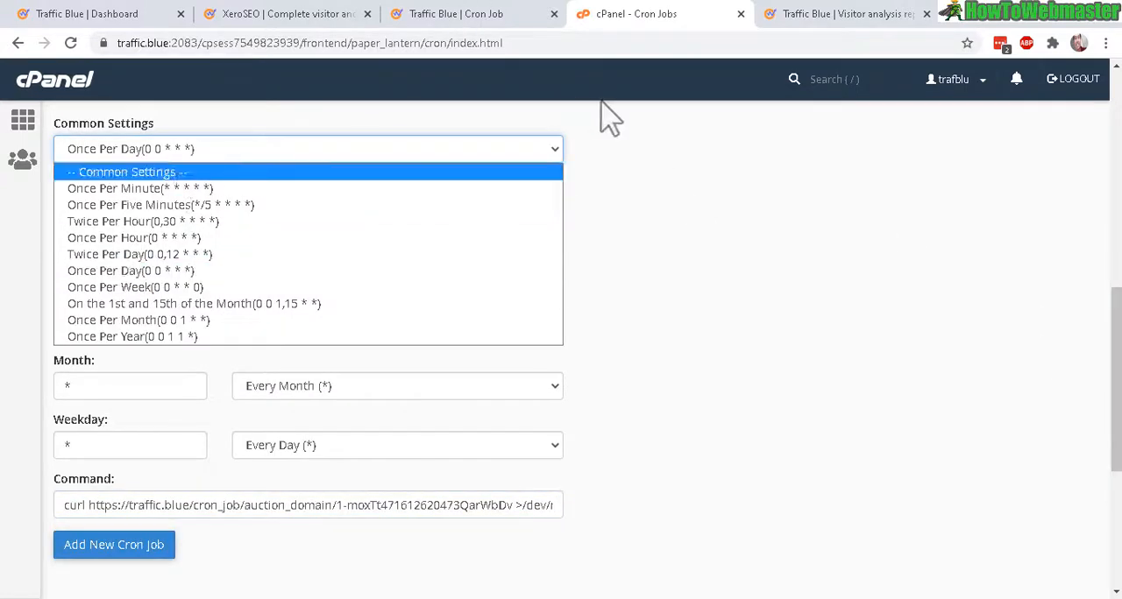
left_click(474, 14)
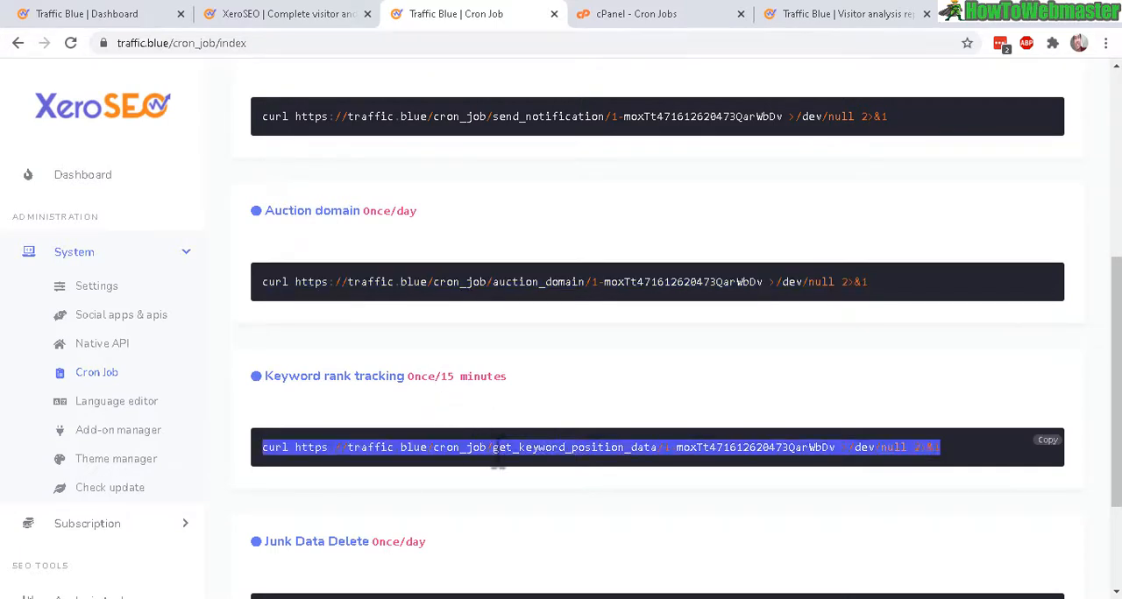
left_click(635, 14)
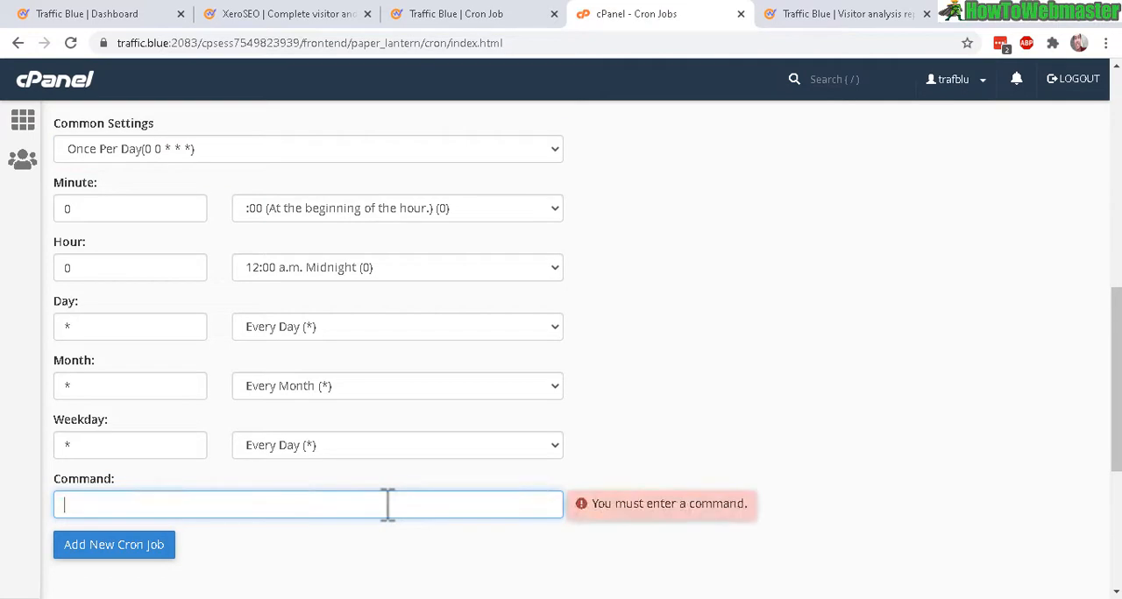
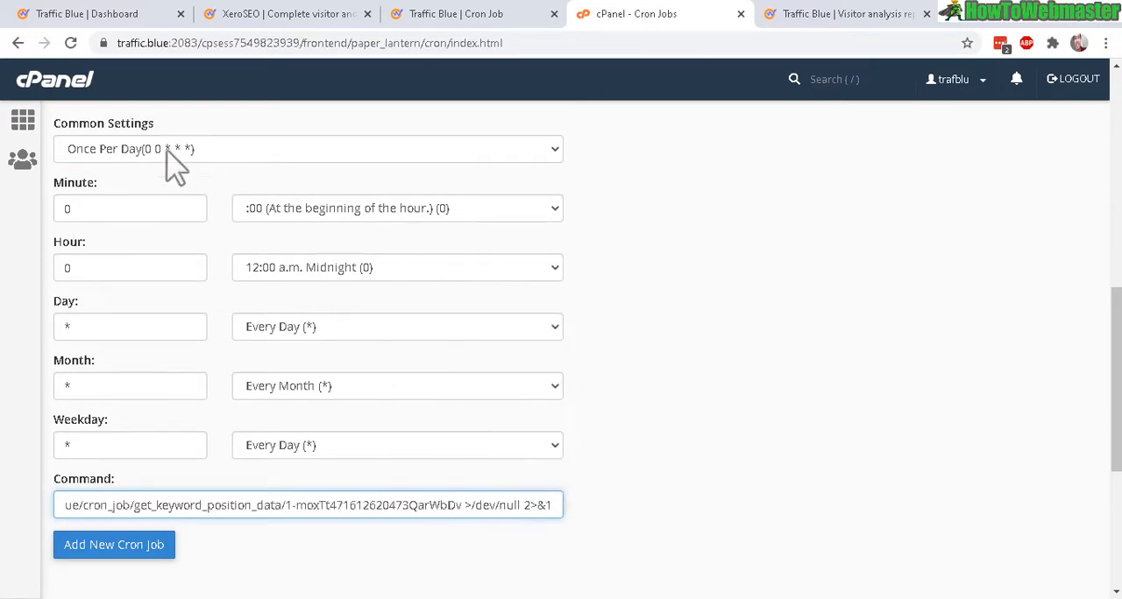
- Enter the get_keyword_position_data command and schedule it Once Per Five Minutes
left_click(309, 147)
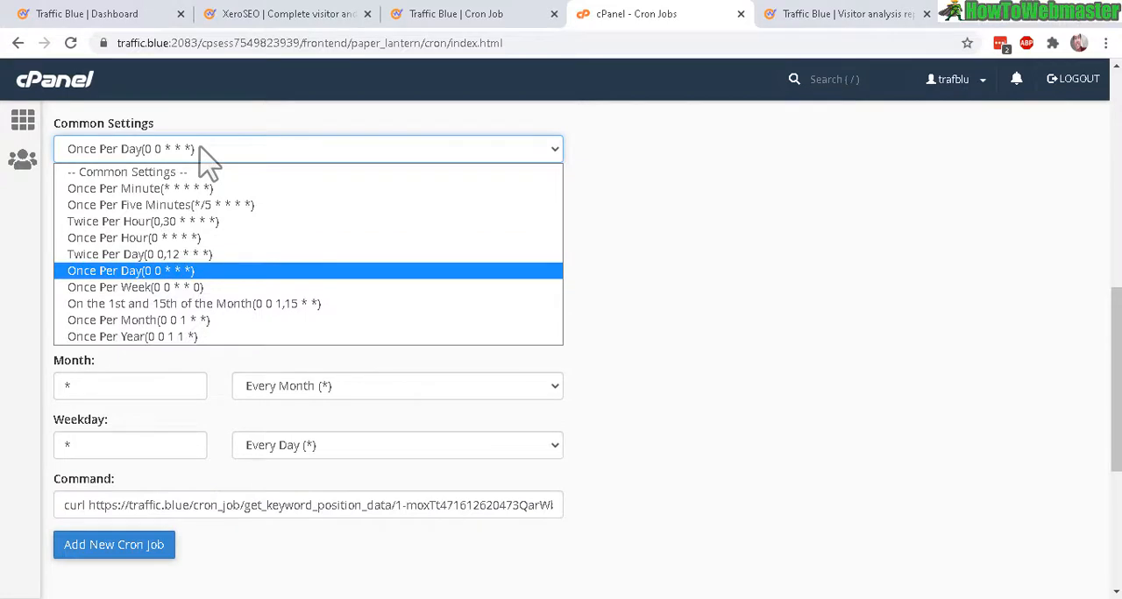
mouse_move(166, 221)
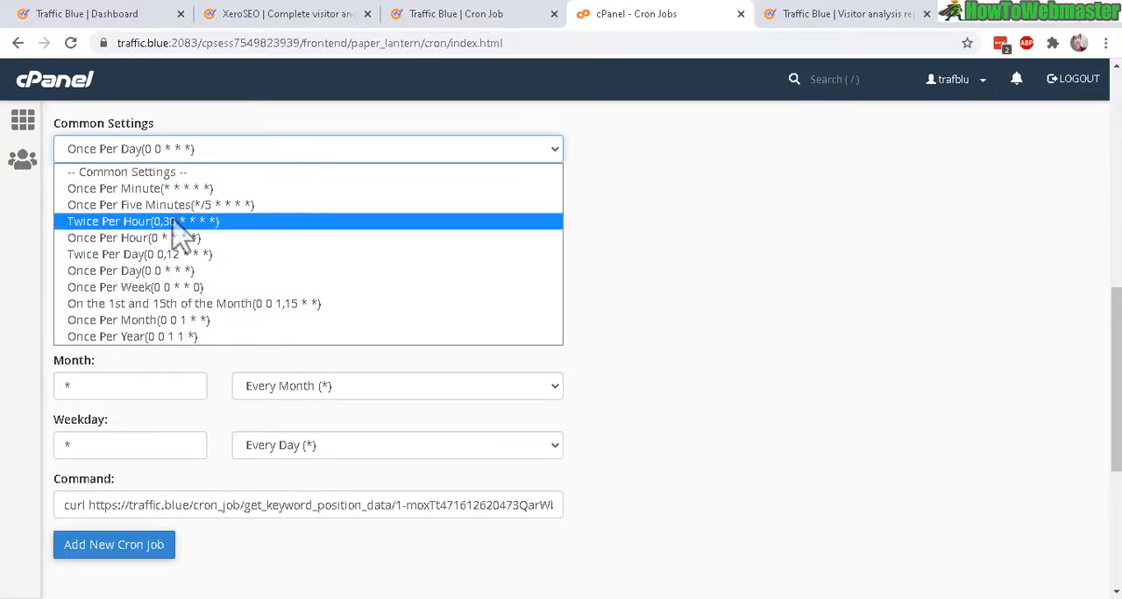
mouse_move(162, 205)
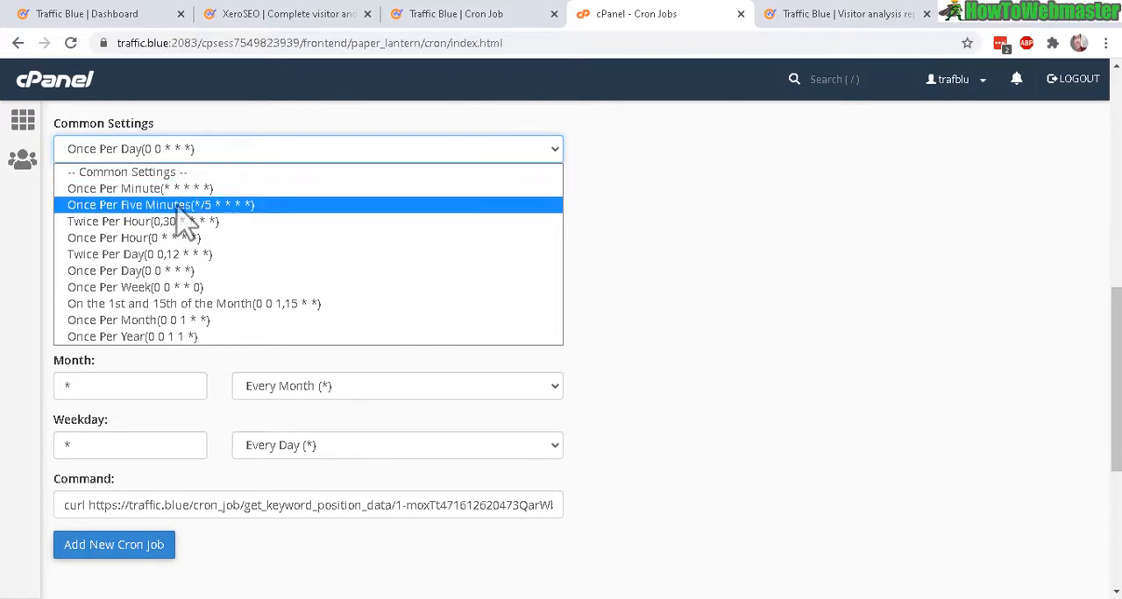
left_click(162, 205)
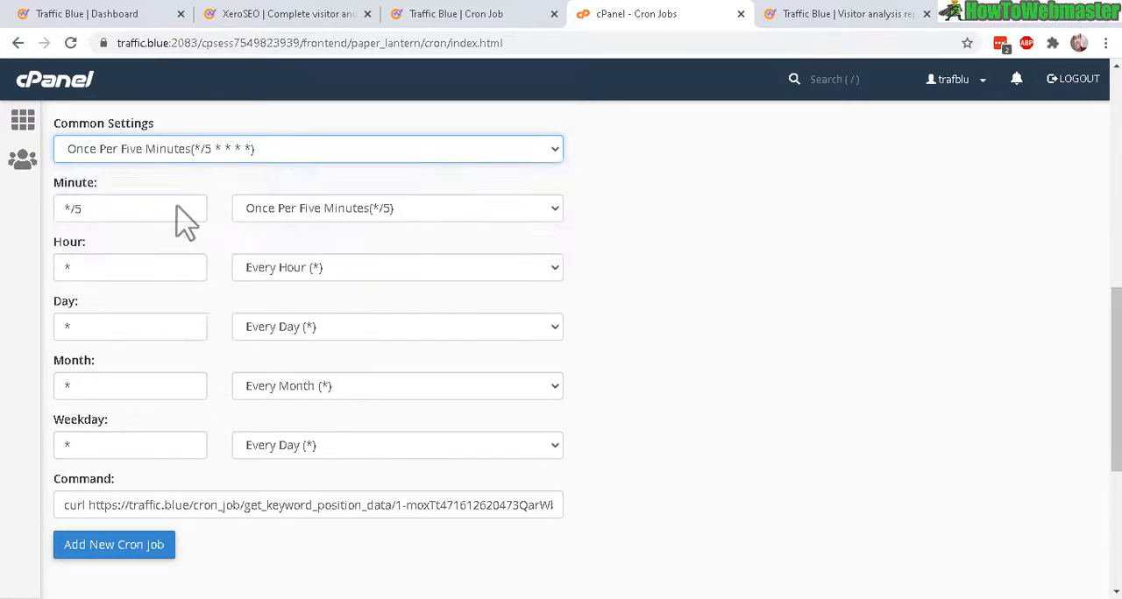
left_click(396, 208)
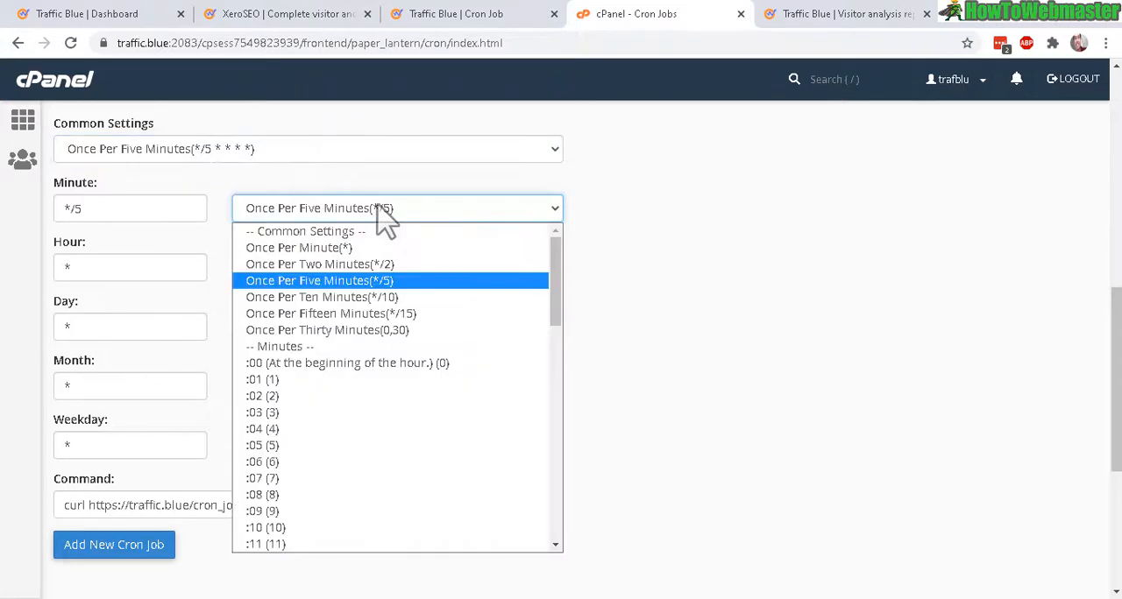
mouse_move(201, 216)
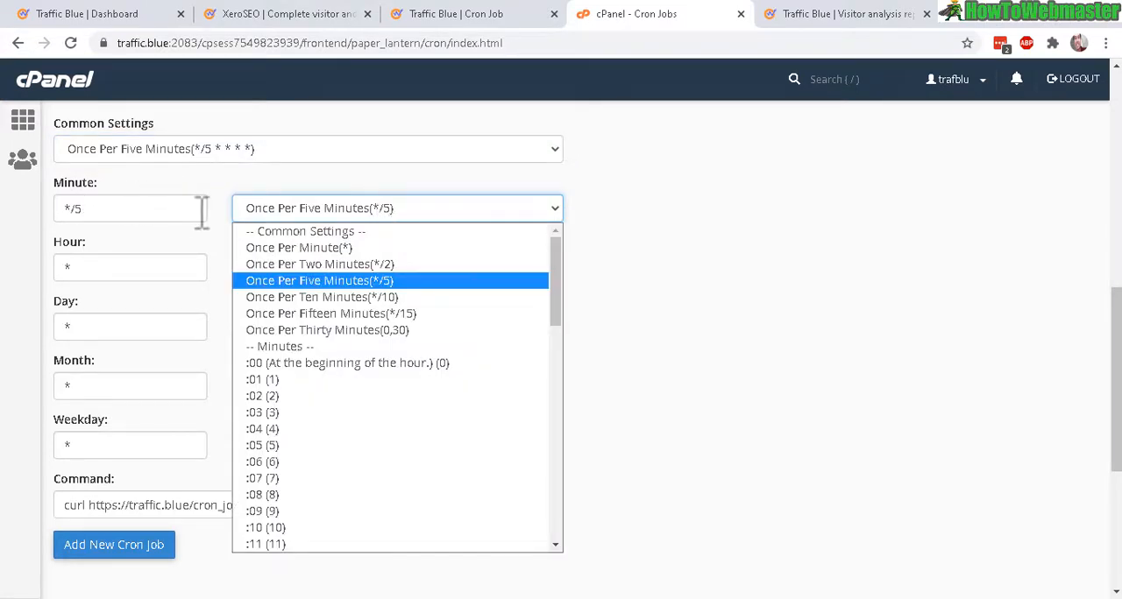
mouse_move(332, 312)
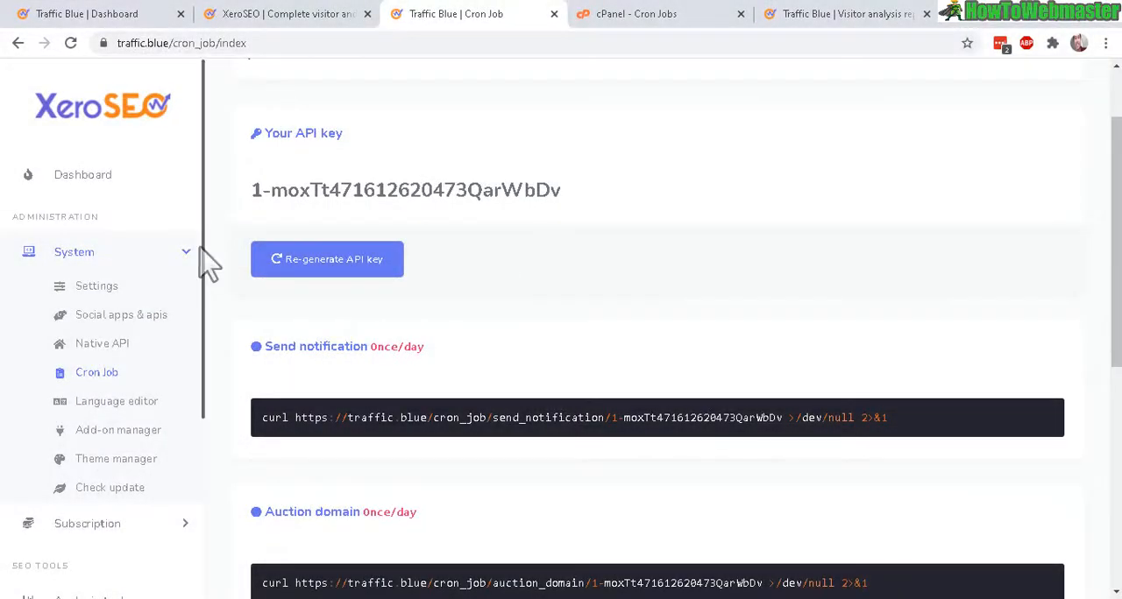
- Reach the SMTP settings page via System > Settings > Smtp settings, then return to the documentation
left_click(96, 285)
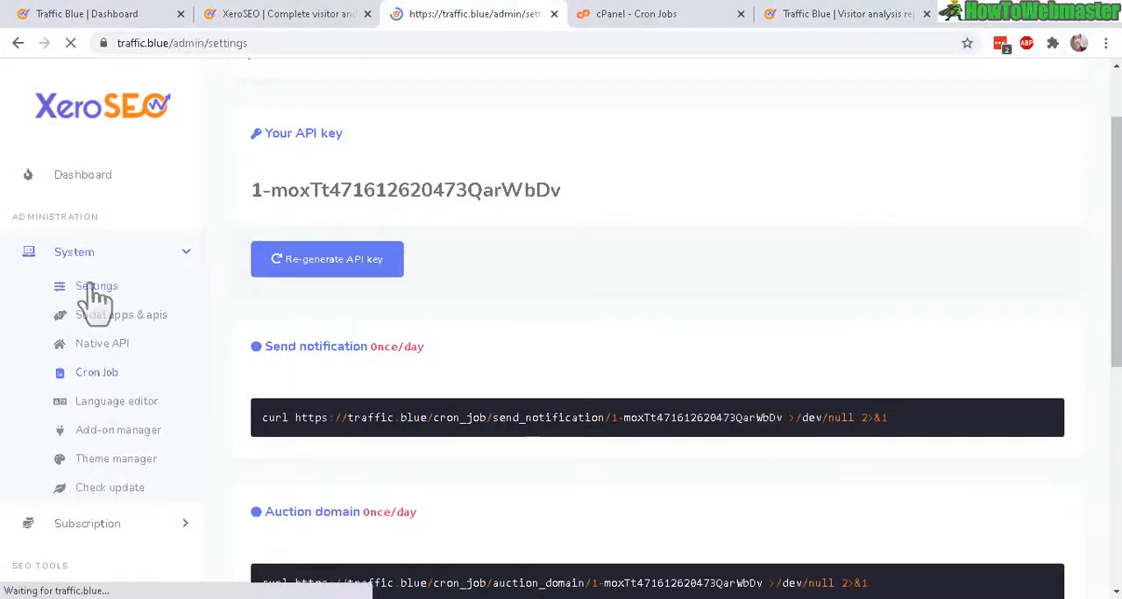
left_click(97, 285)
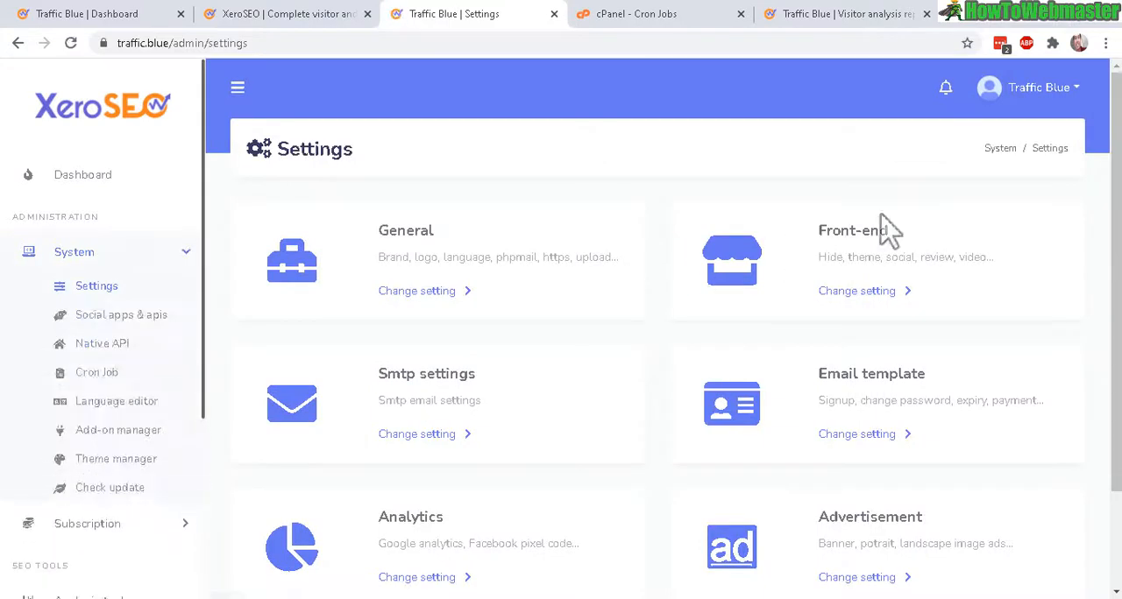
mouse_move(418, 463)
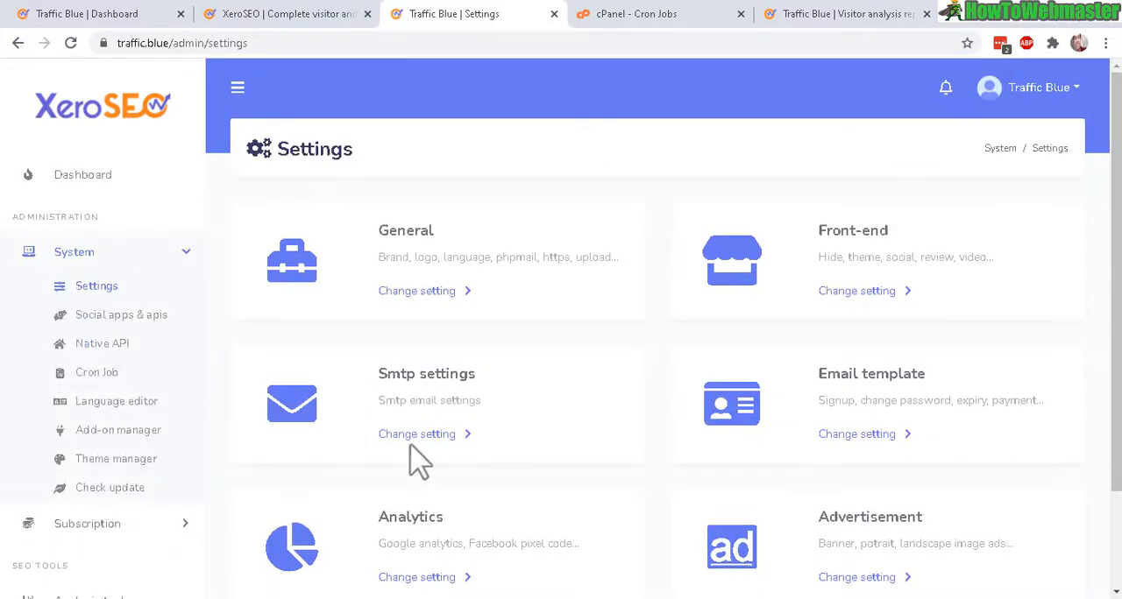
left_click(417, 435)
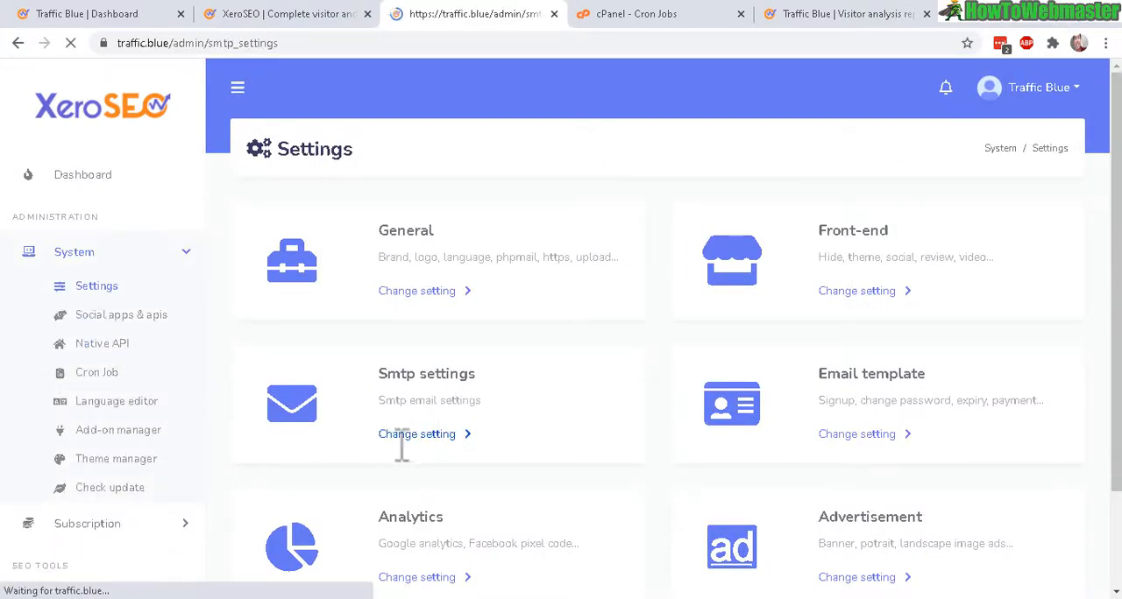
left_click(417, 435)
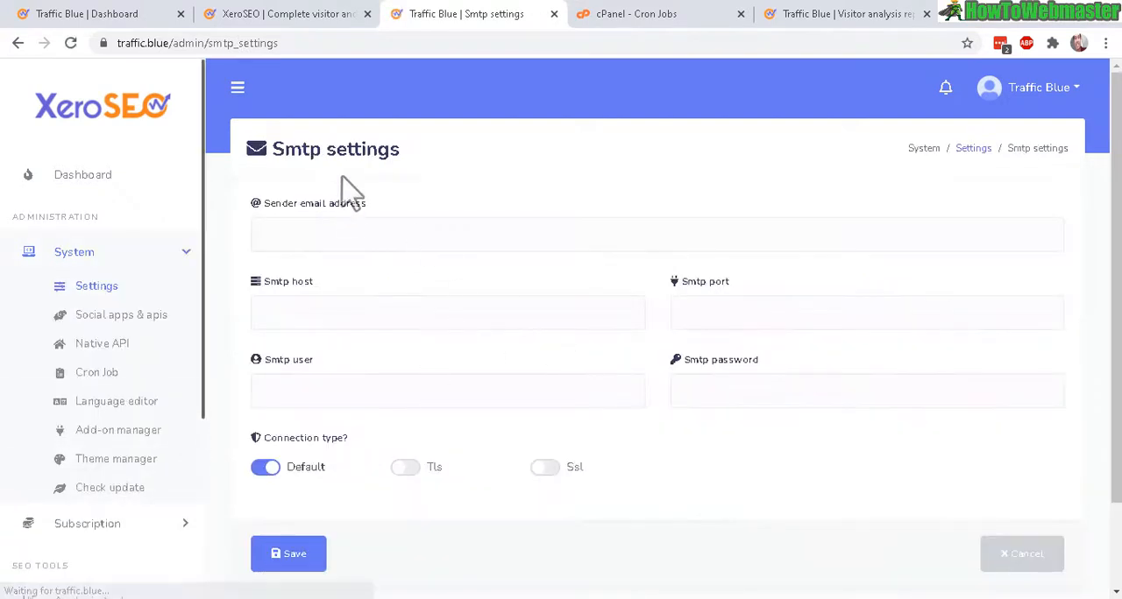
double_click(337, 149)
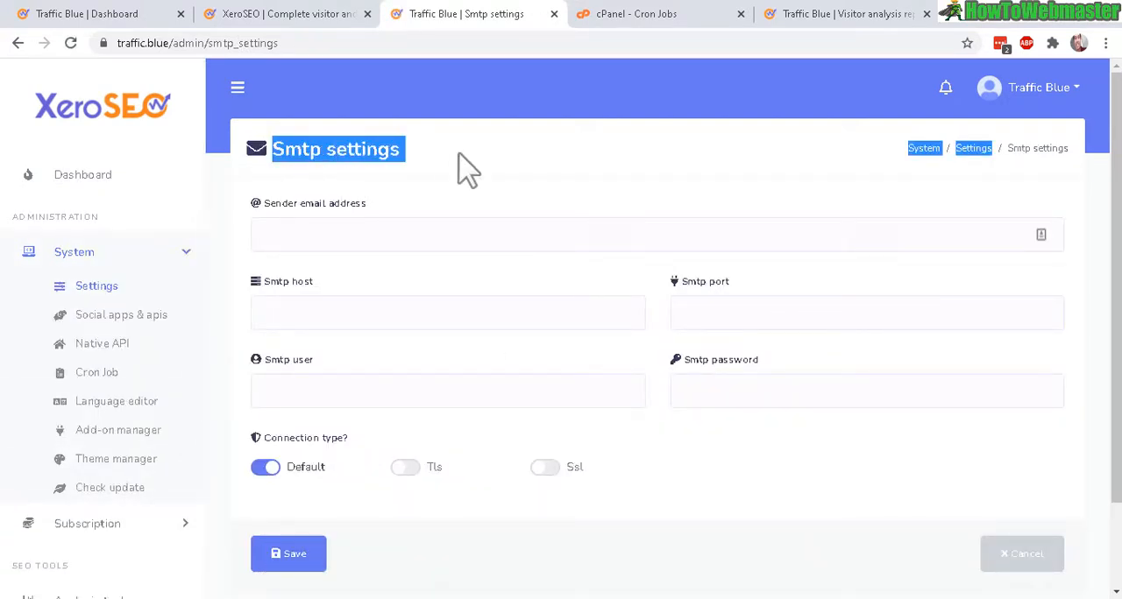
mouse_move(302, 73)
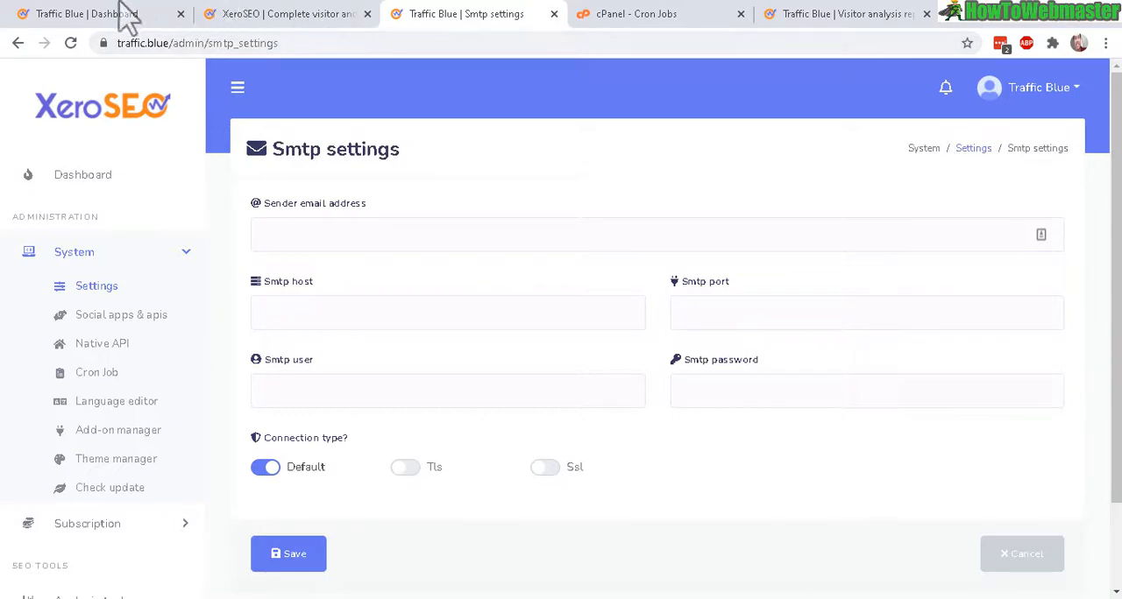
left_click(289, 14)
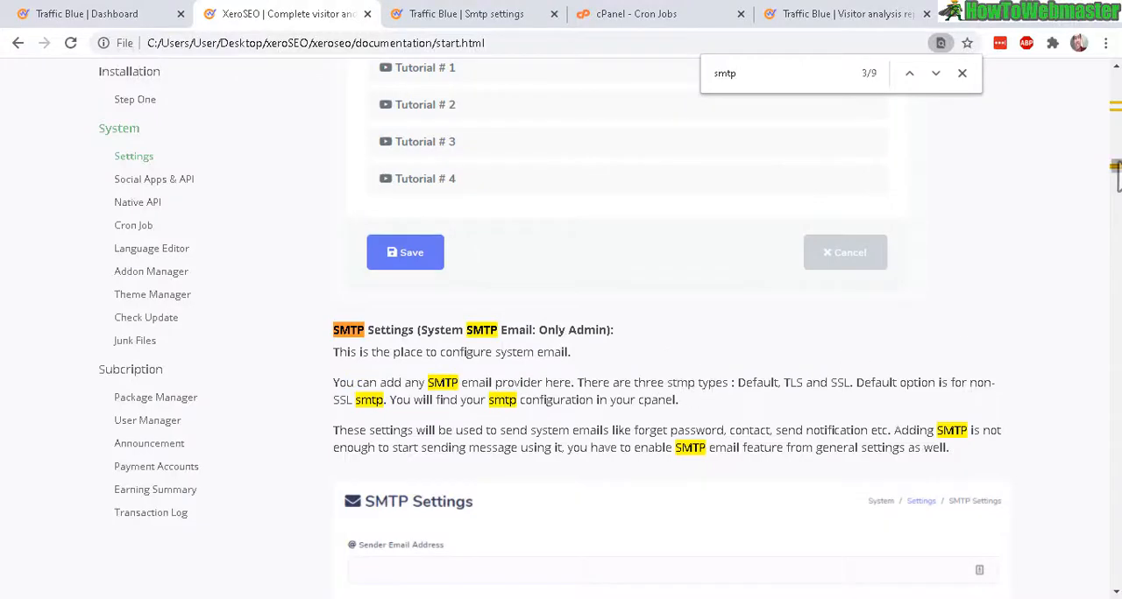
- Locate the SMTP Settings section in the documentation and switch back to the live Smtp settings page
scroll("down", 3)
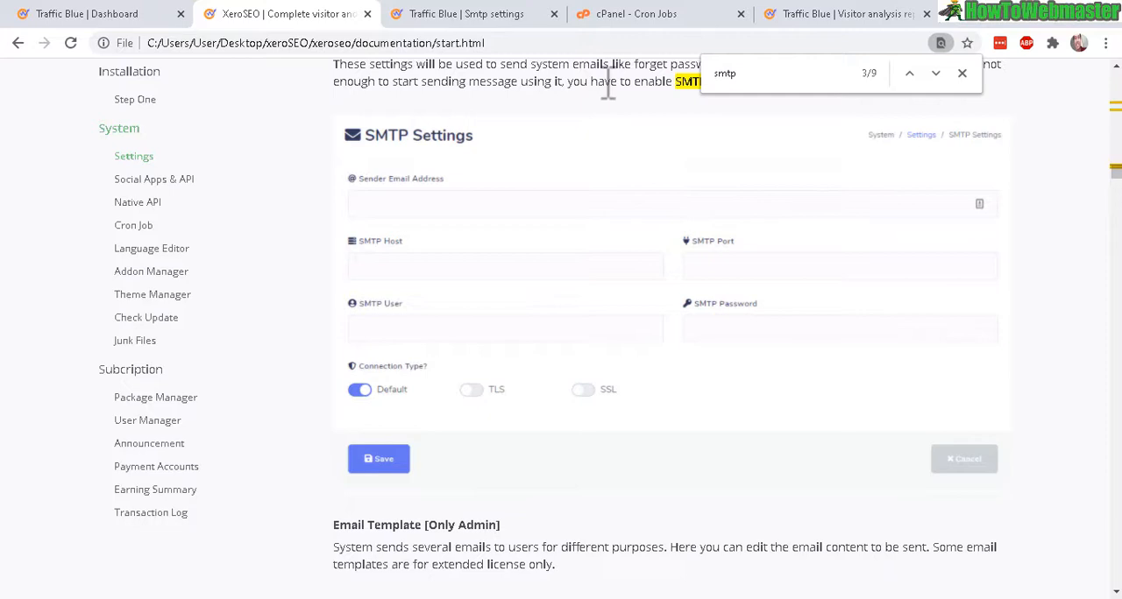
mouse_move(1038, 105)
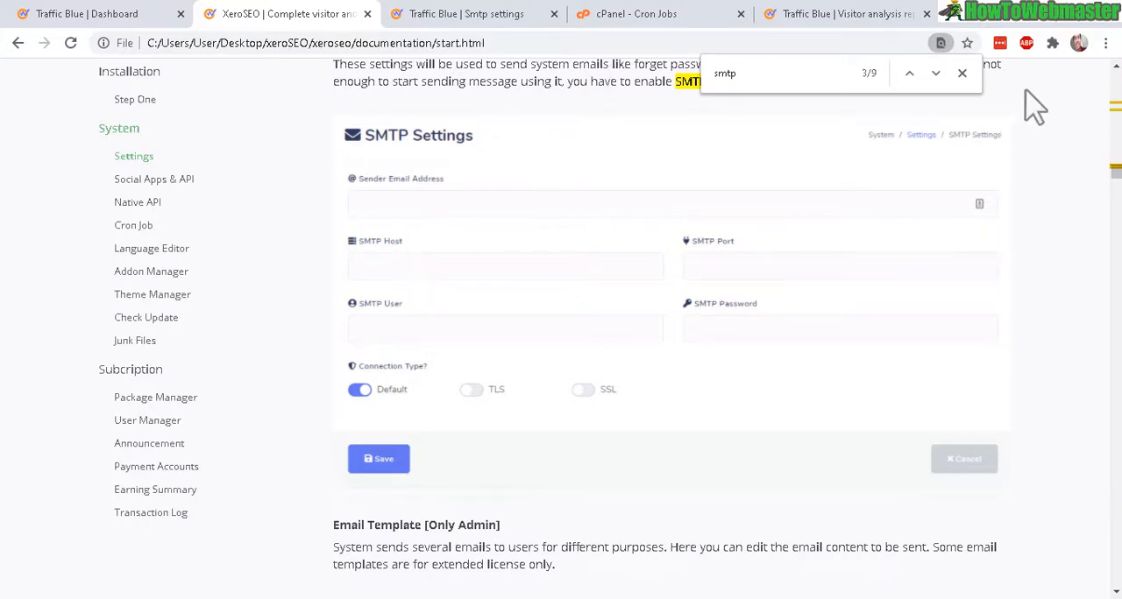
left_click(961, 73)
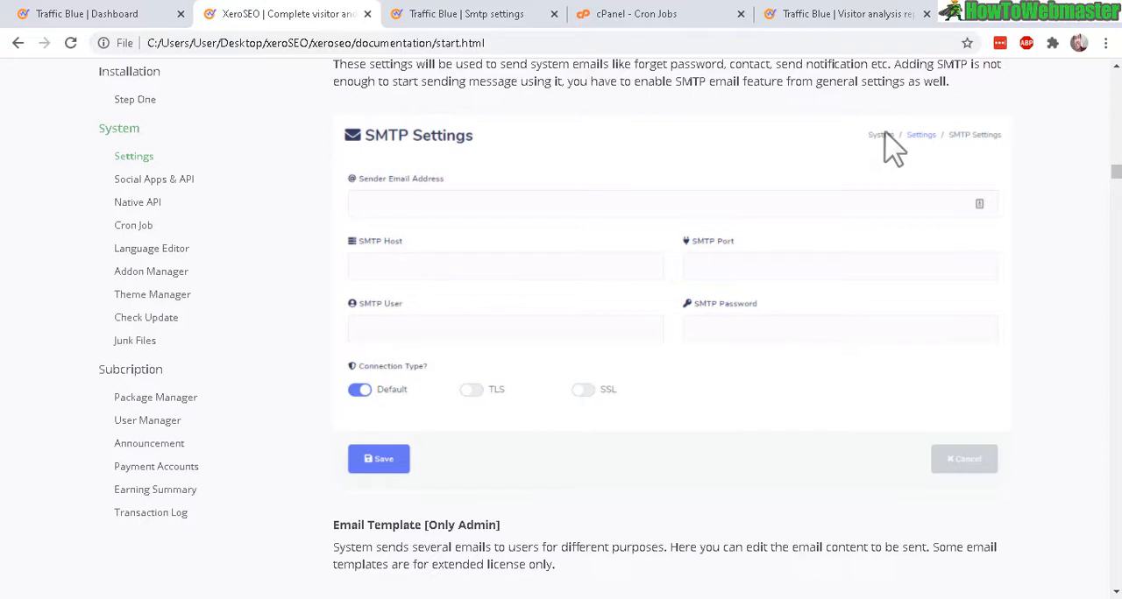
mouse_move(831, 129)
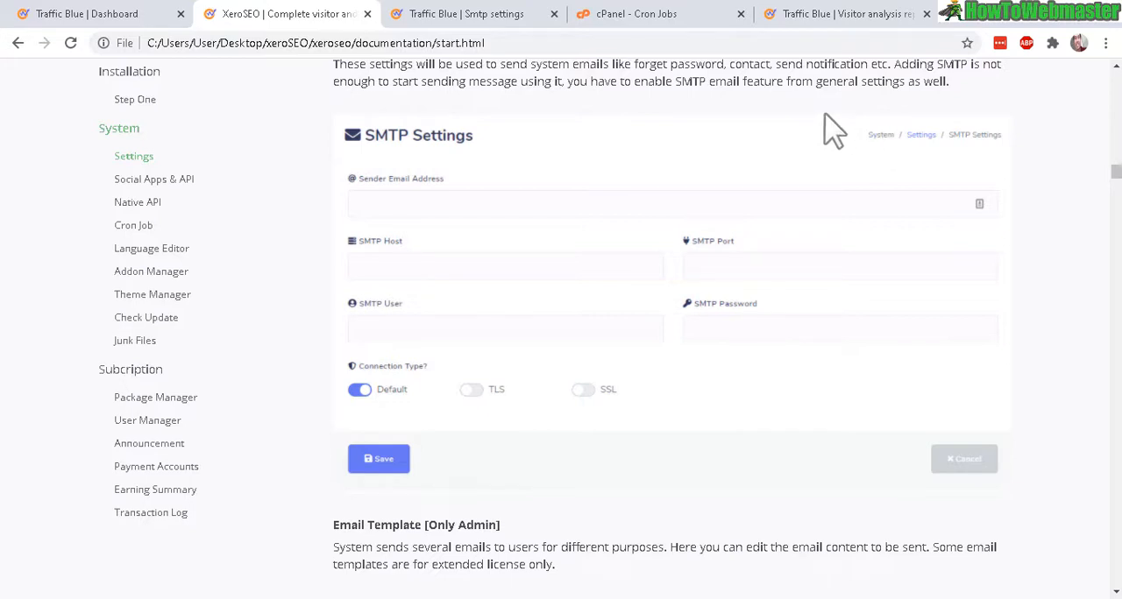
mouse_move(400, 202)
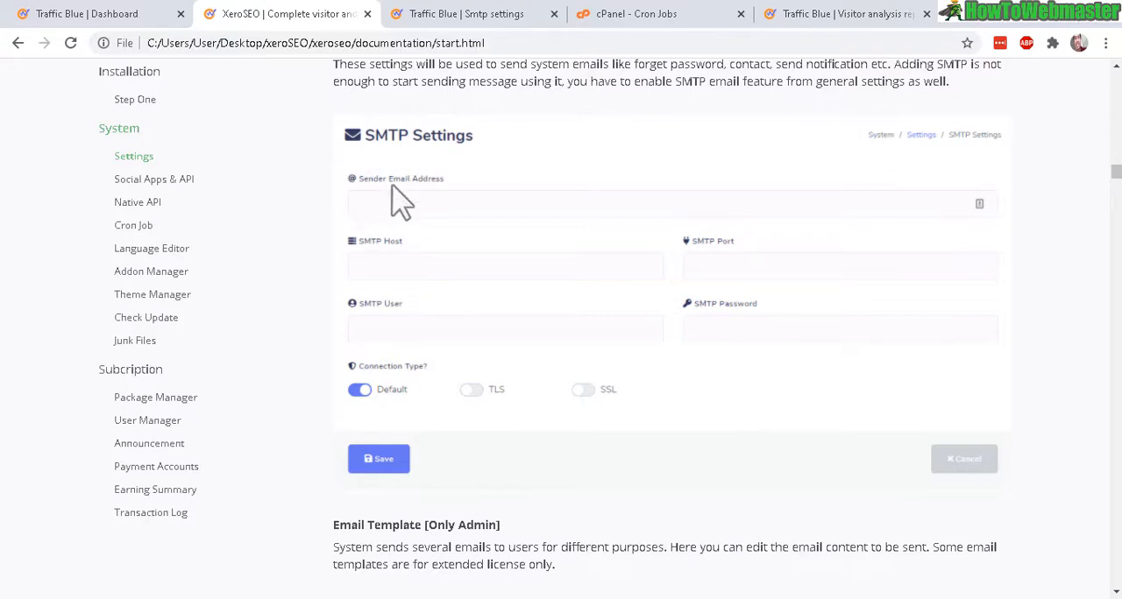
mouse_move(675, 189)
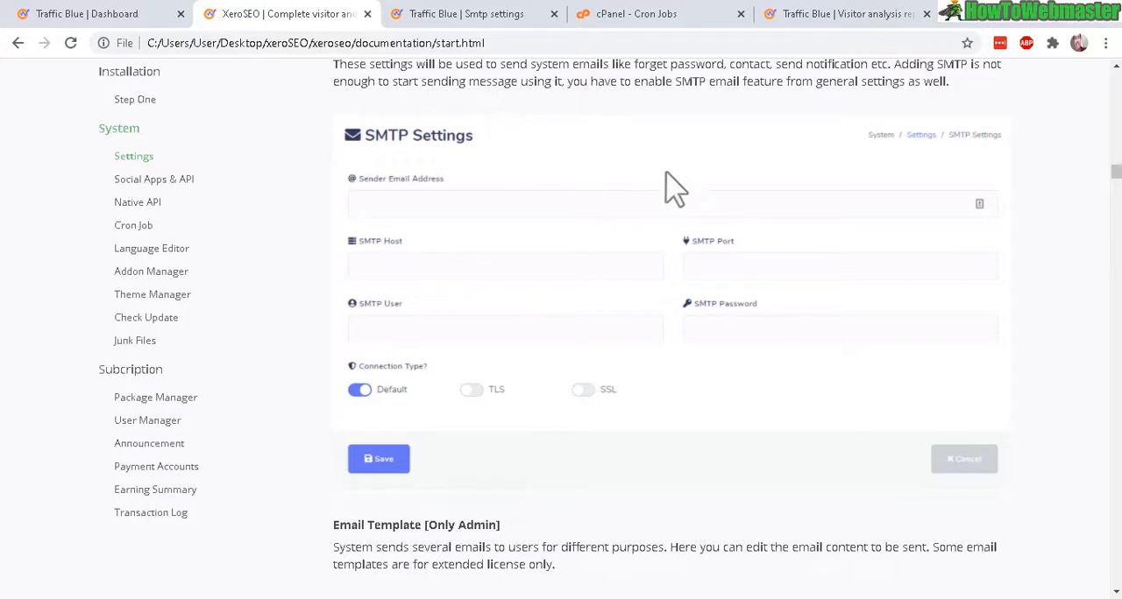
mouse_move(544, 143)
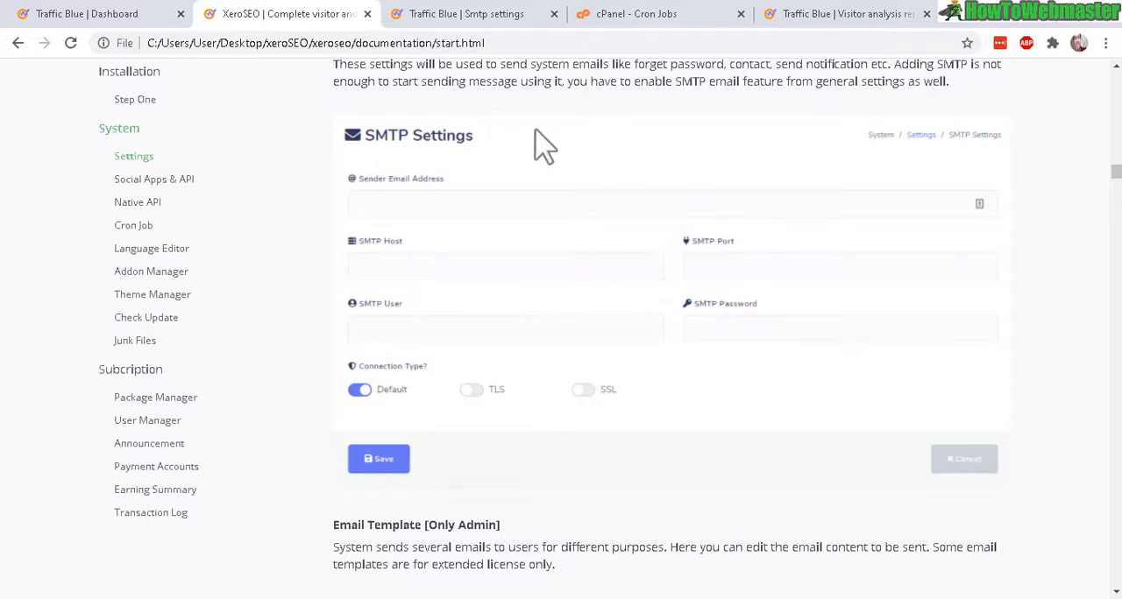
mouse_move(526, 17)
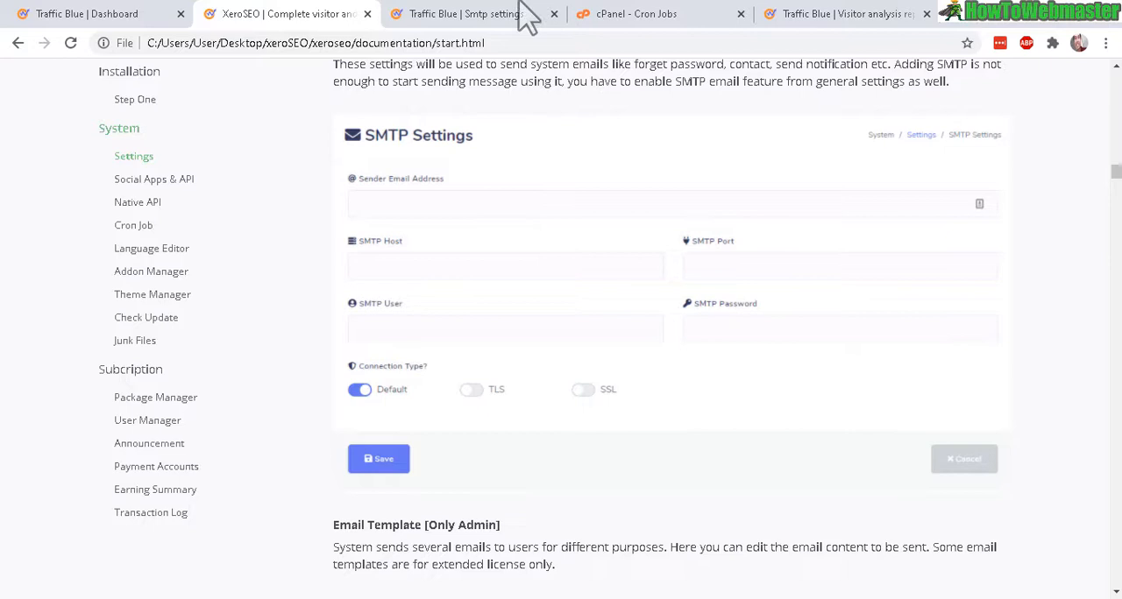
mouse_move(465, 26)
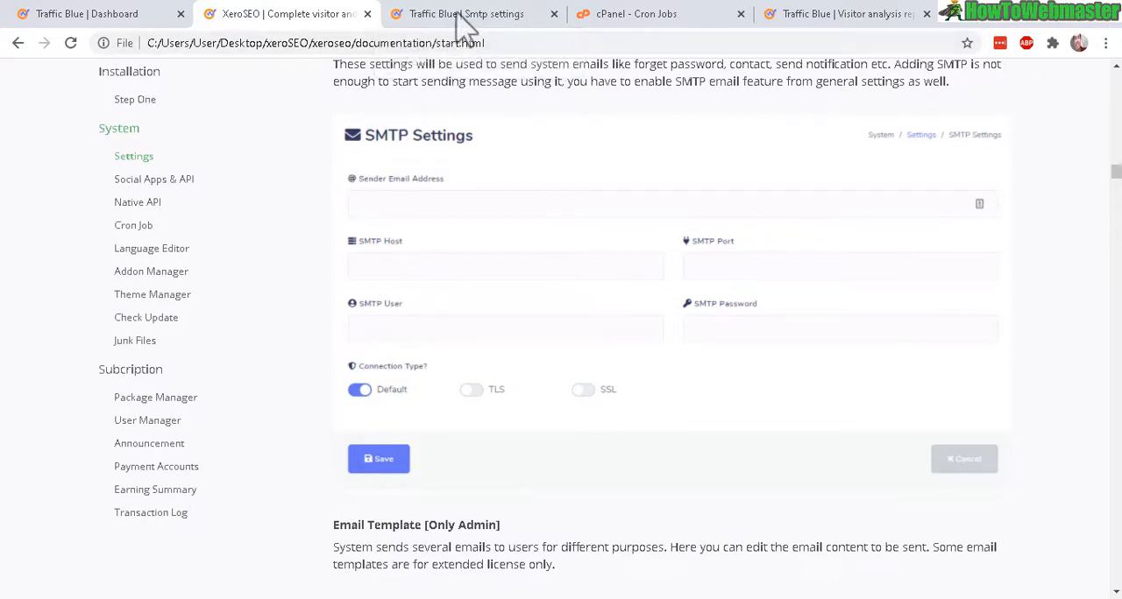
left_click(466, 14)
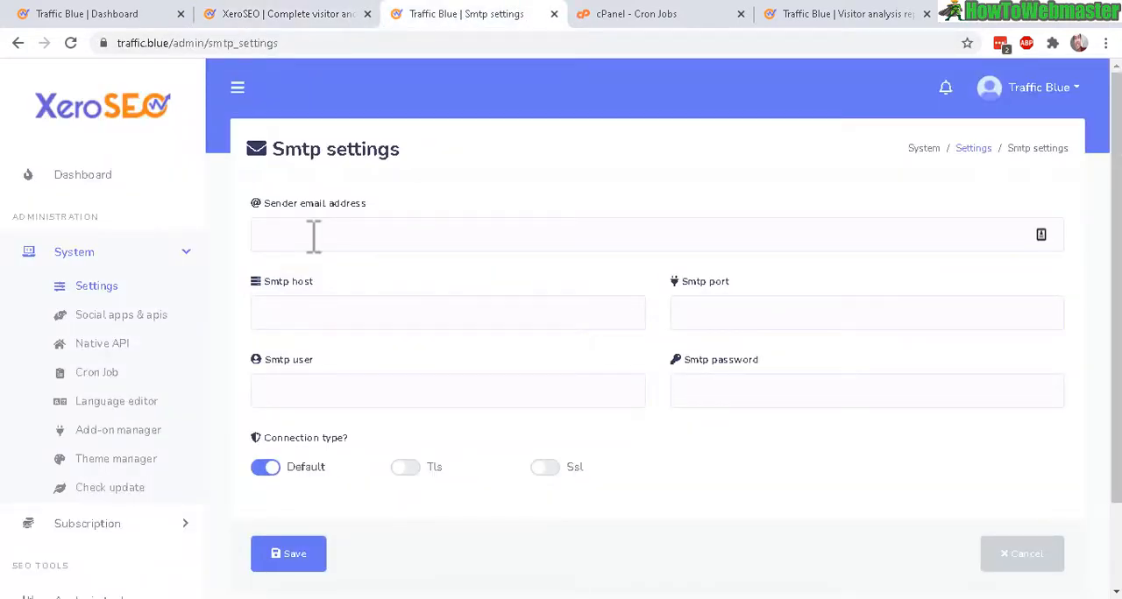
mouse_move(96, 285)
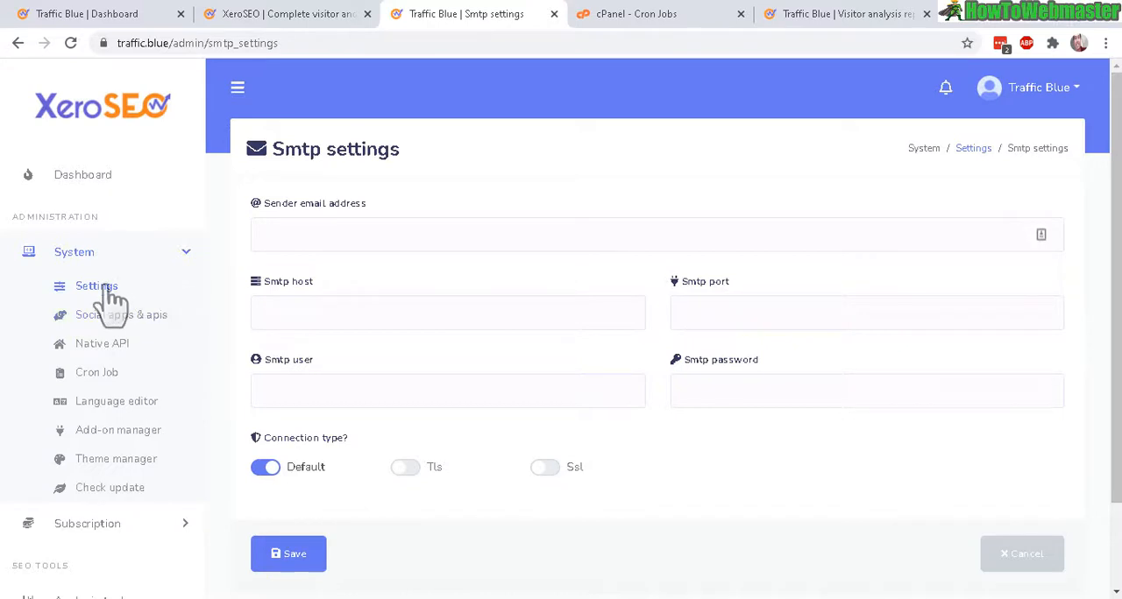
- Go through System > Settings to the General settings and jump to the Logo & favicon section
left_click(96, 286)
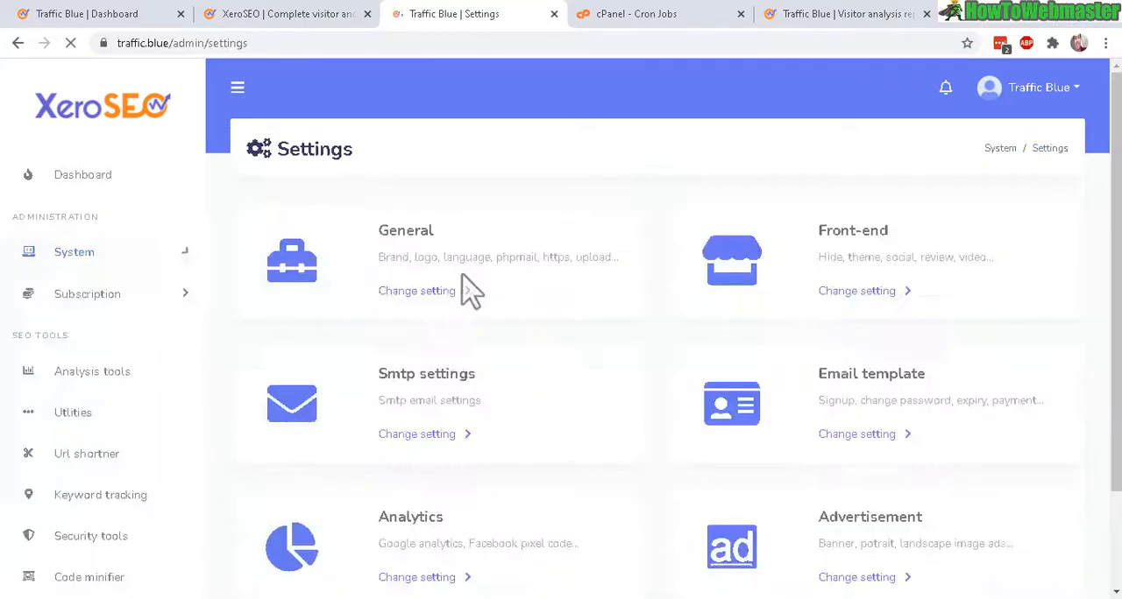
left_click(74, 252)
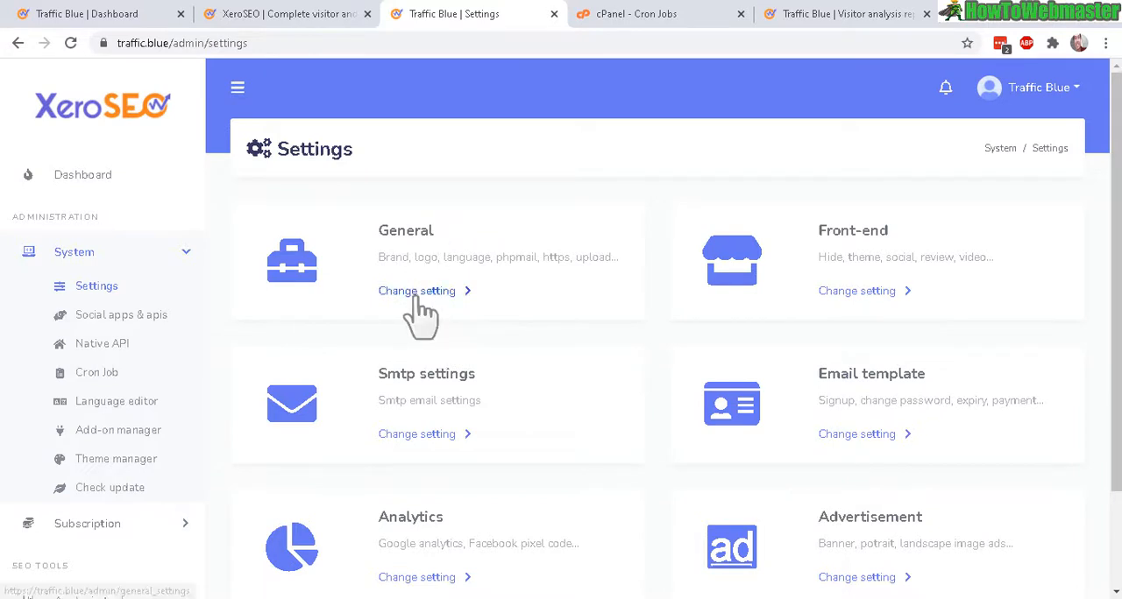
left_click(417, 291)
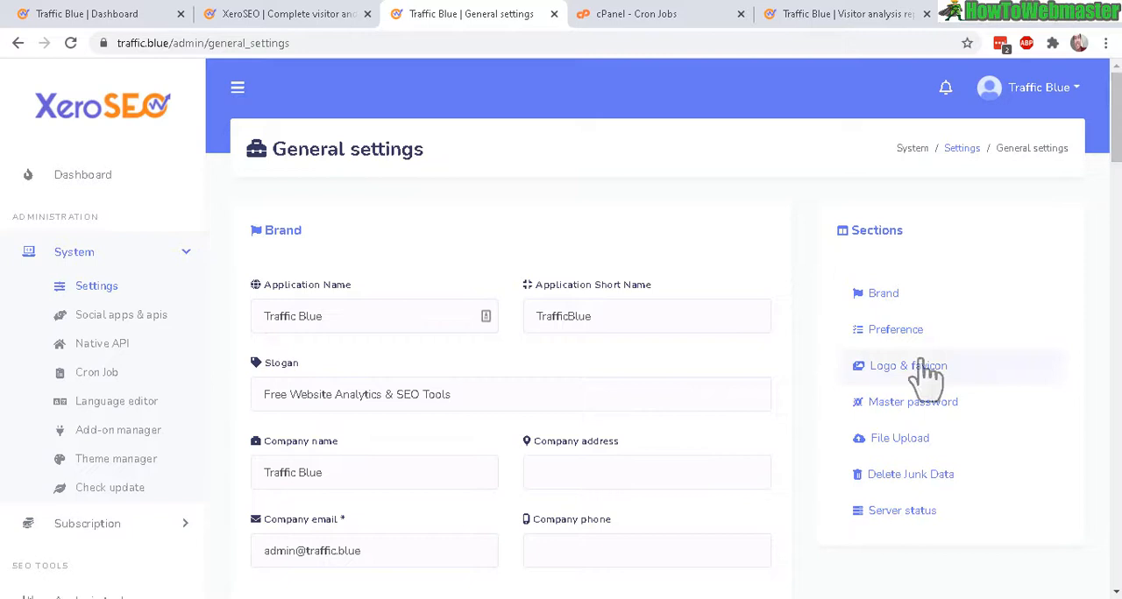
left_click(908, 365)
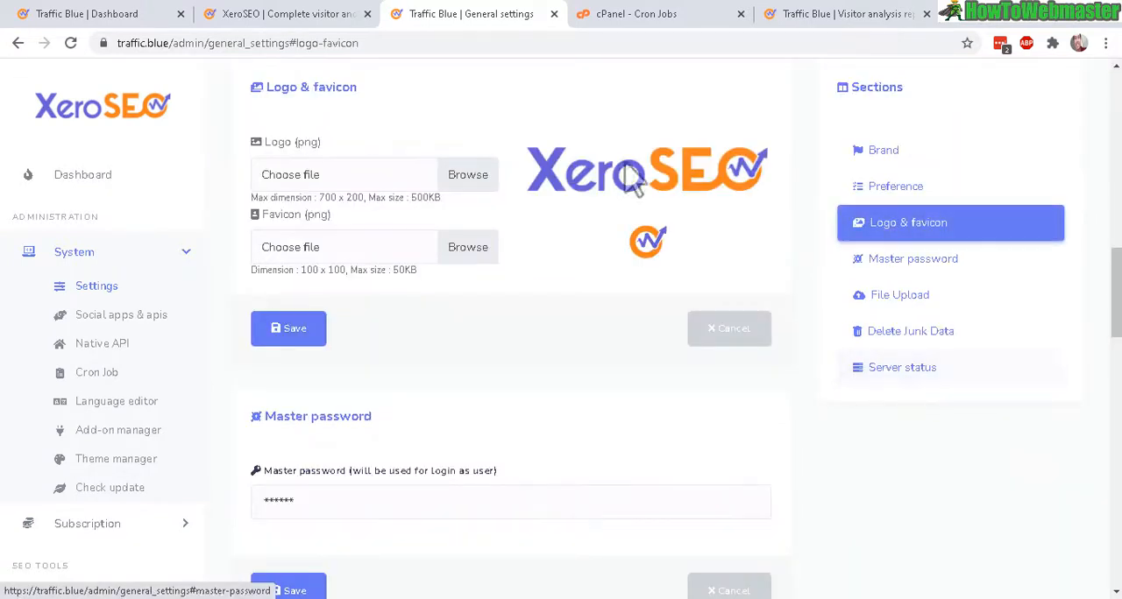
mouse_move(480, 185)
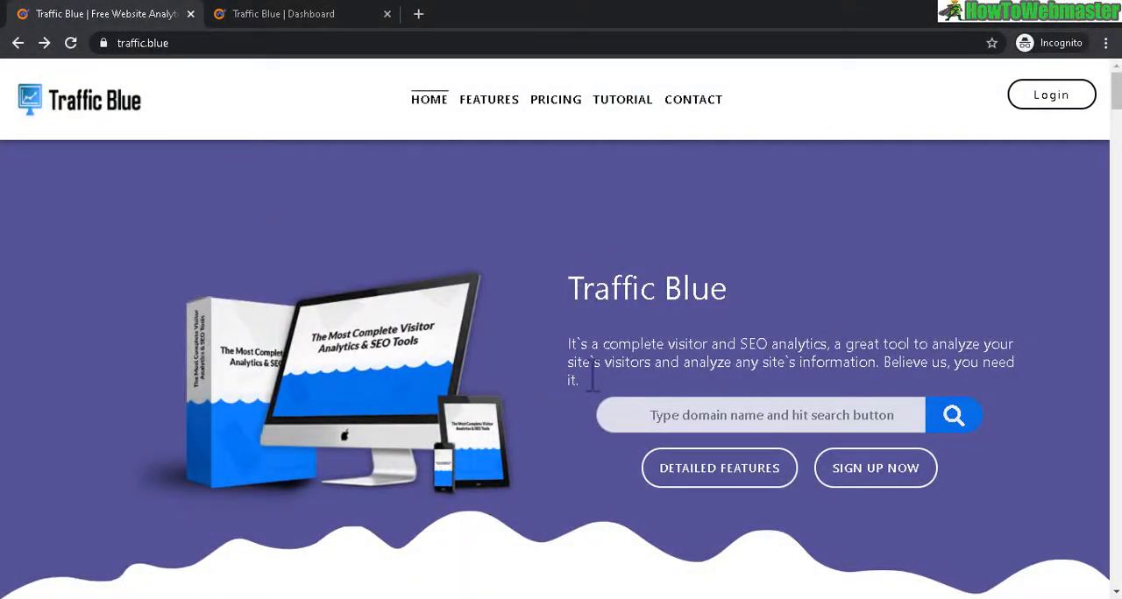
mouse_move(156, 163)
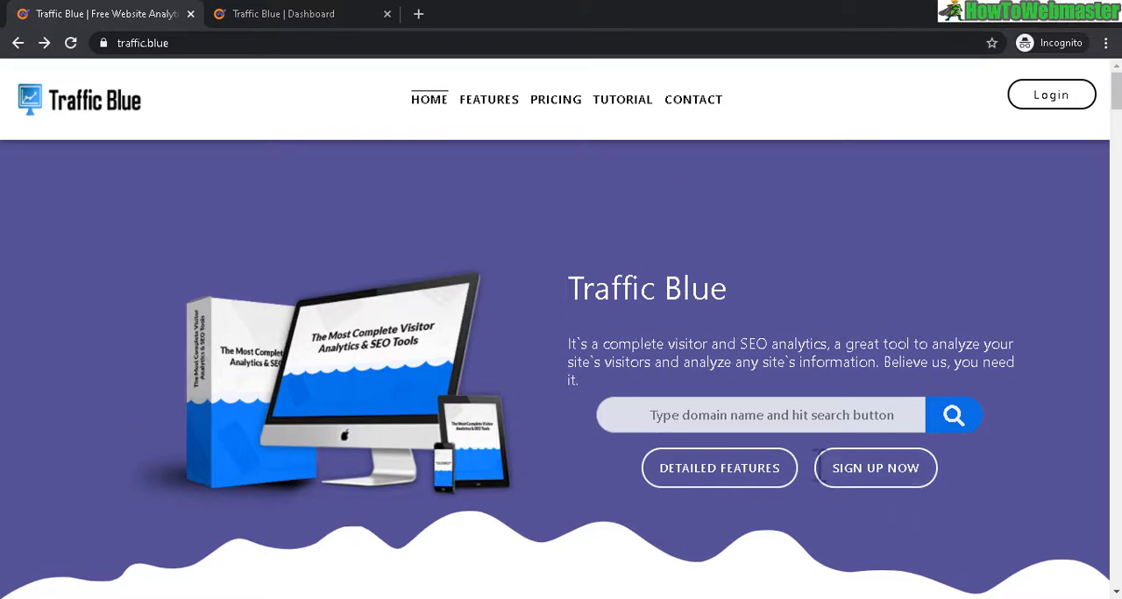
mouse_move(875, 468)
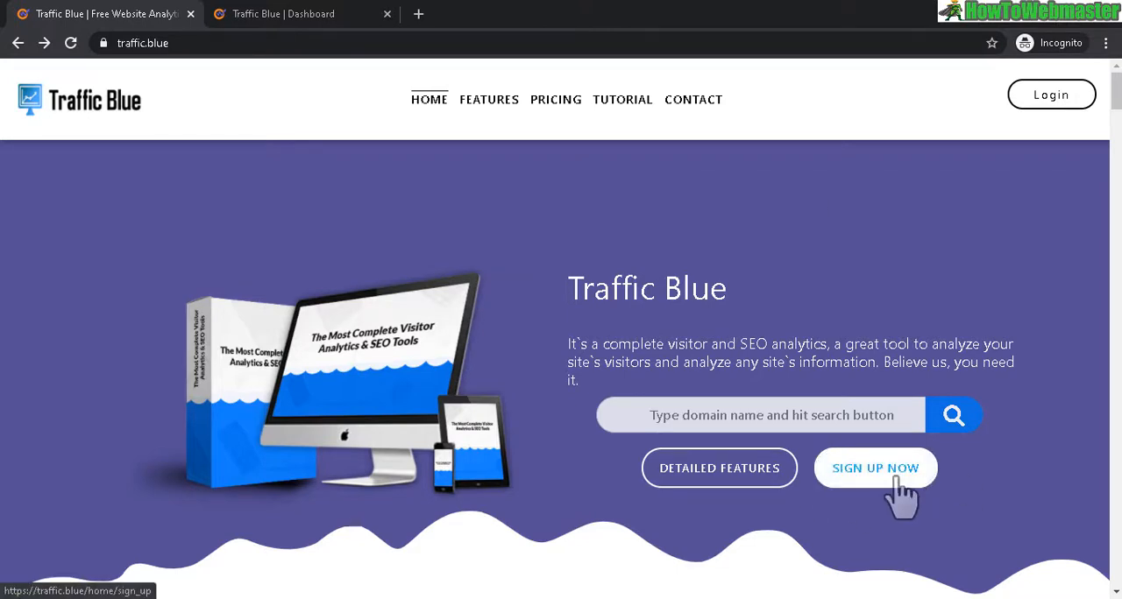
- Sign up a new Traffic Blue account and land on its empty dashboard
left_click(875, 466)
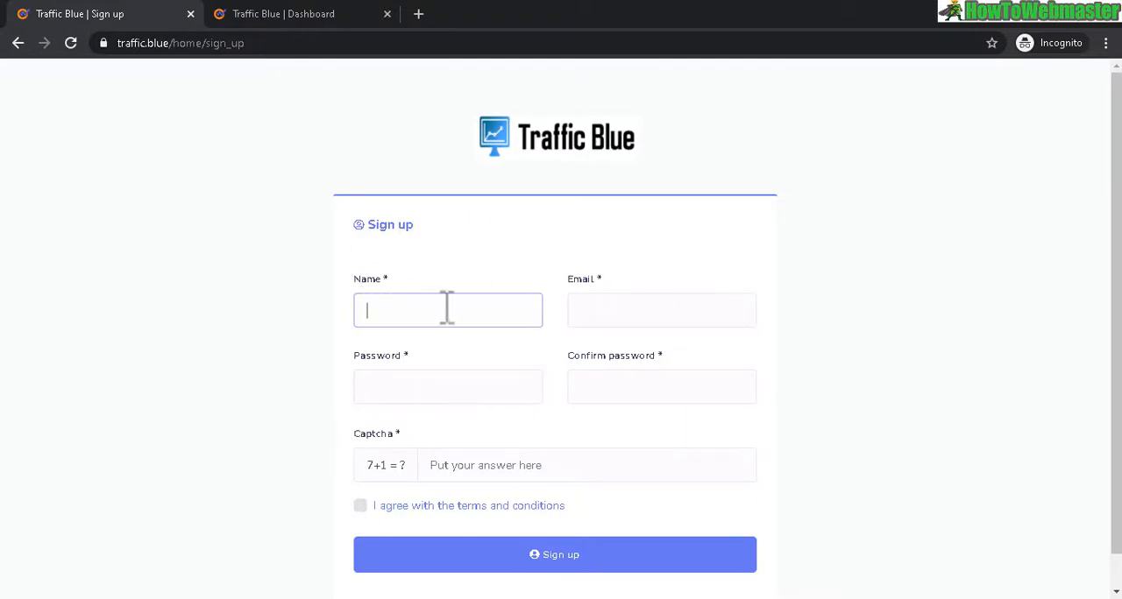
left_click(284, 14)
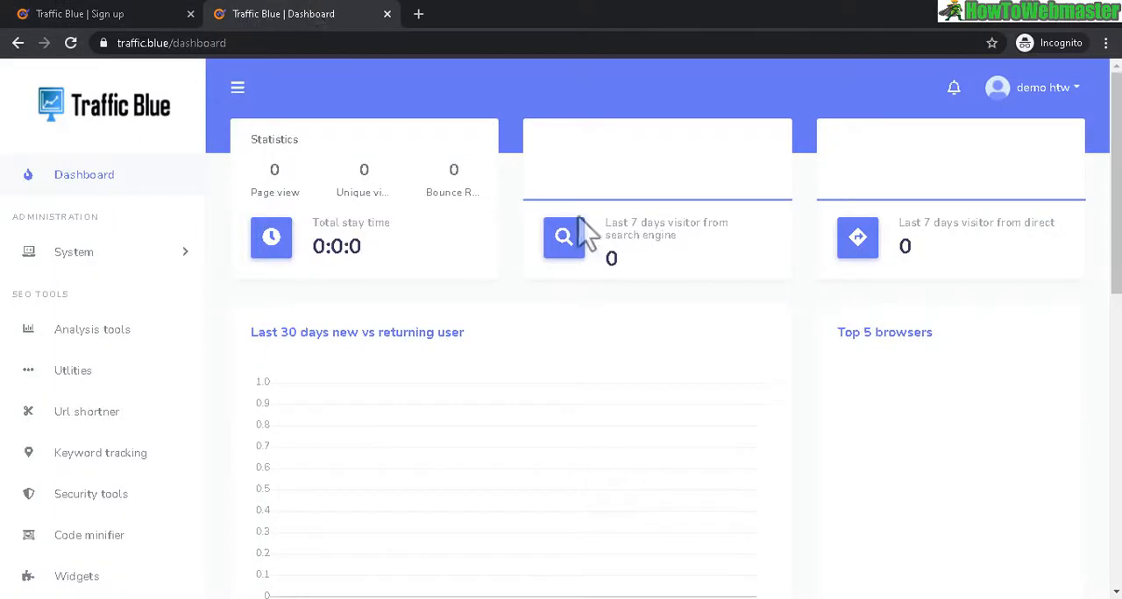
mouse_move(193, 512)
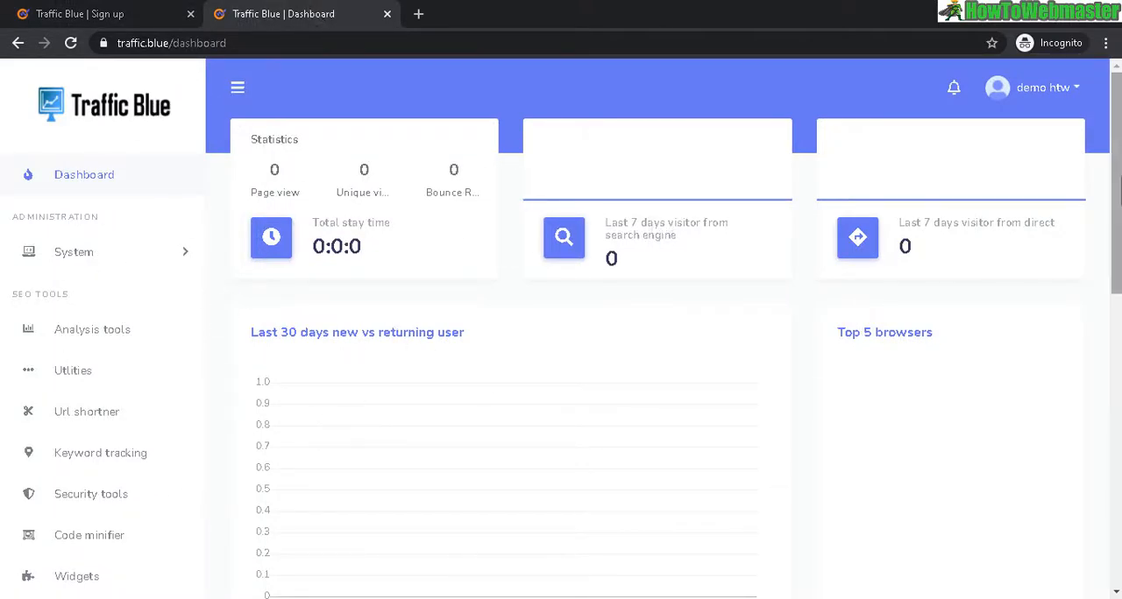
- Reach the Visitor analysis page through Analysis tools > Visitor analytics Actions
scroll("down", 3)
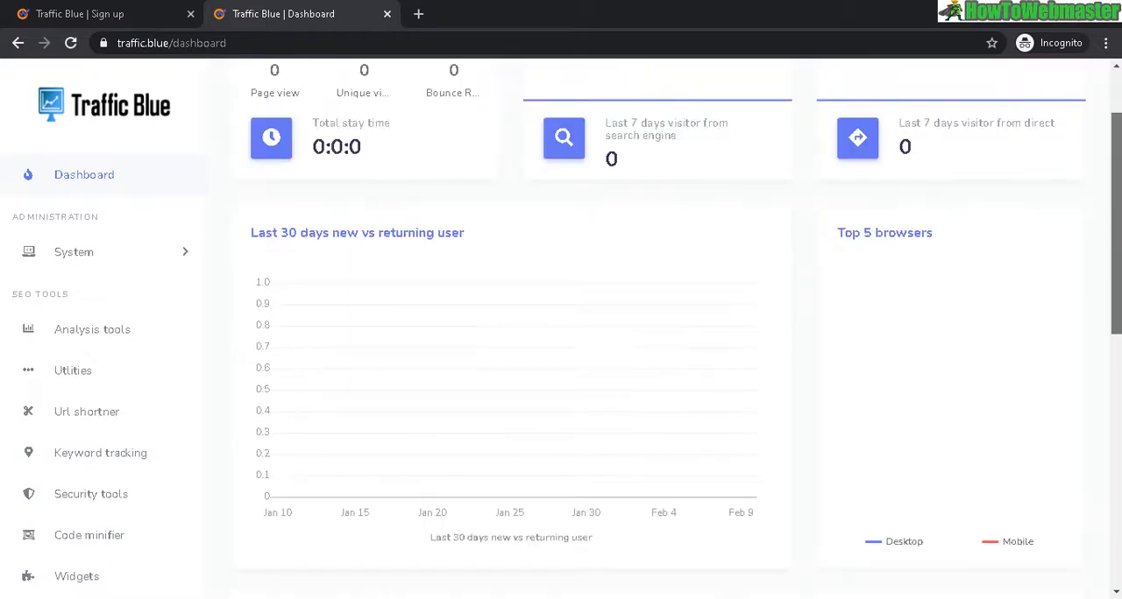
scroll("up", 3)
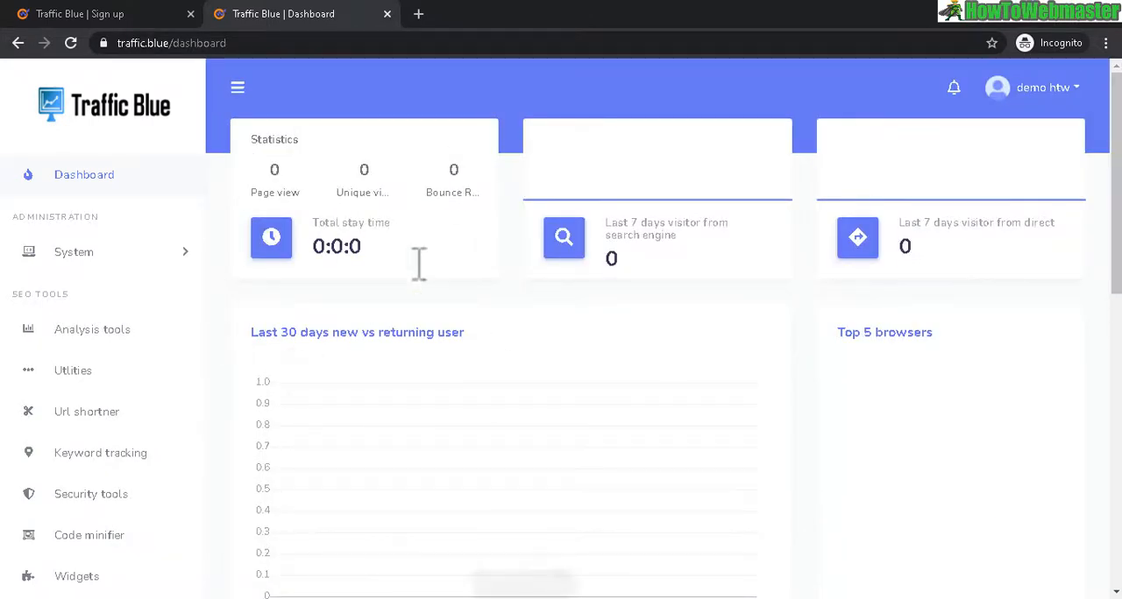
mouse_move(412, 365)
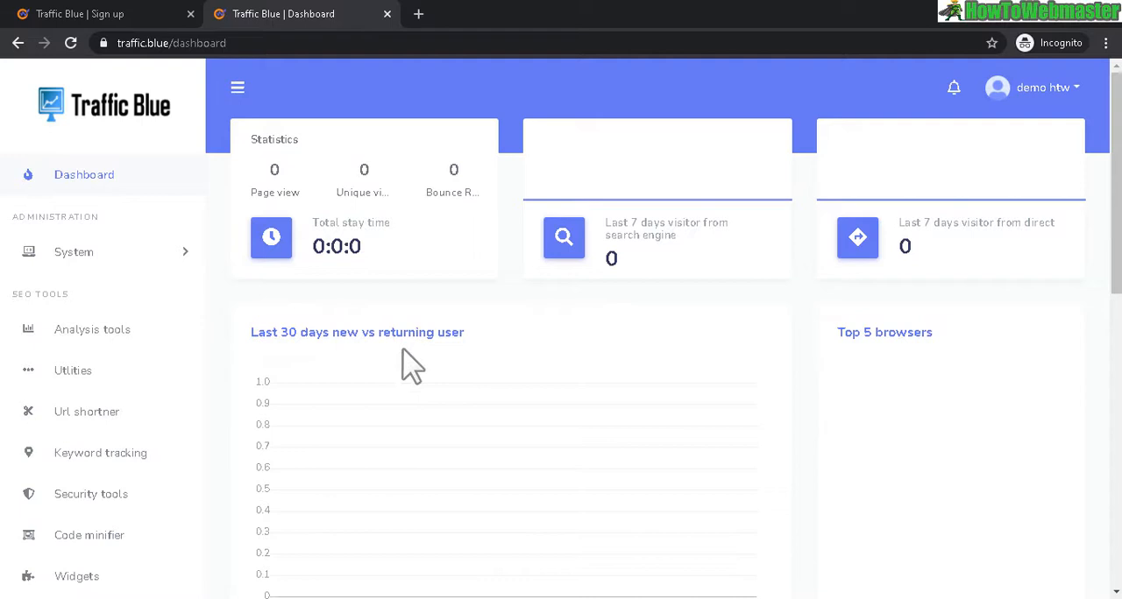
mouse_move(61, 351)
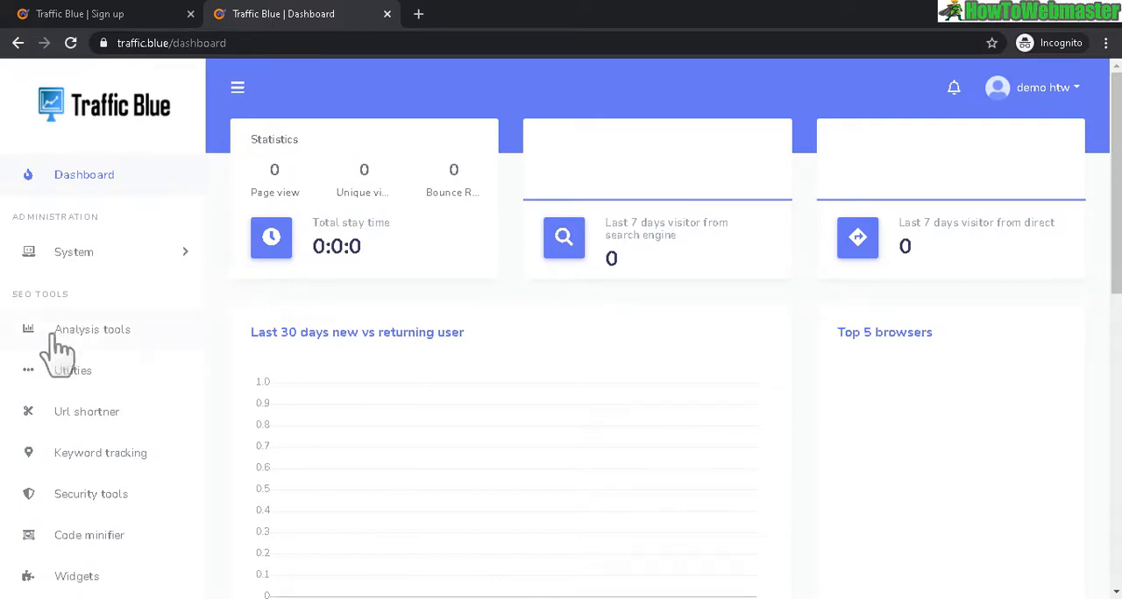
mouse_move(84, 342)
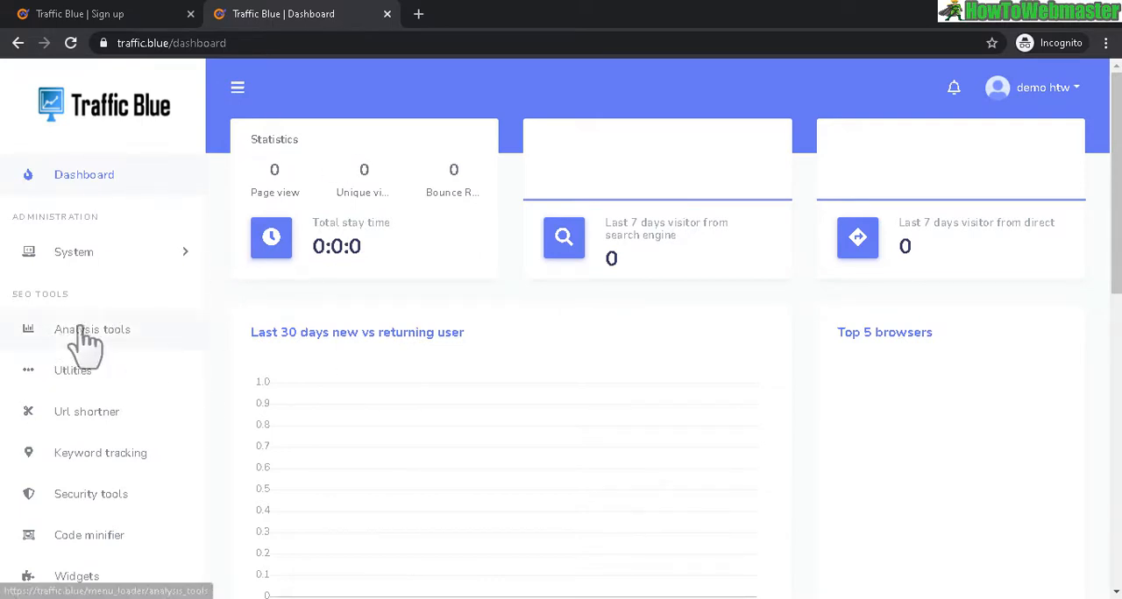
left_click(91, 330)
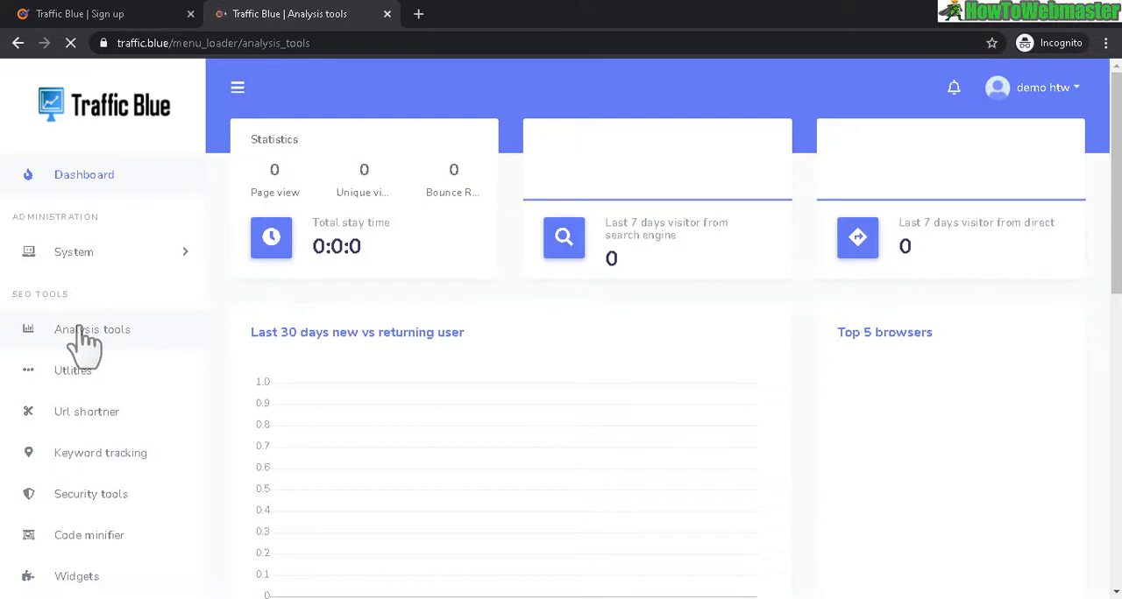
left_click(91, 329)
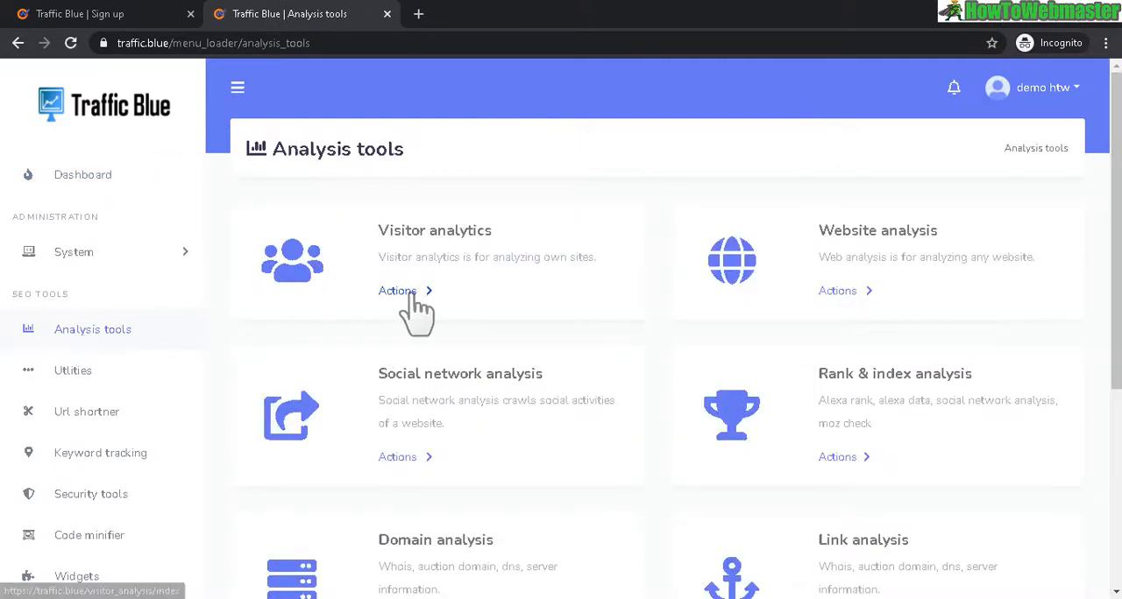
left_click(396, 291)
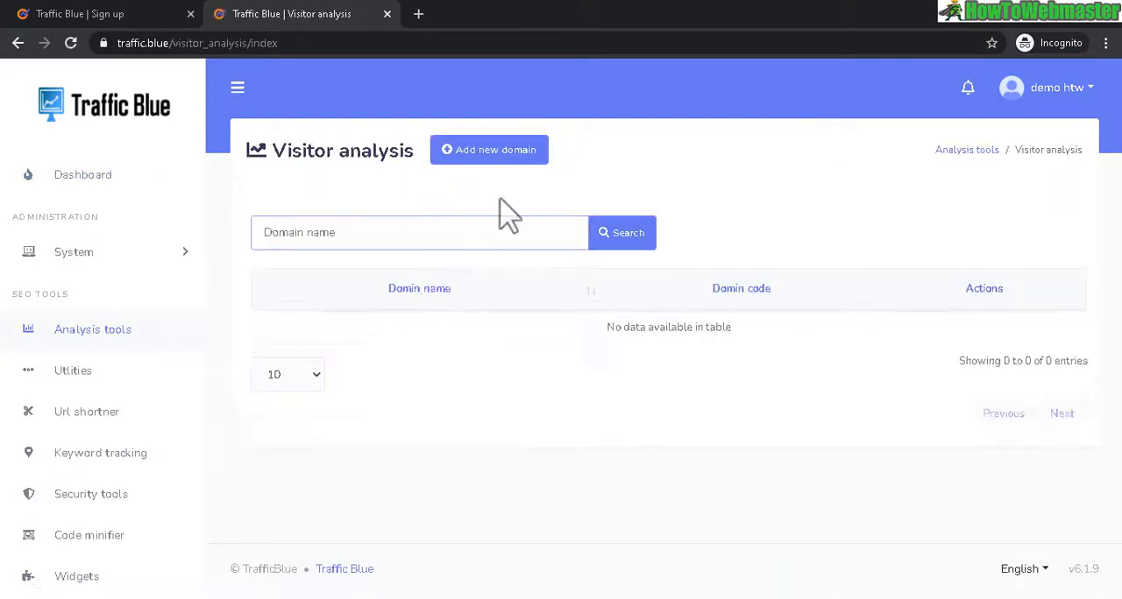
- Add howtowebmaster.com as a tracked domain and copy its generated tracking script
left_click(490, 149)
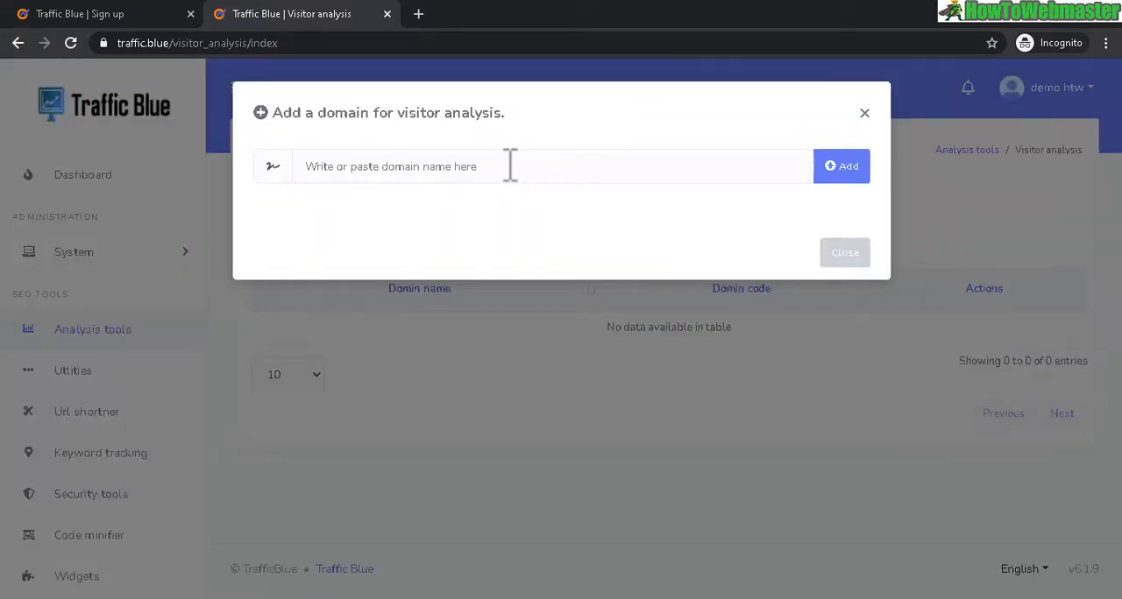
type("howtowebmaster.com")
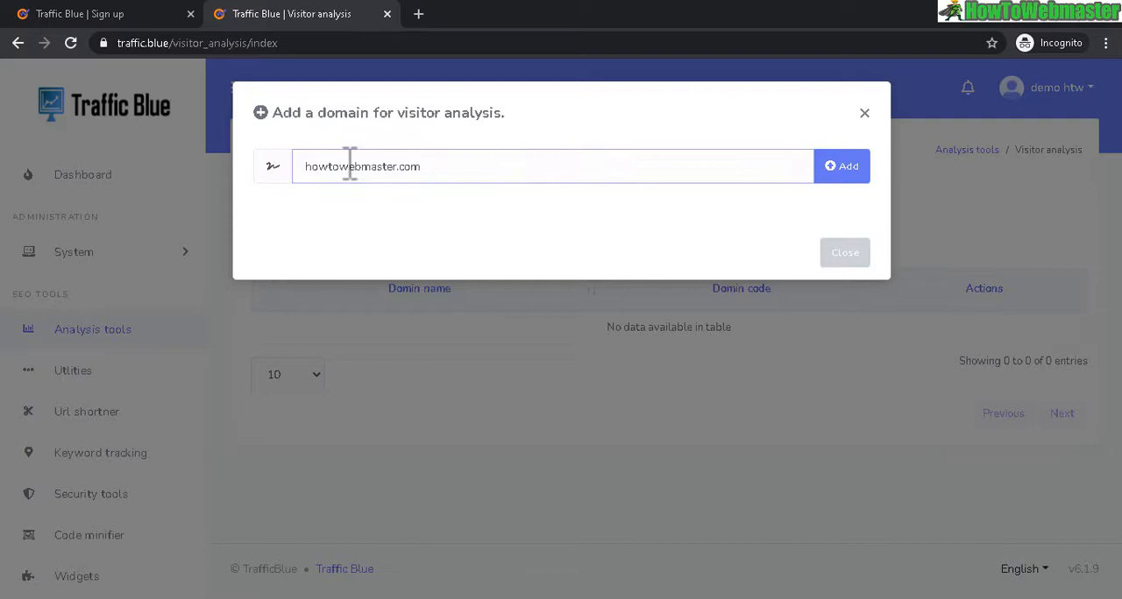
left_click(841, 166)
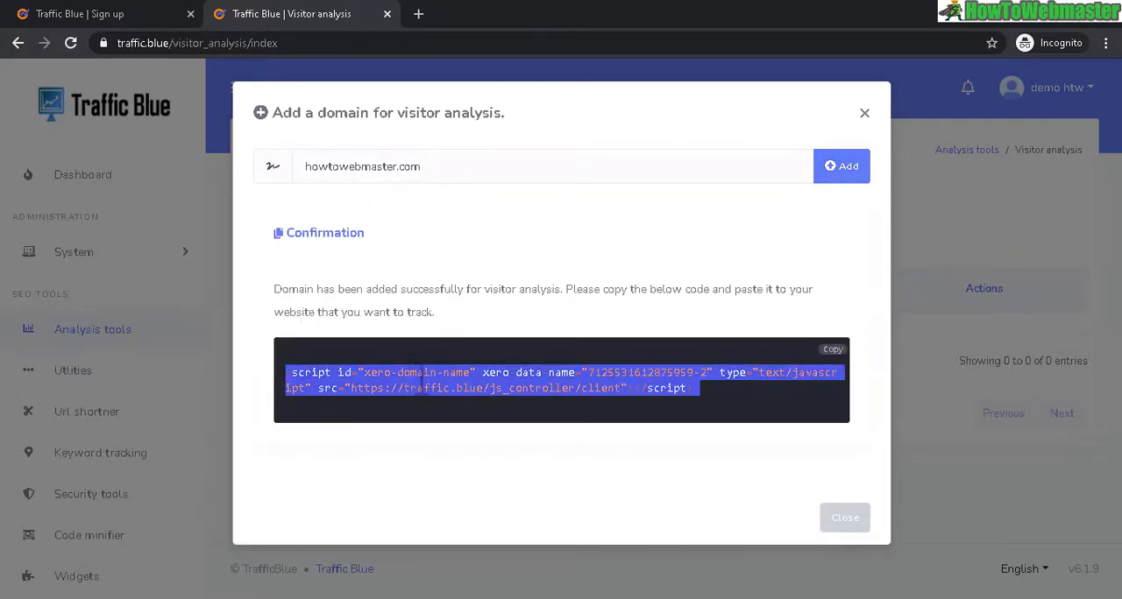
right_click(491, 387)
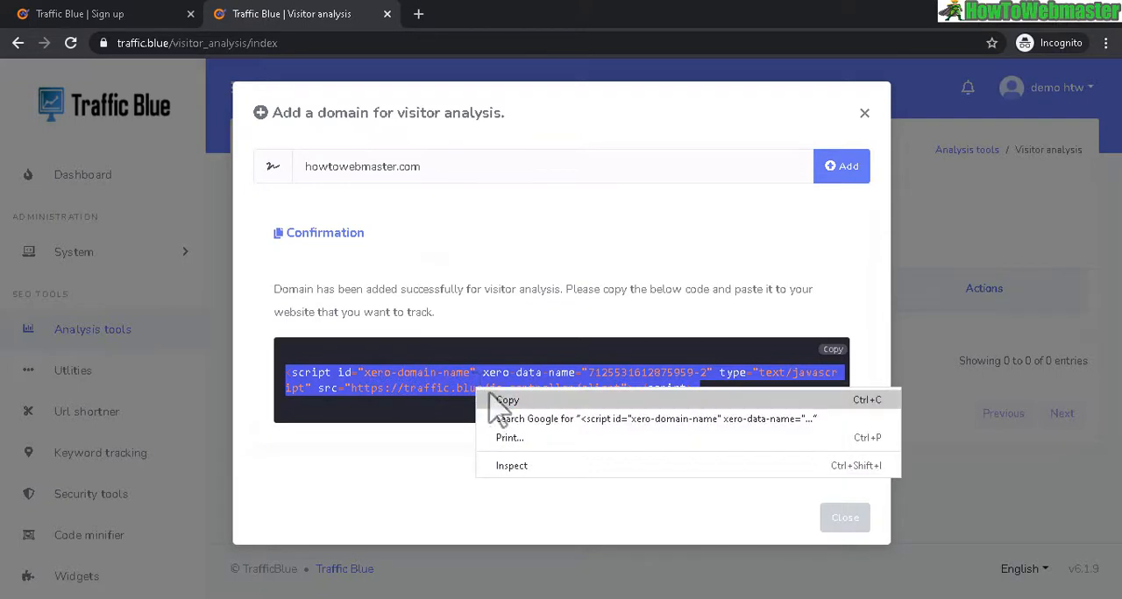
left_click(506, 399)
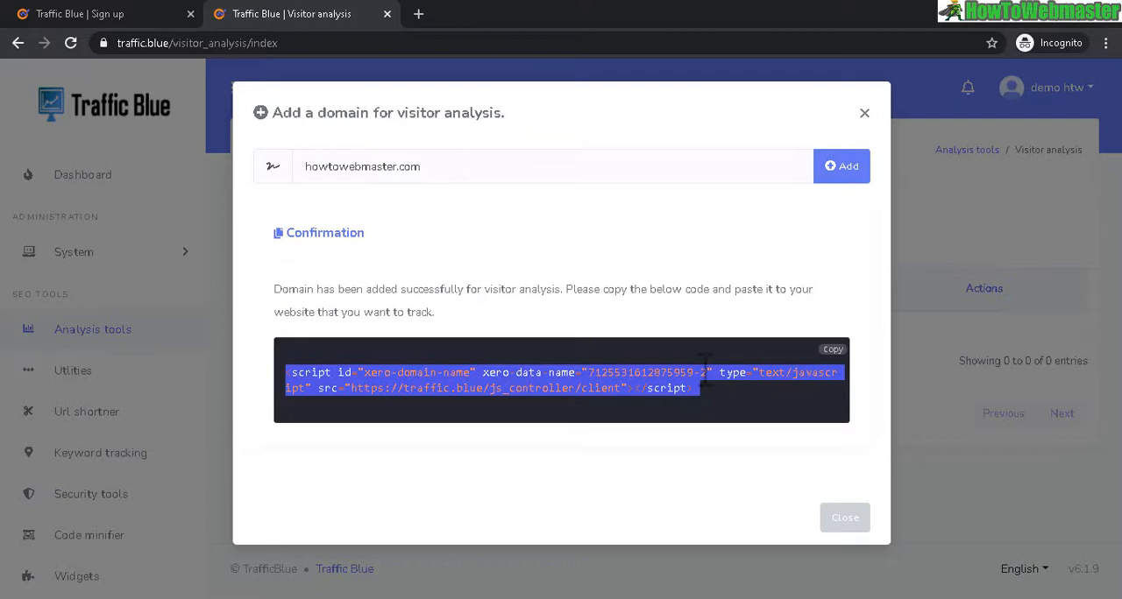
mouse_move(639, 421)
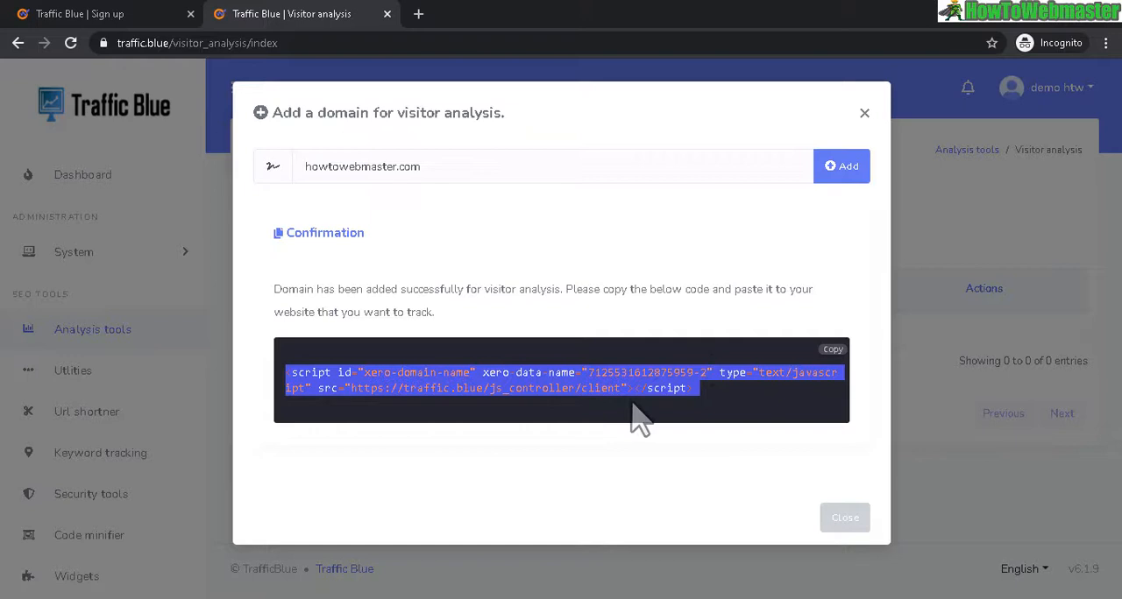
mouse_move(892, 115)
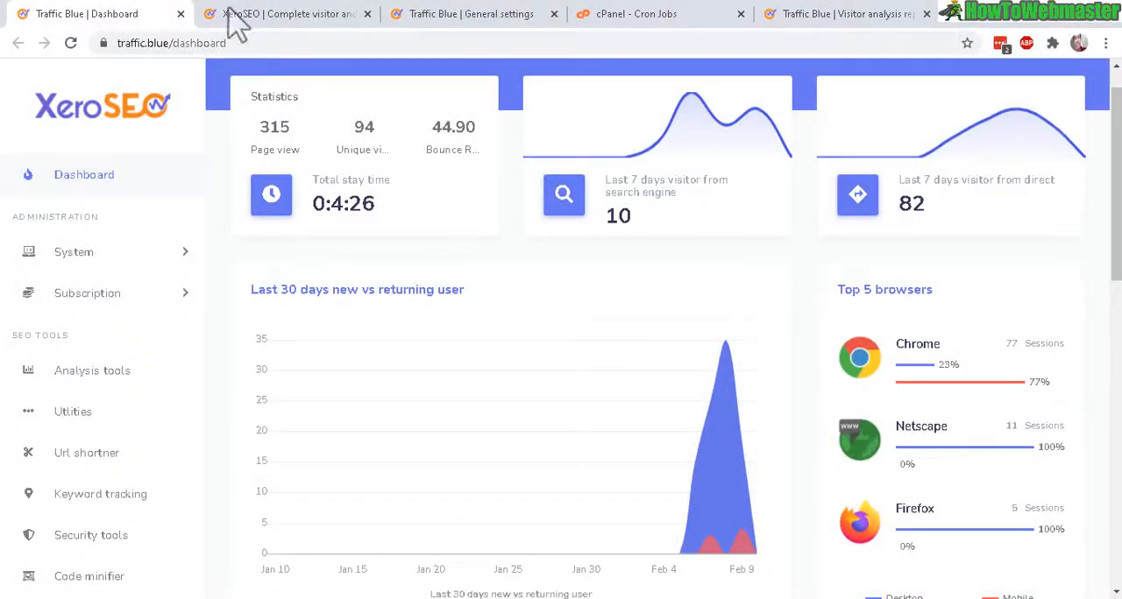
- Review articlespinnerreviews.com's Traffic Source referrers, total traffic, search and social charts
left_click(838, 14)
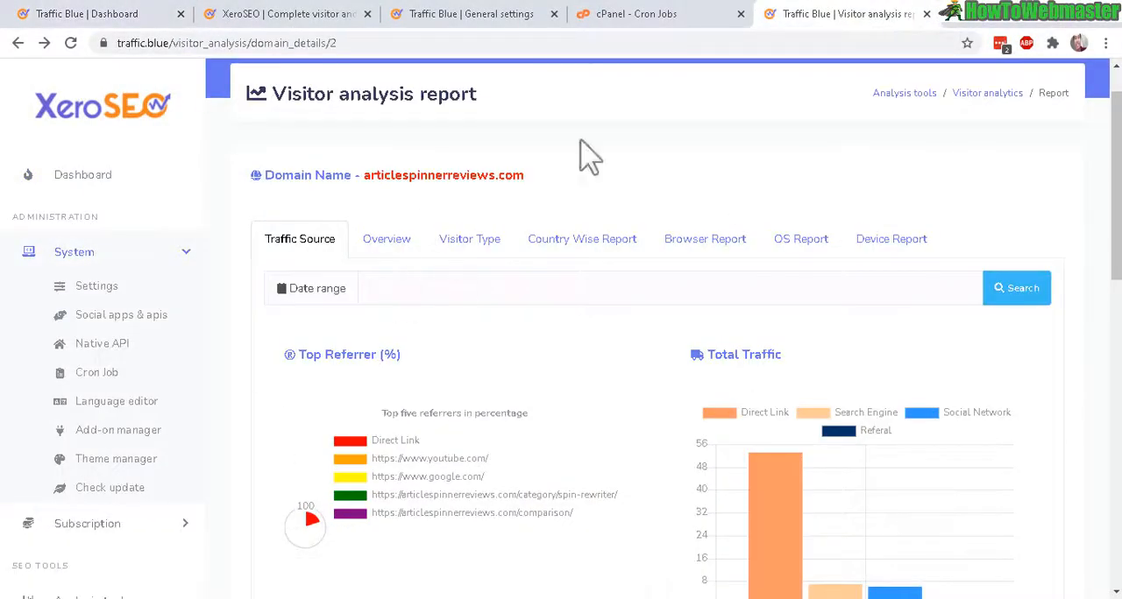
mouse_move(645, 215)
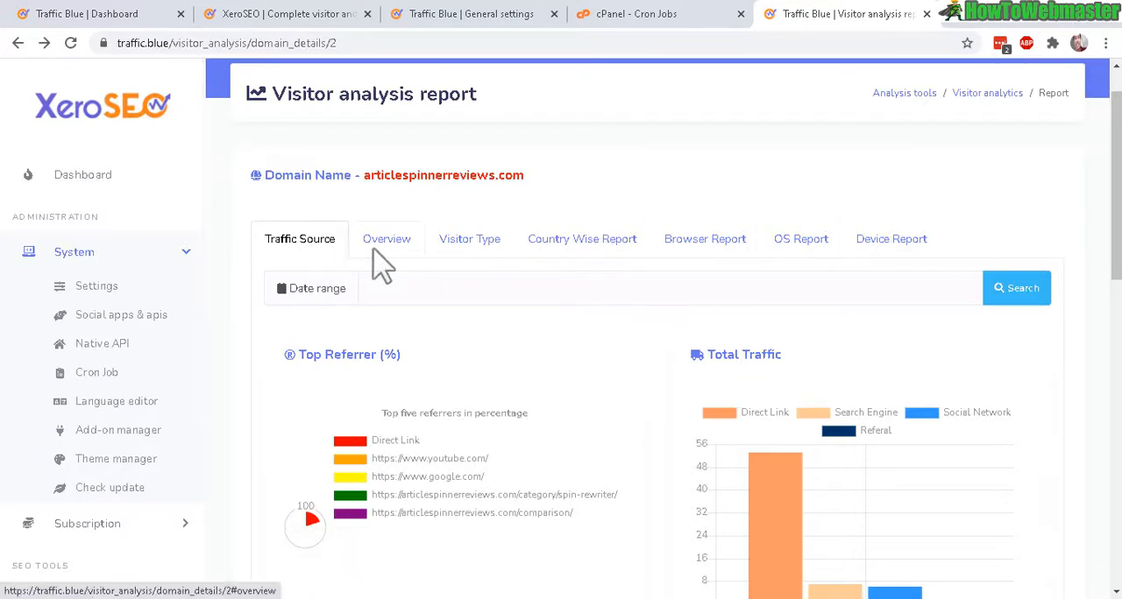
mouse_move(291, 288)
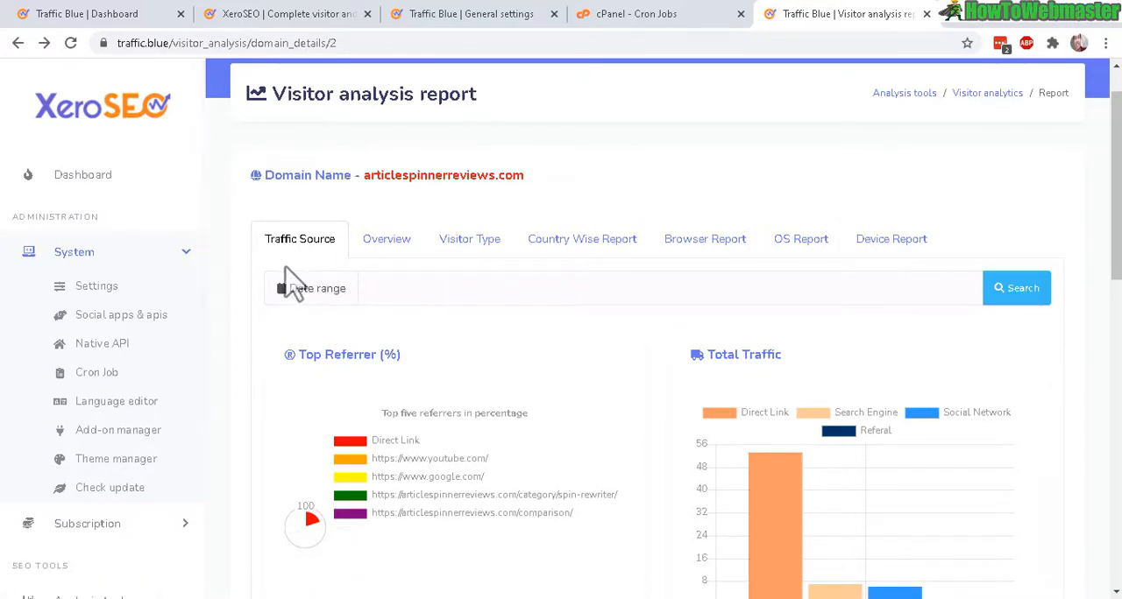
mouse_move(500, 175)
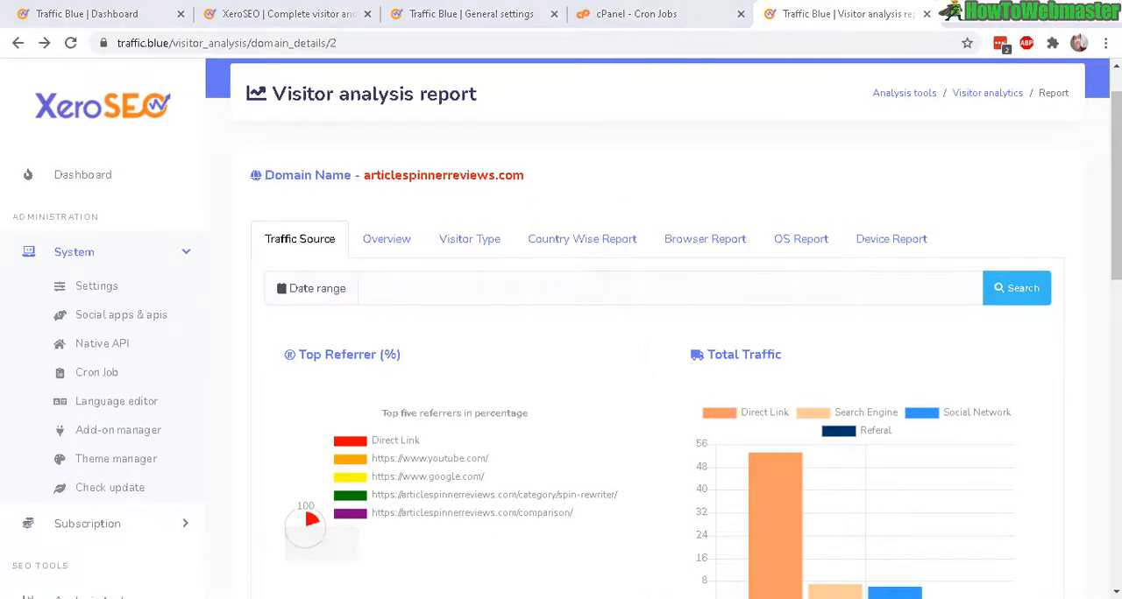
mouse_move(680, 219)
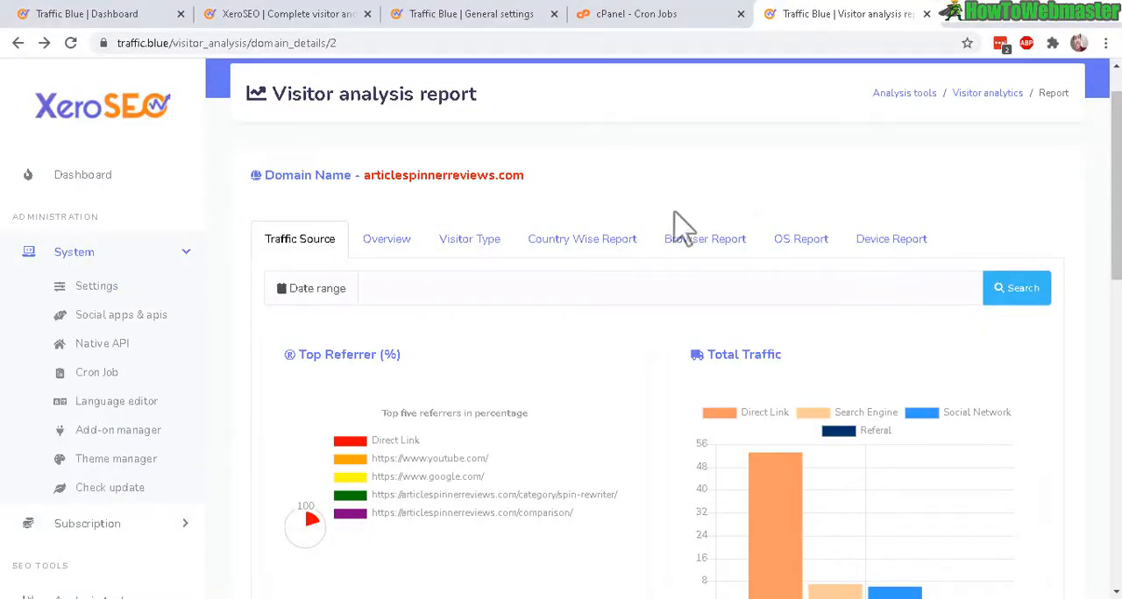
mouse_move(587, 254)
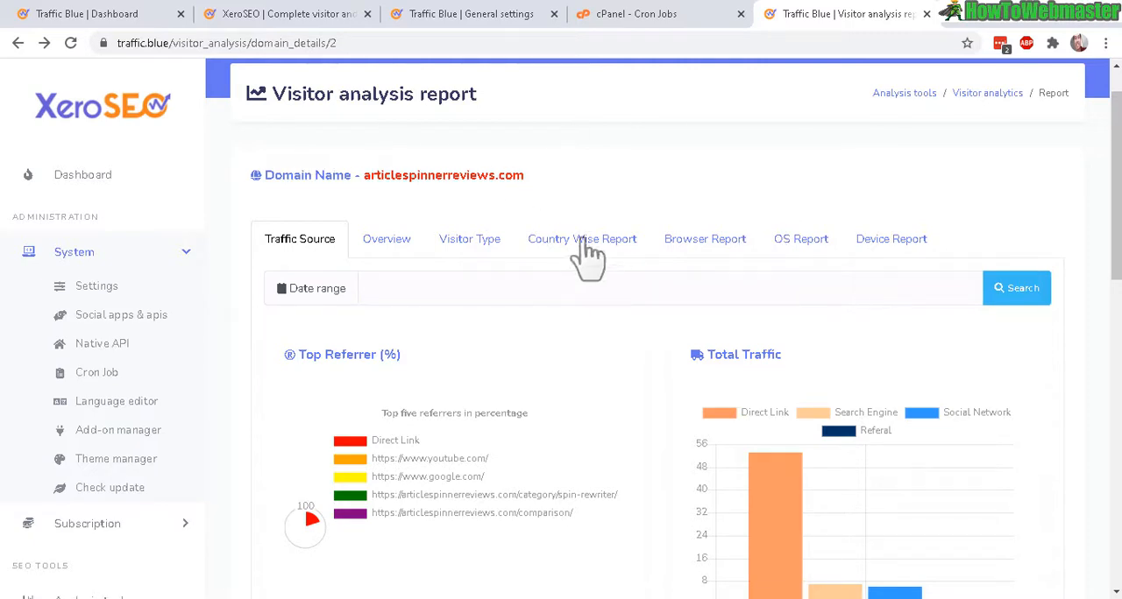
double_click(442, 175)
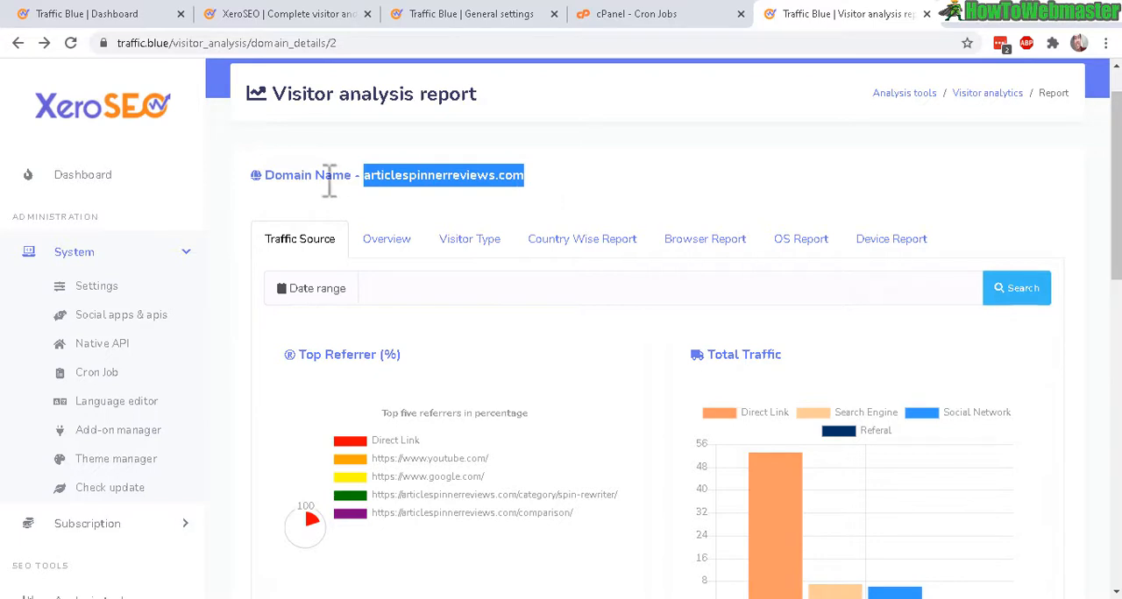
mouse_move(891, 158)
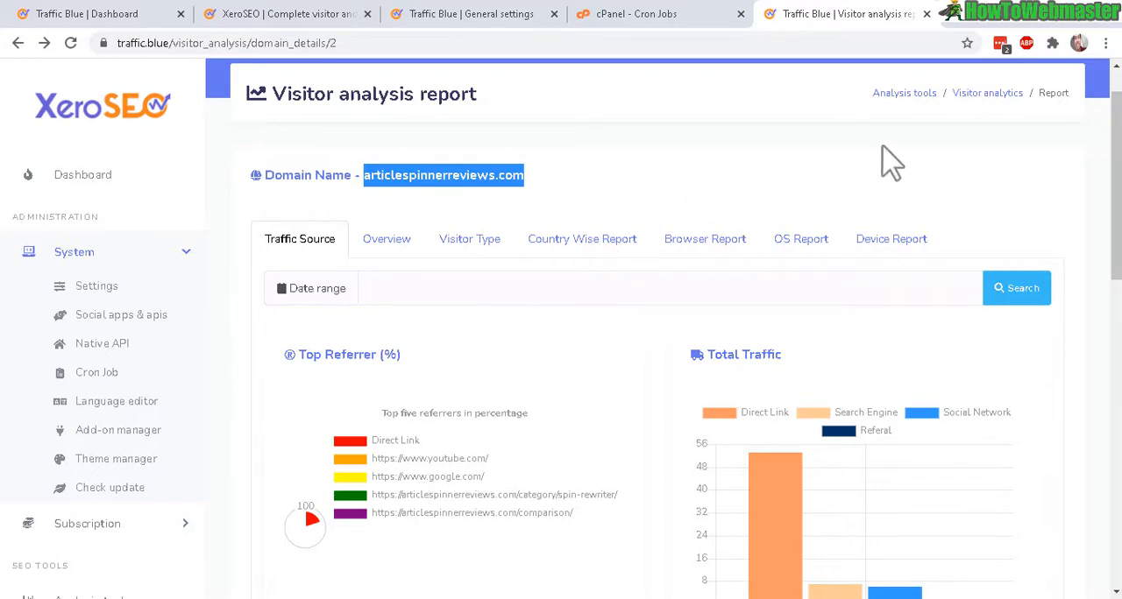
scroll("down", 3)
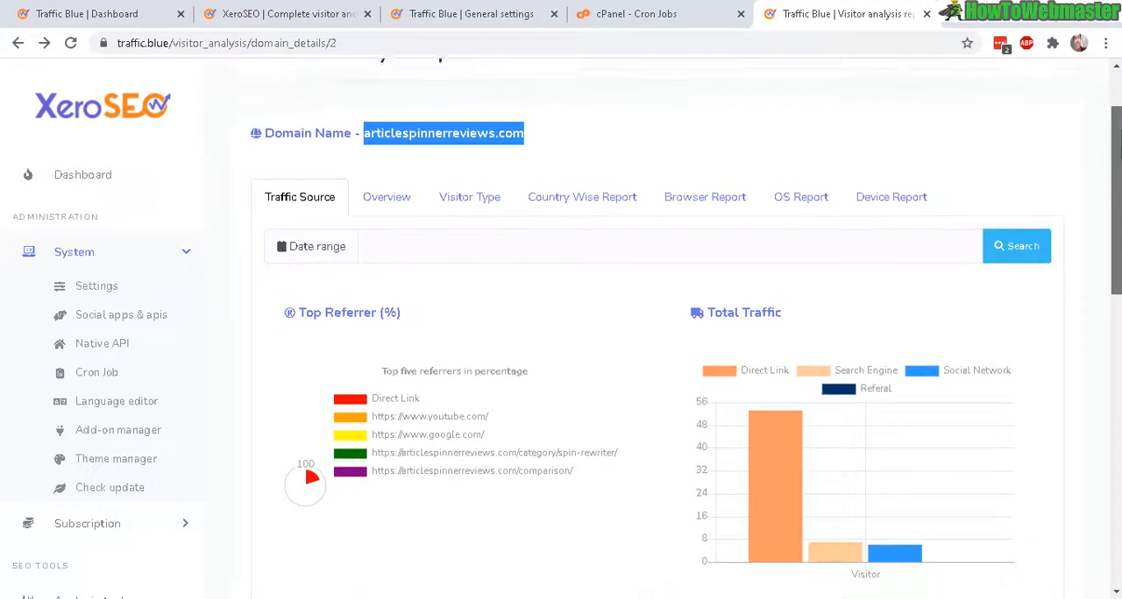
scroll("down", 3)
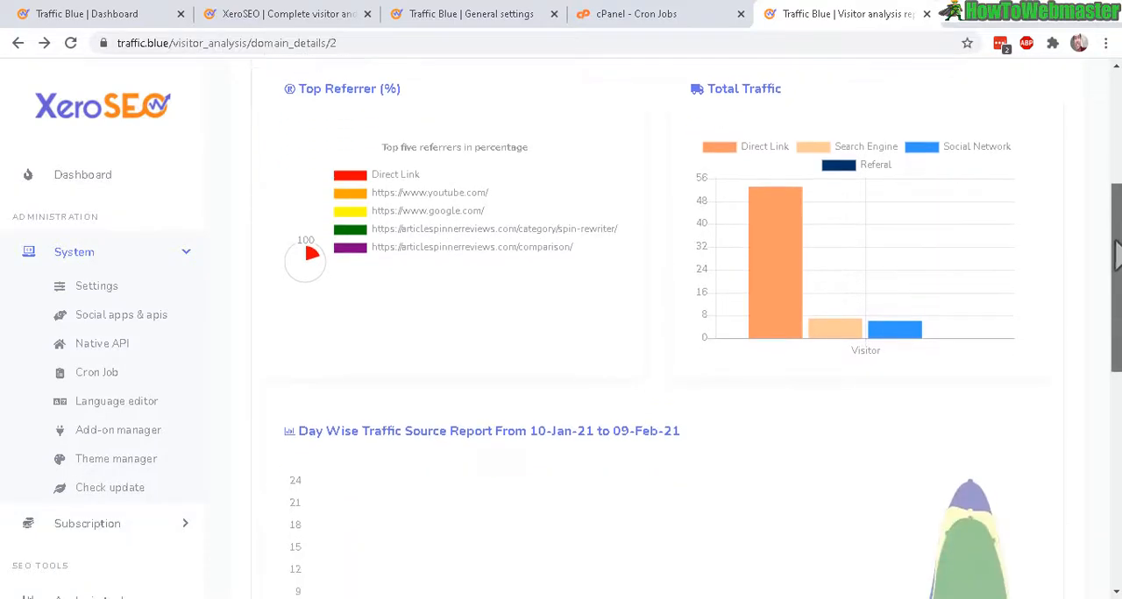
scroll("down", 3)
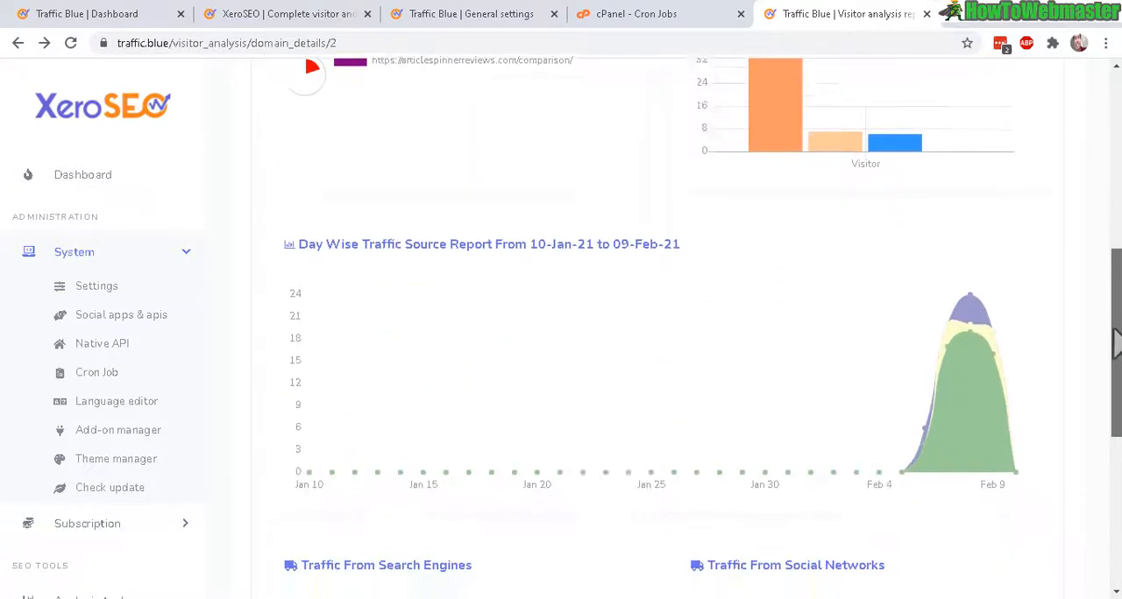
scroll("down", 3)
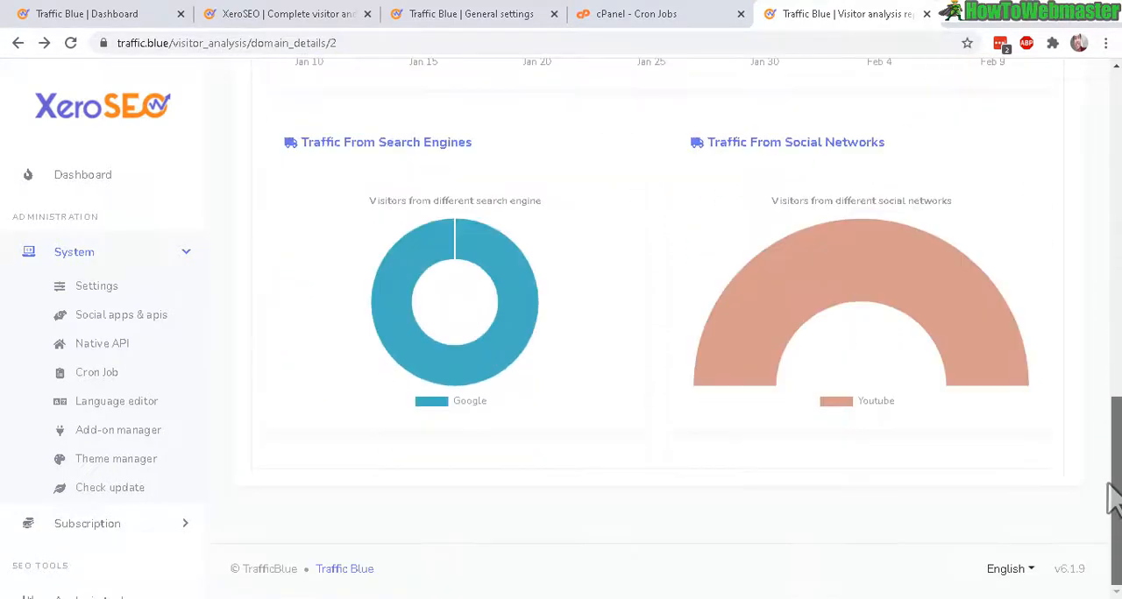
scroll("up", 3)
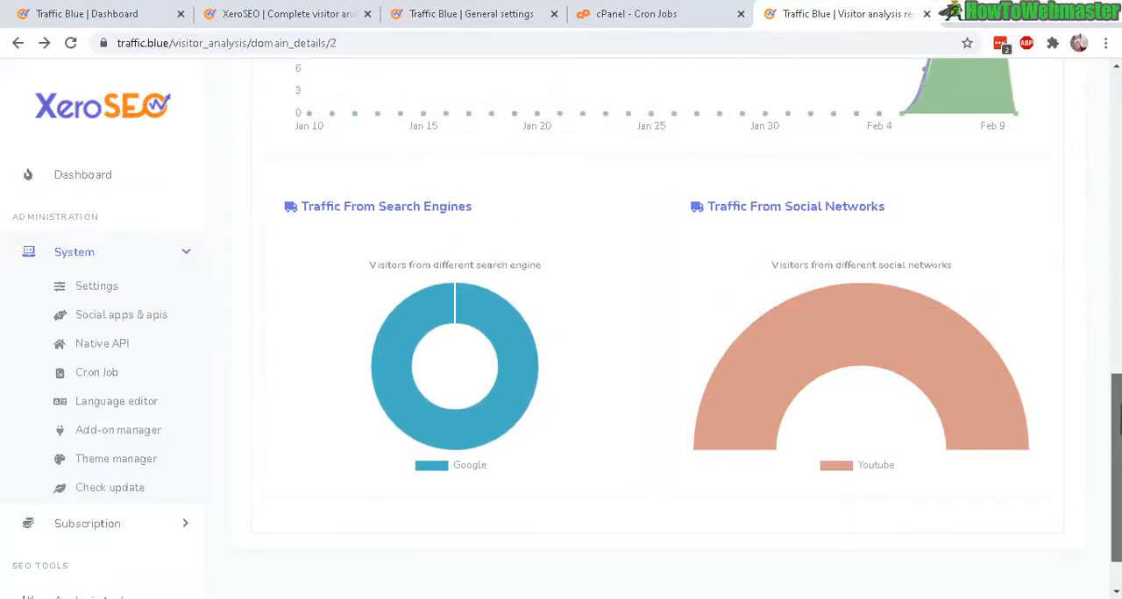
scroll("up", 3)
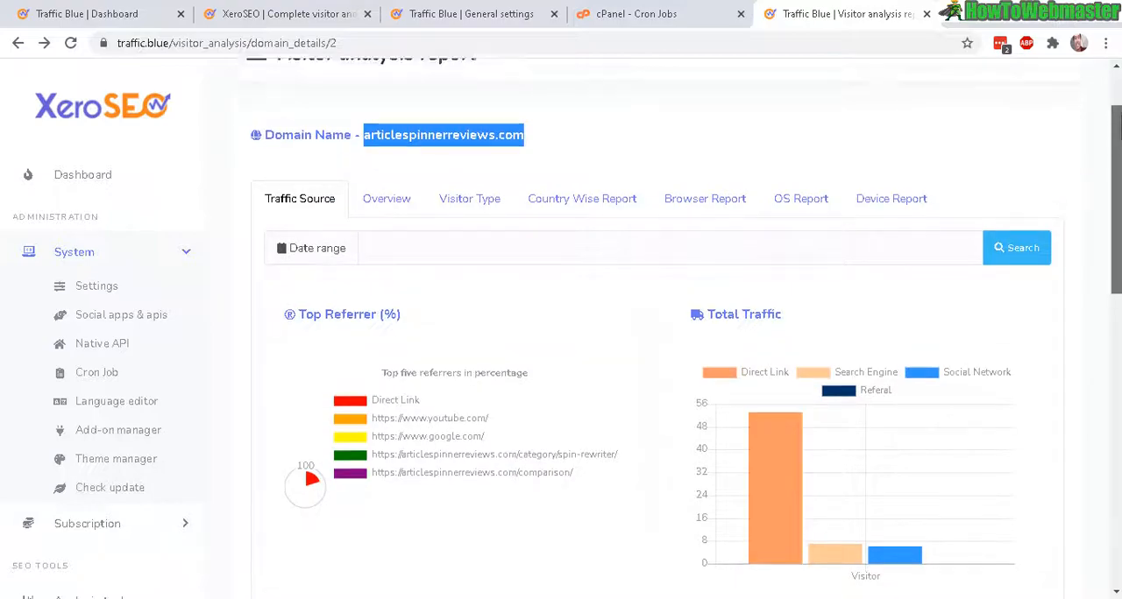
scroll("up", 3)
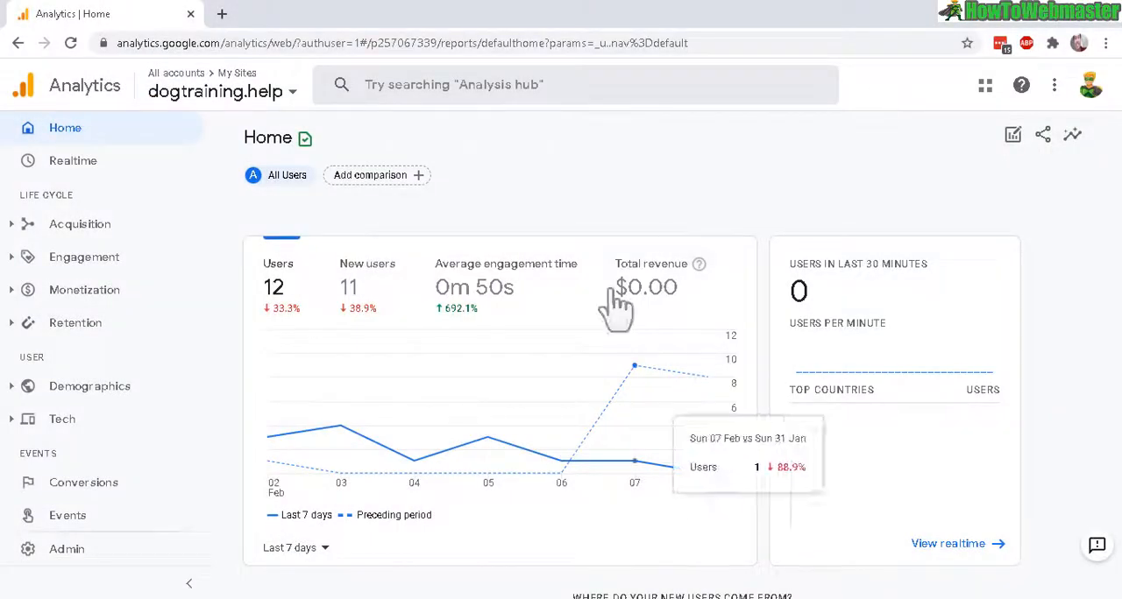
mouse_move(236, 242)
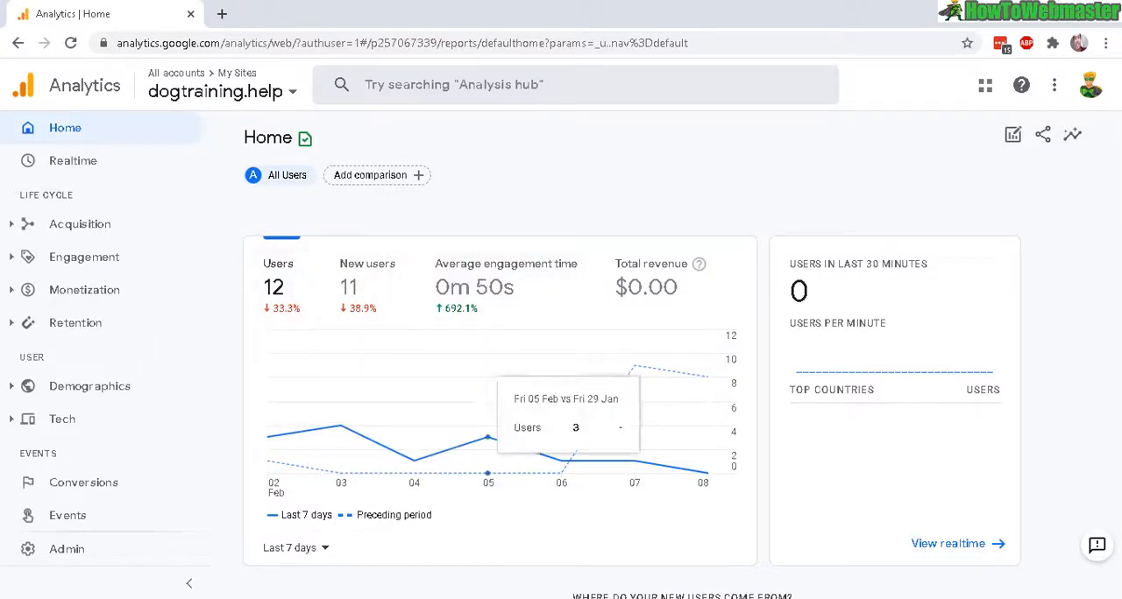
- Scroll through the report's Traffic Source charts toward the Overview day-wise visitor section
left_click(832, 14)
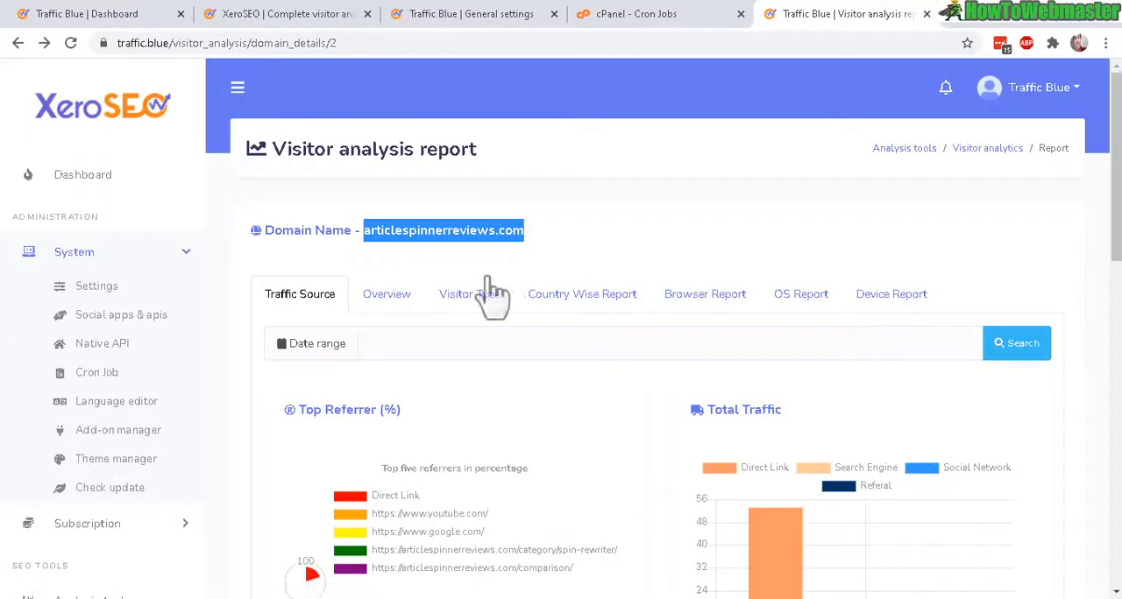
mouse_move(495, 295)
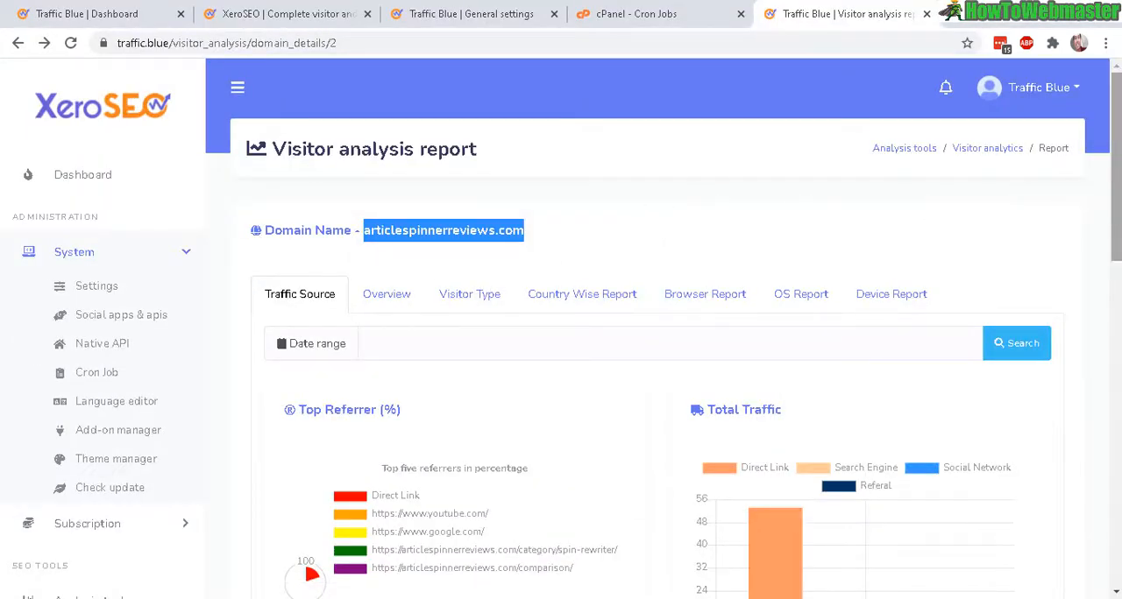
scroll("down", 3)
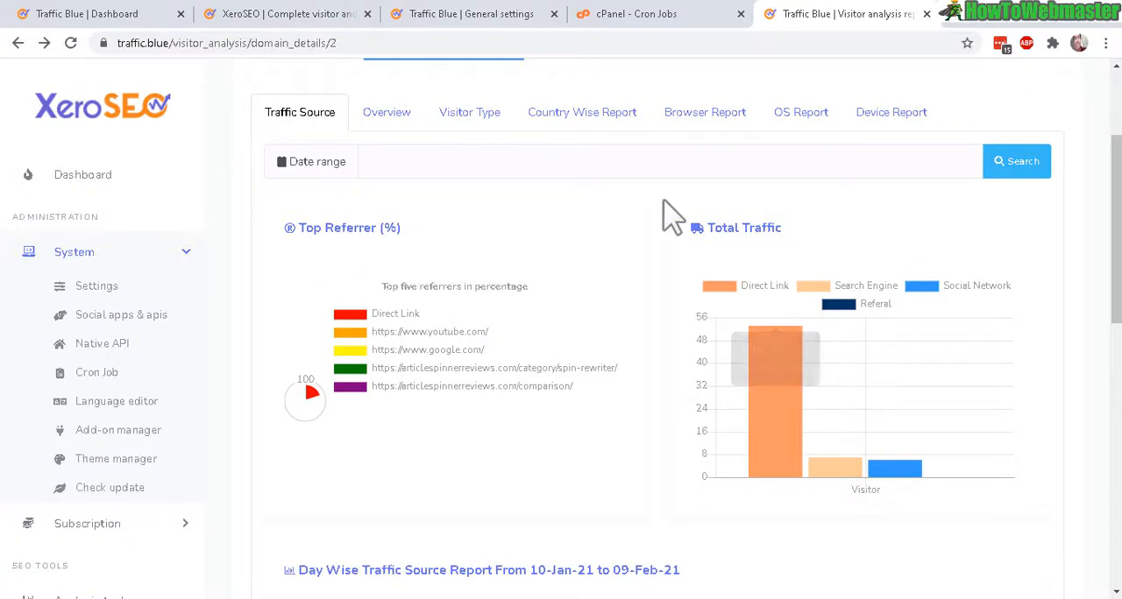
mouse_move(745, 337)
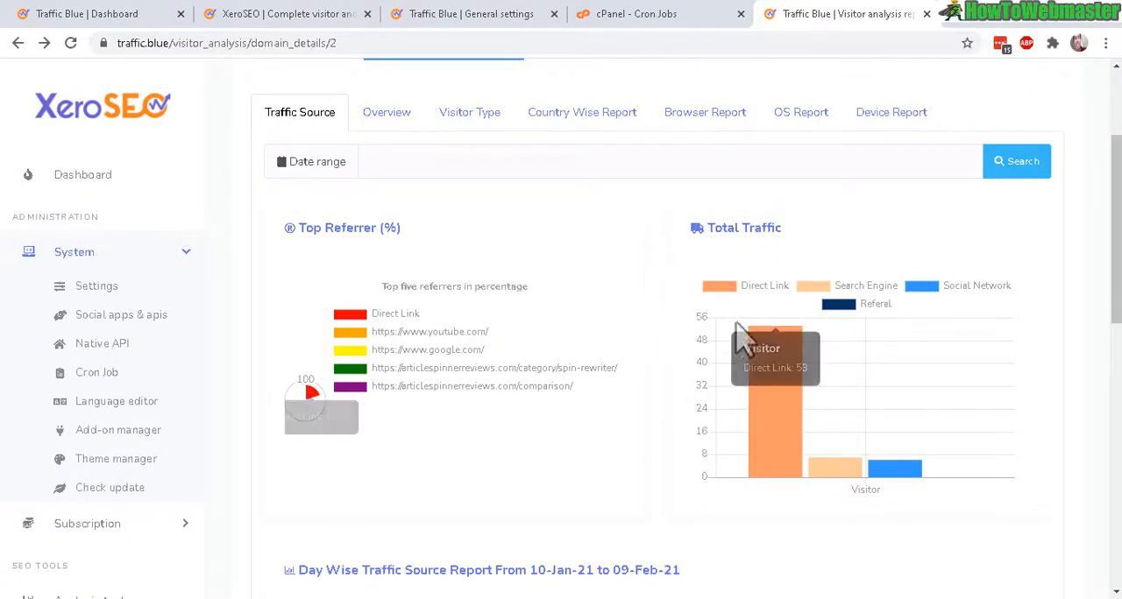
mouse_move(978, 307)
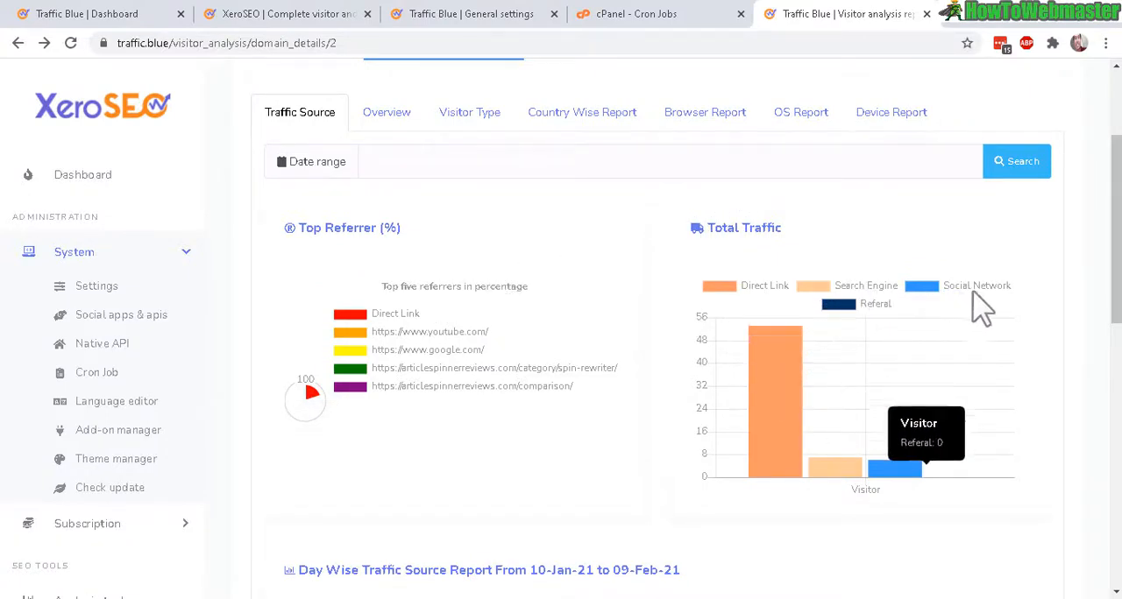
scroll("down", 3)
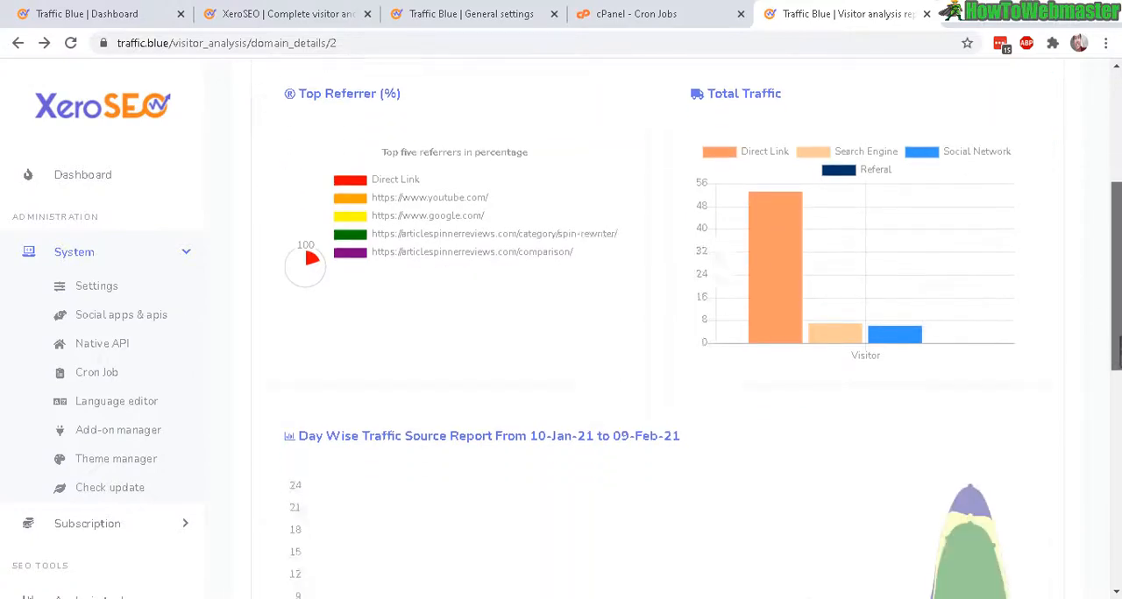
scroll("down", 3)
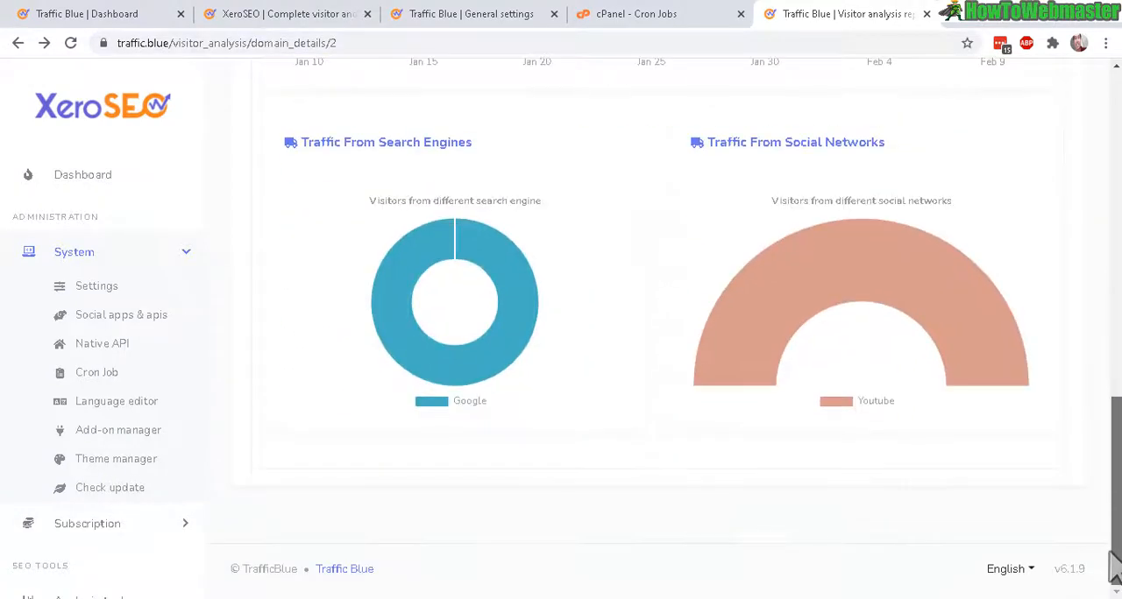
scroll("up", 3)
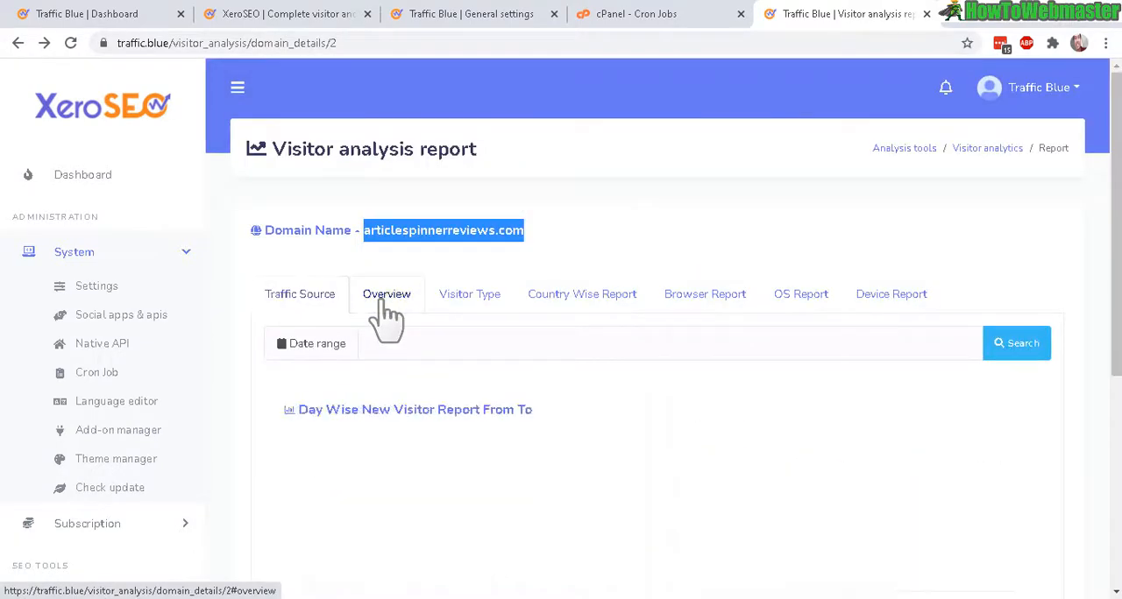
scroll("down", 3)
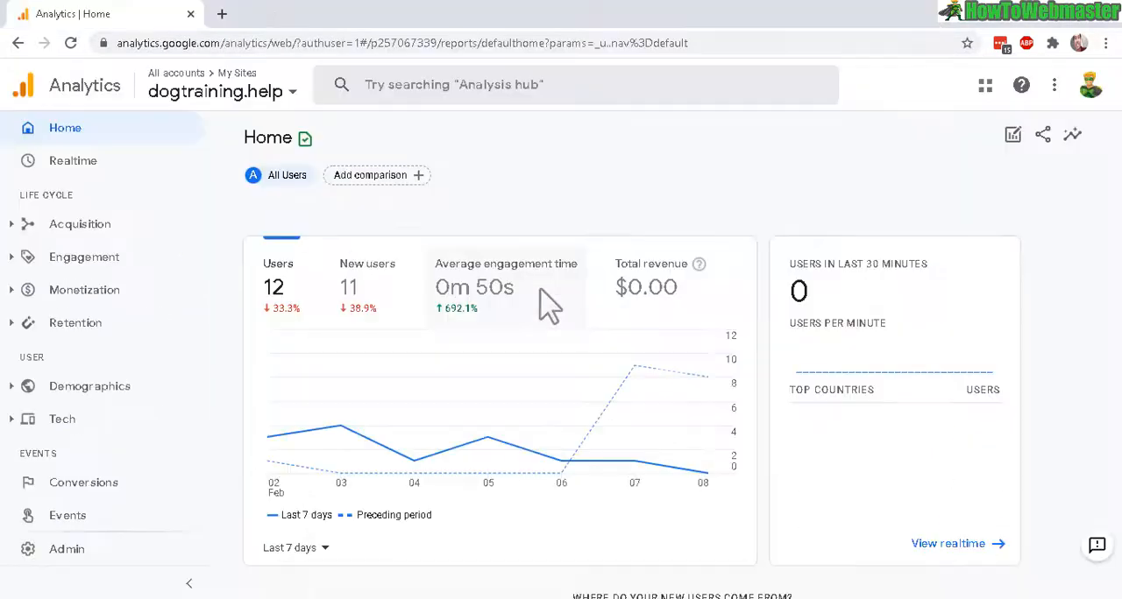
mouse_move(719, 277)
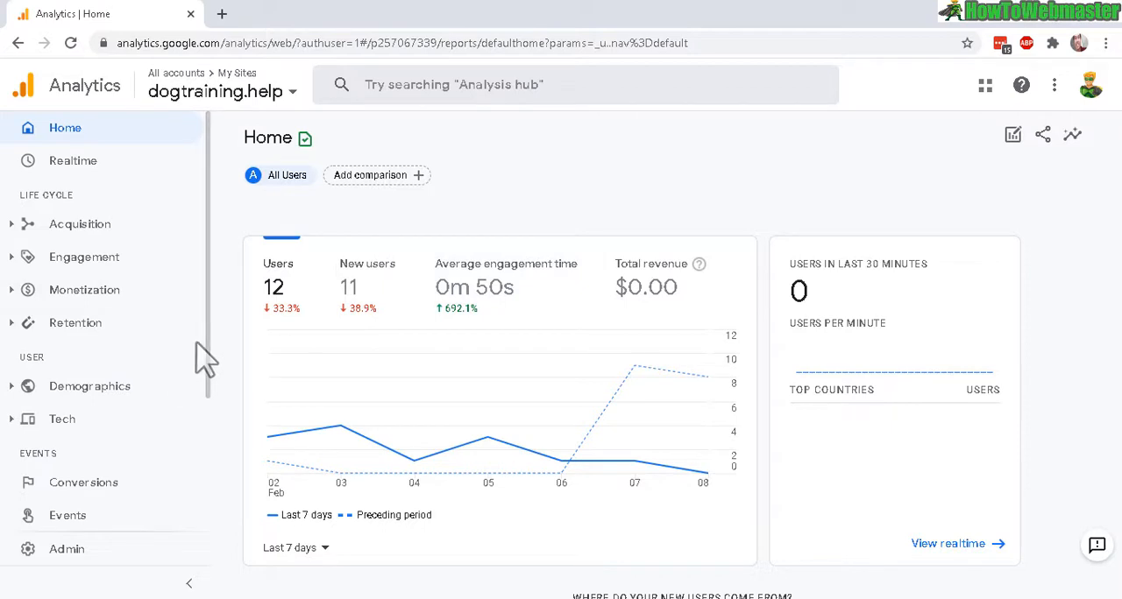
mouse_move(260, 216)
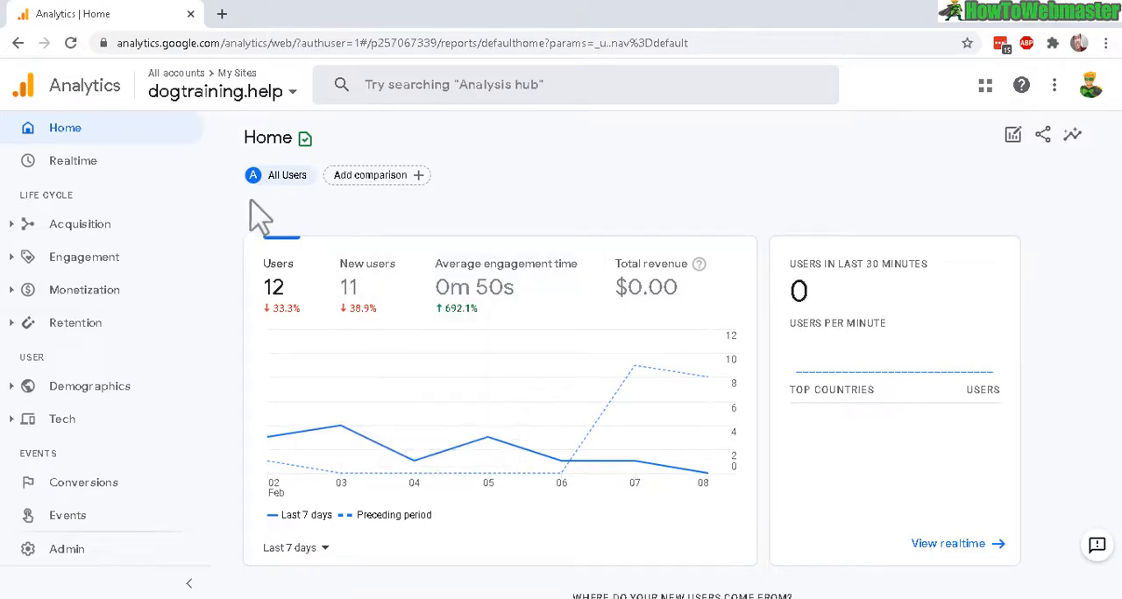
mouse_move(67, 549)
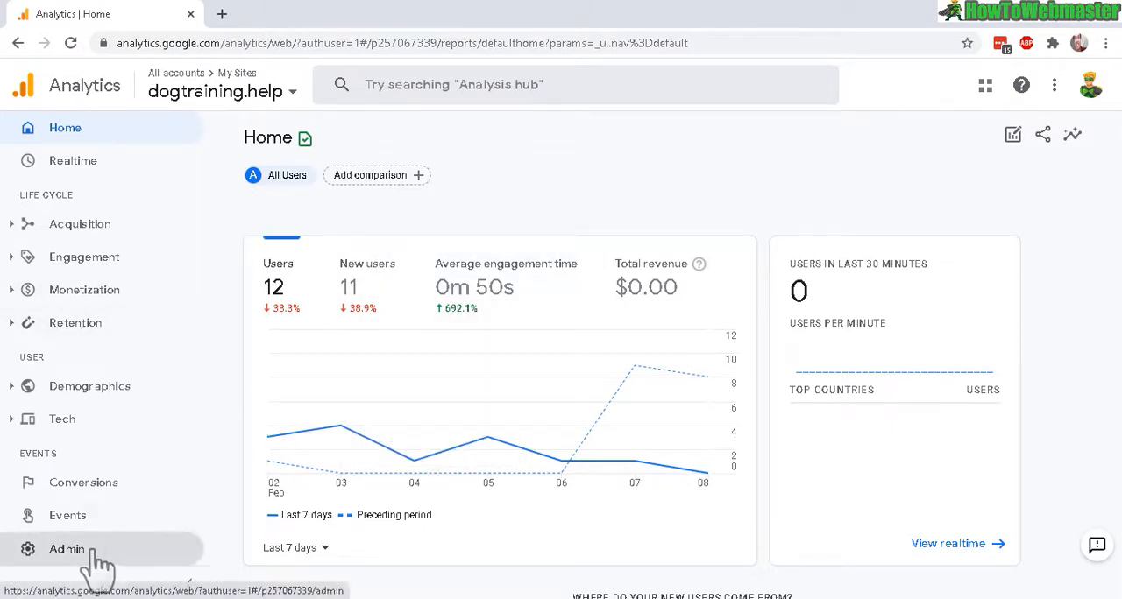
- Show Google Analytics' Admin area with dogtraining.help account and property settings
left_click(67, 550)
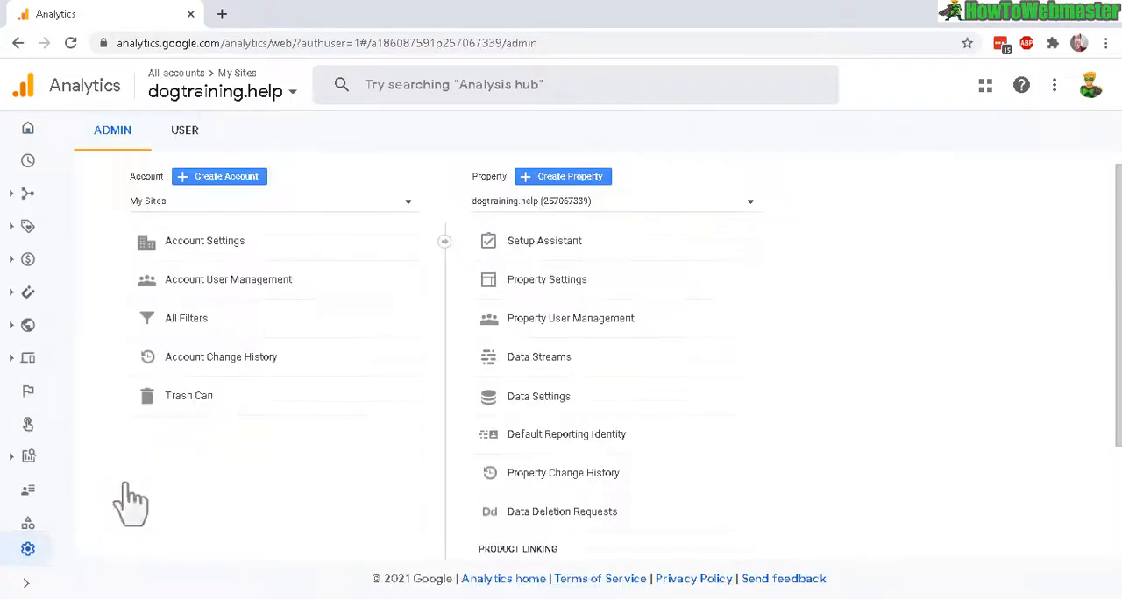
mouse_move(237, 184)
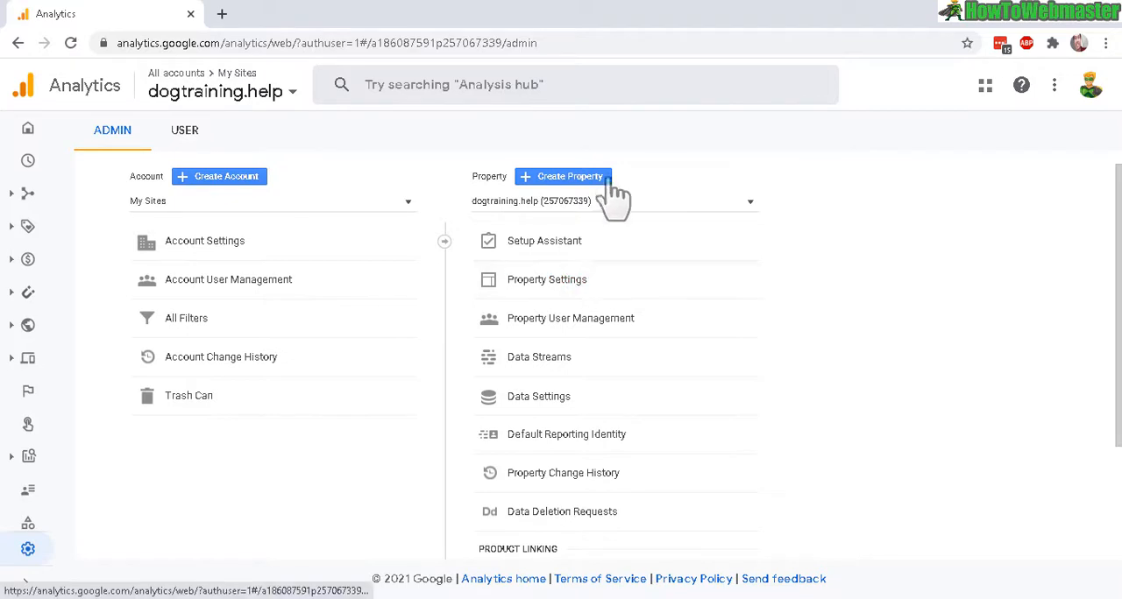
mouse_move(174, 314)
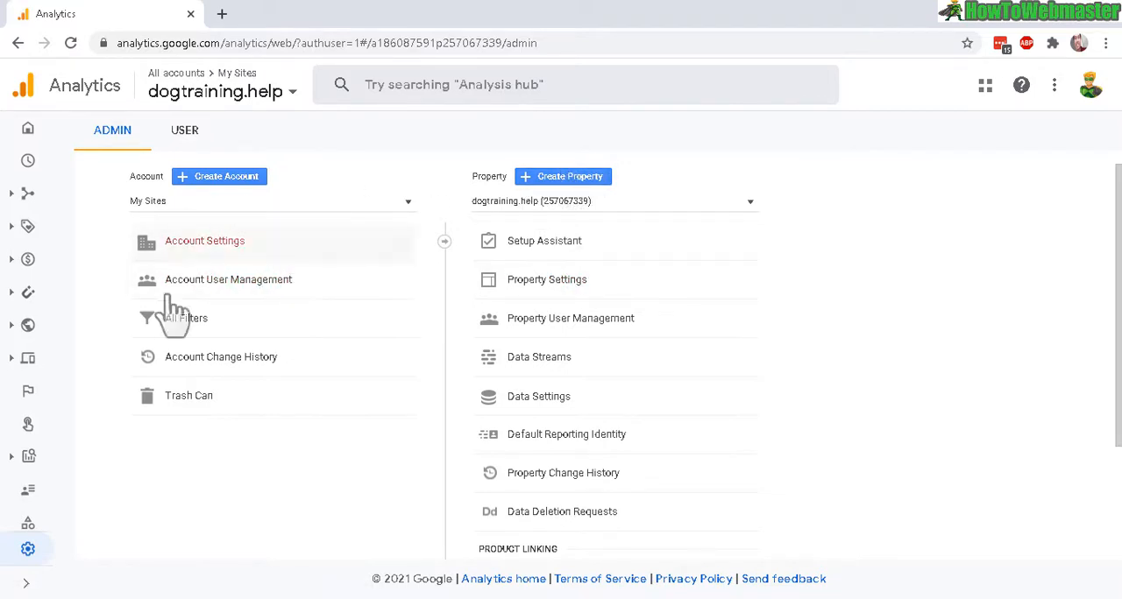
mouse_move(613, 290)
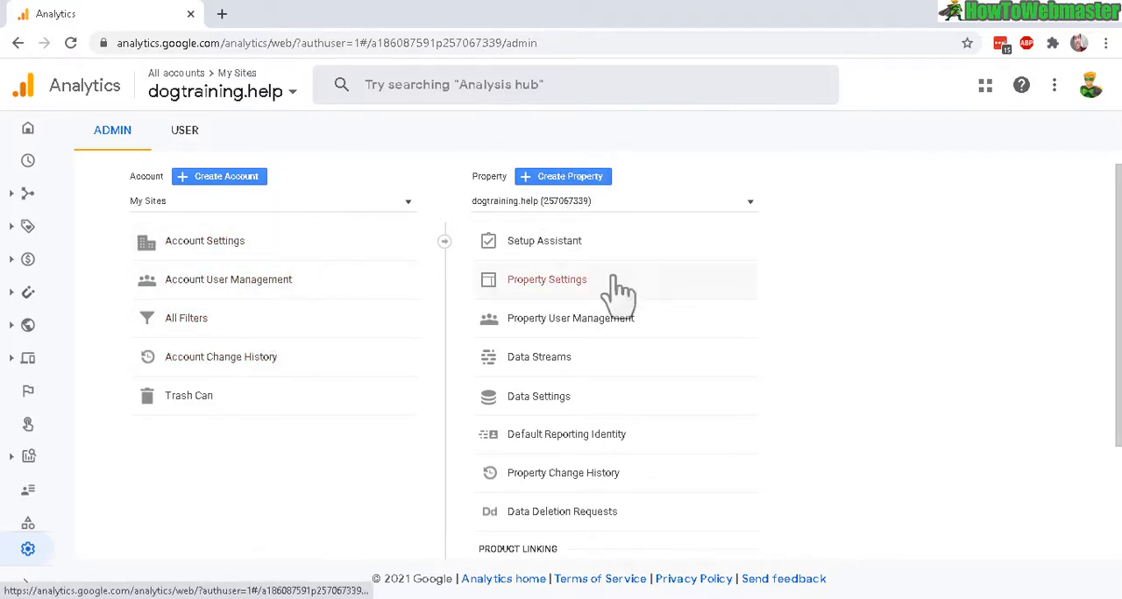
mouse_move(561, 365)
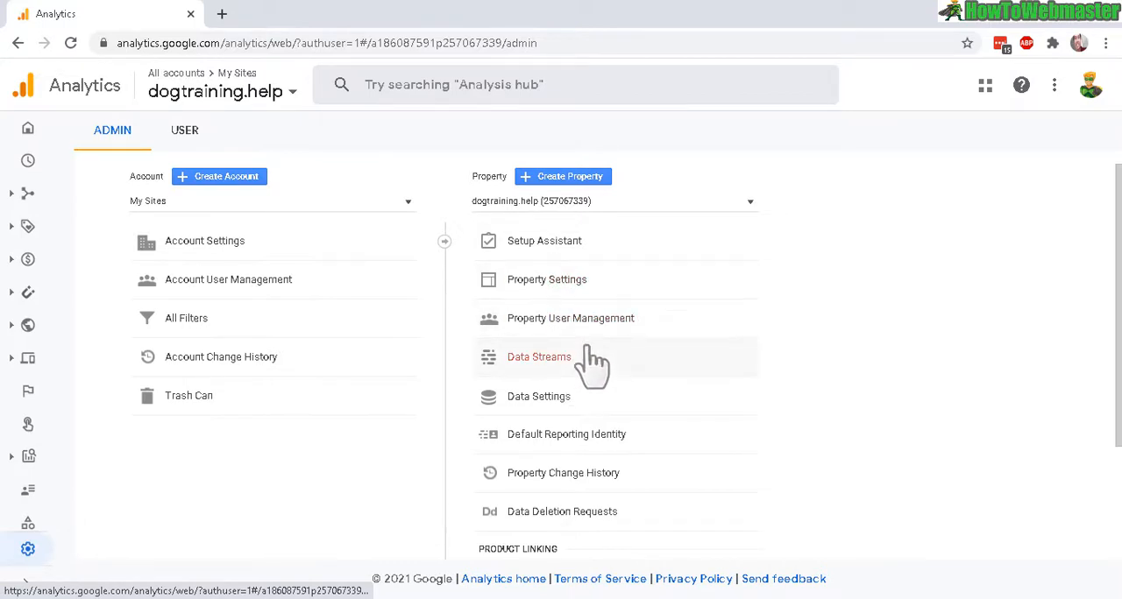
mouse_move(593, 254)
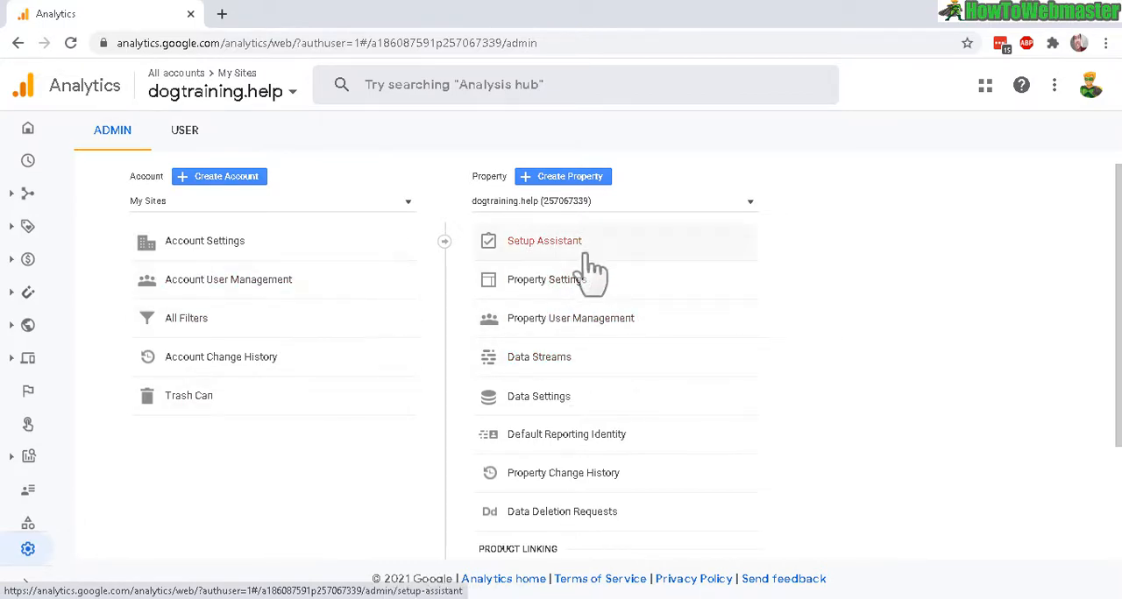
mouse_move(704, 315)
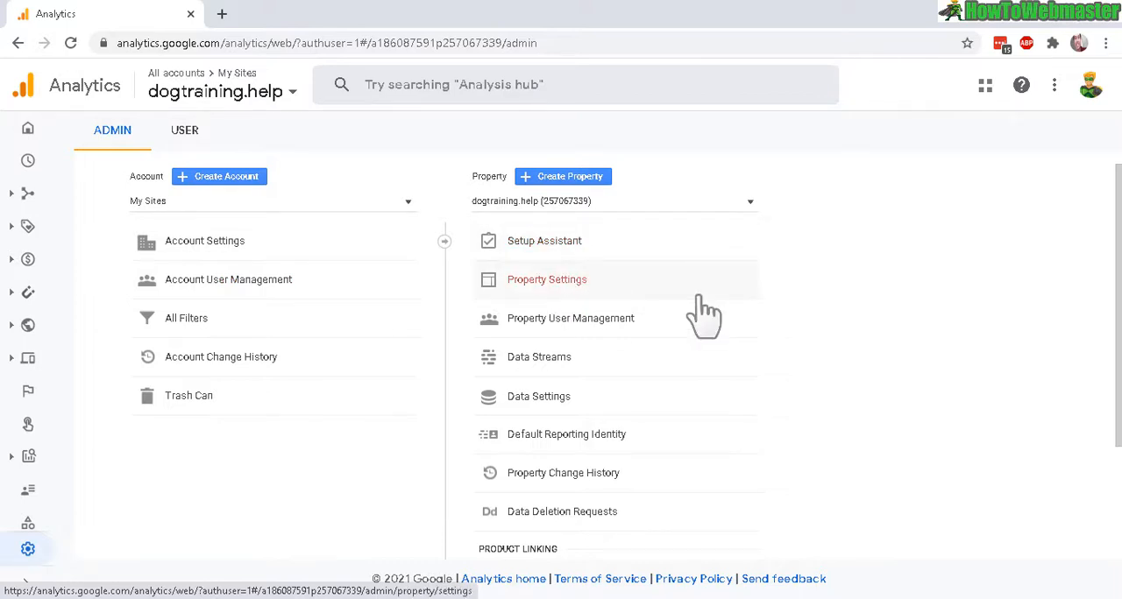
mouse_move(687, 341)
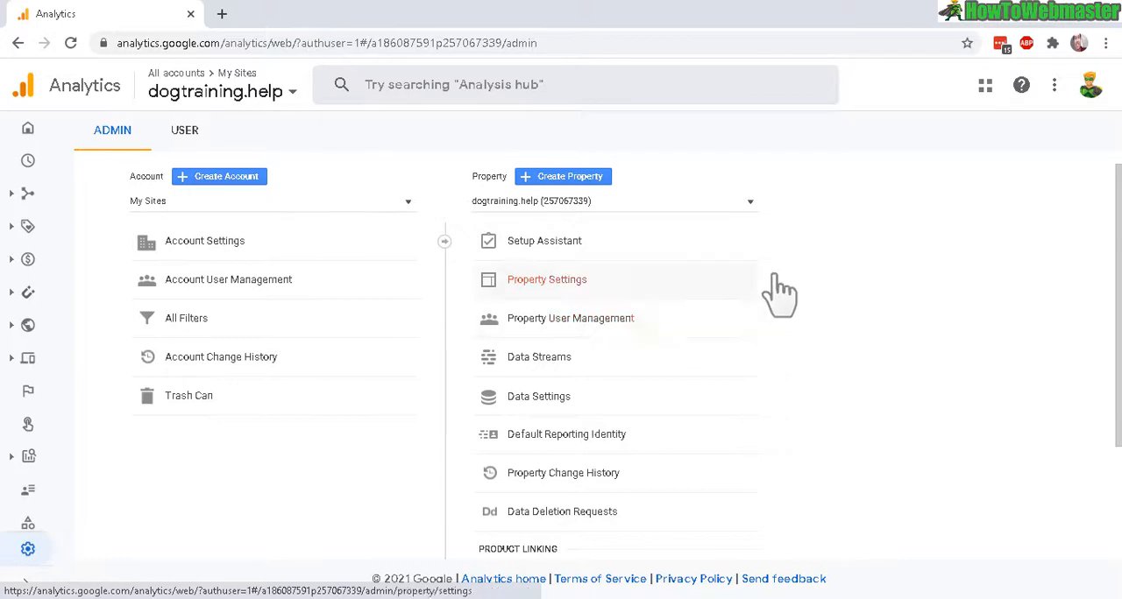
mouse_move(557, 289)
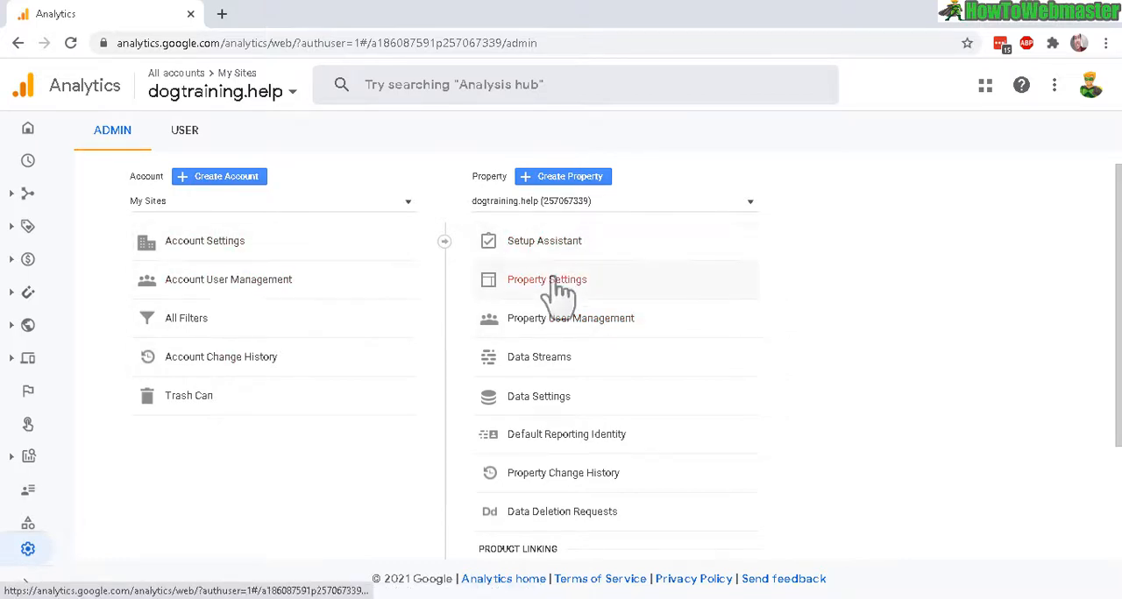
mouse_move(563, 177)
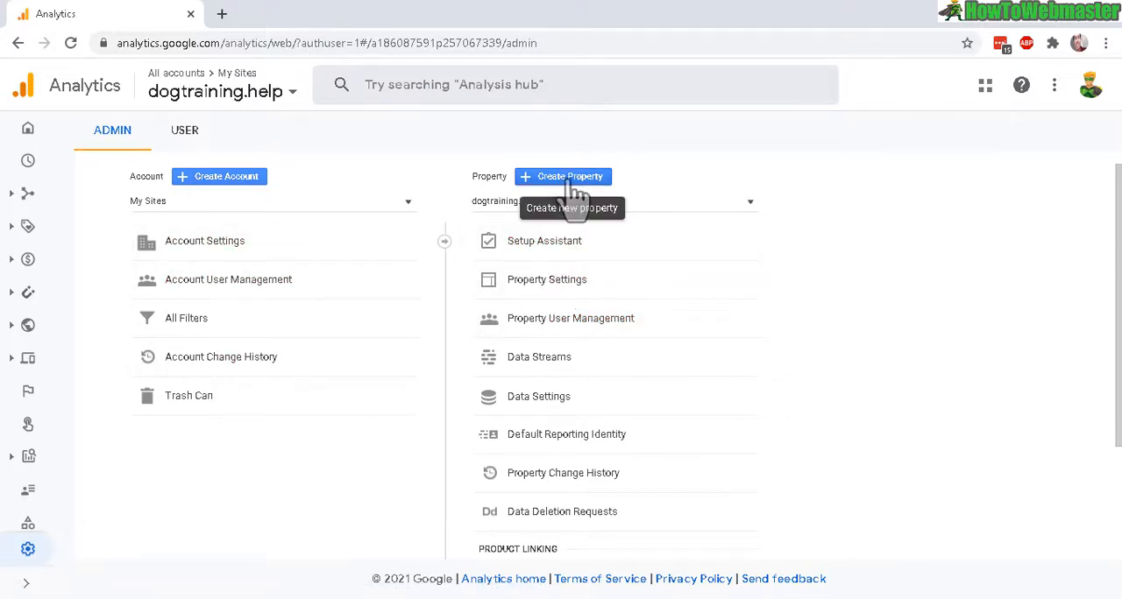
- Create a new Google Analytics property named website.com with advanced options revealed
left_click(563, 177)
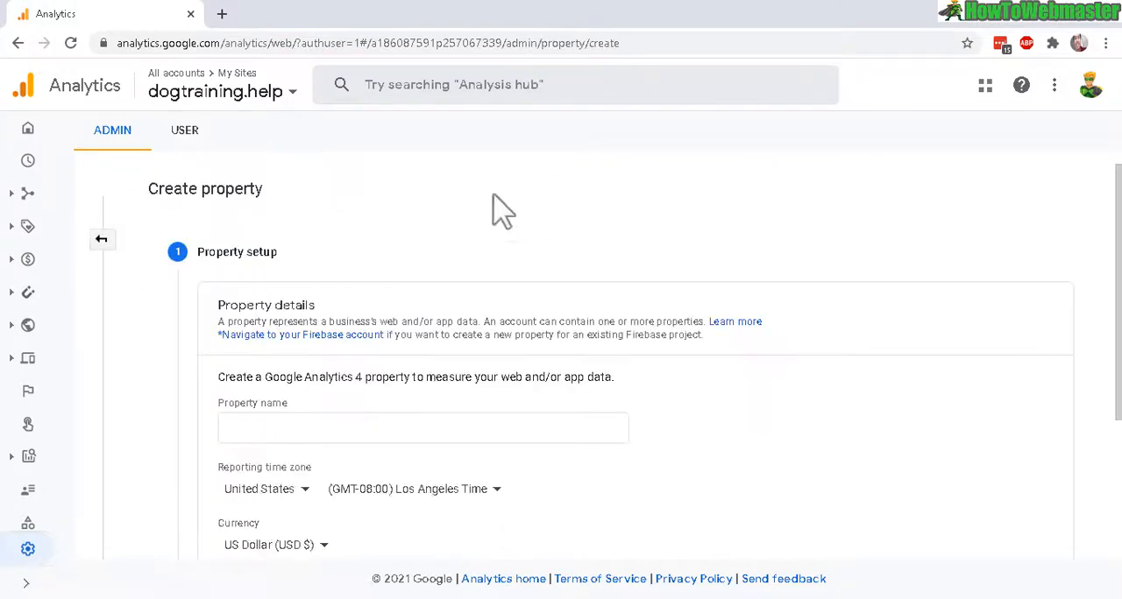
mouse_move(473, 277)
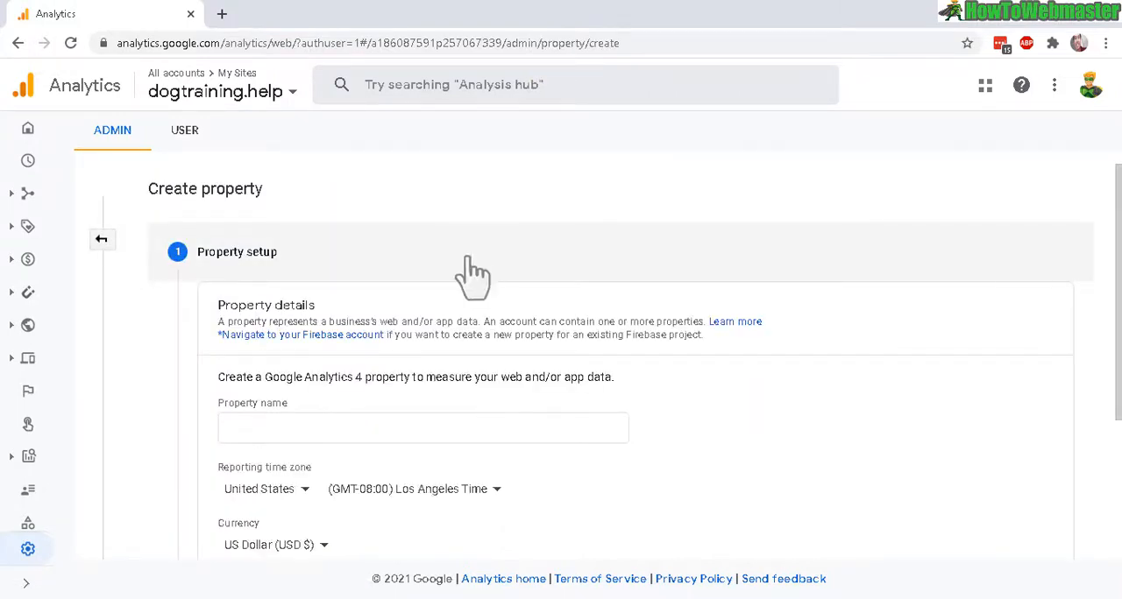
mouse_move(284, 195)
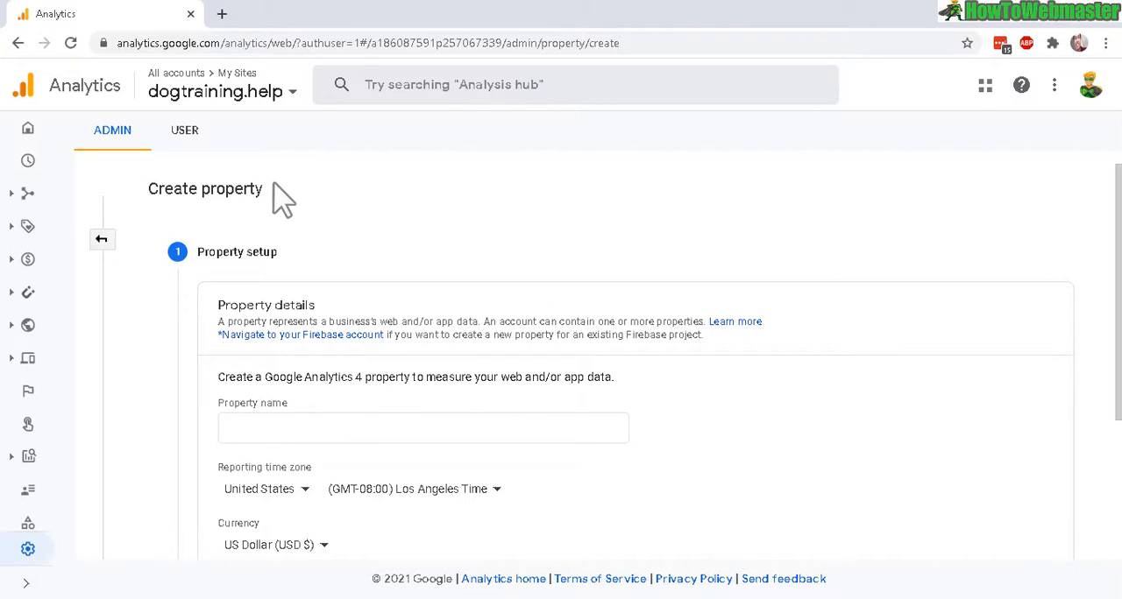
mouse_move(305, 219)
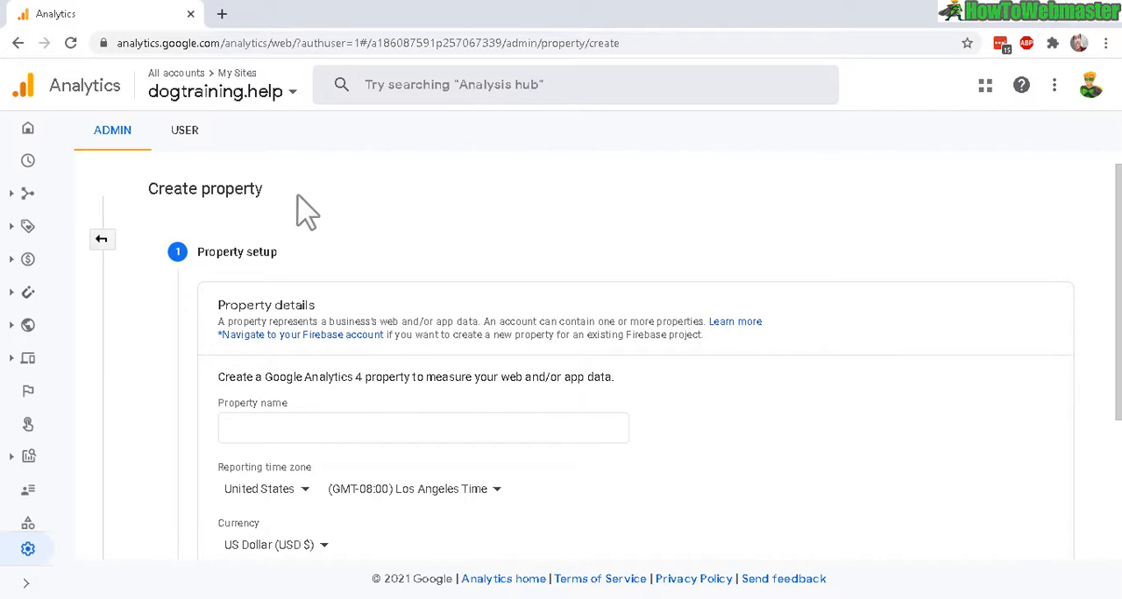
mouse_move(631, 315)
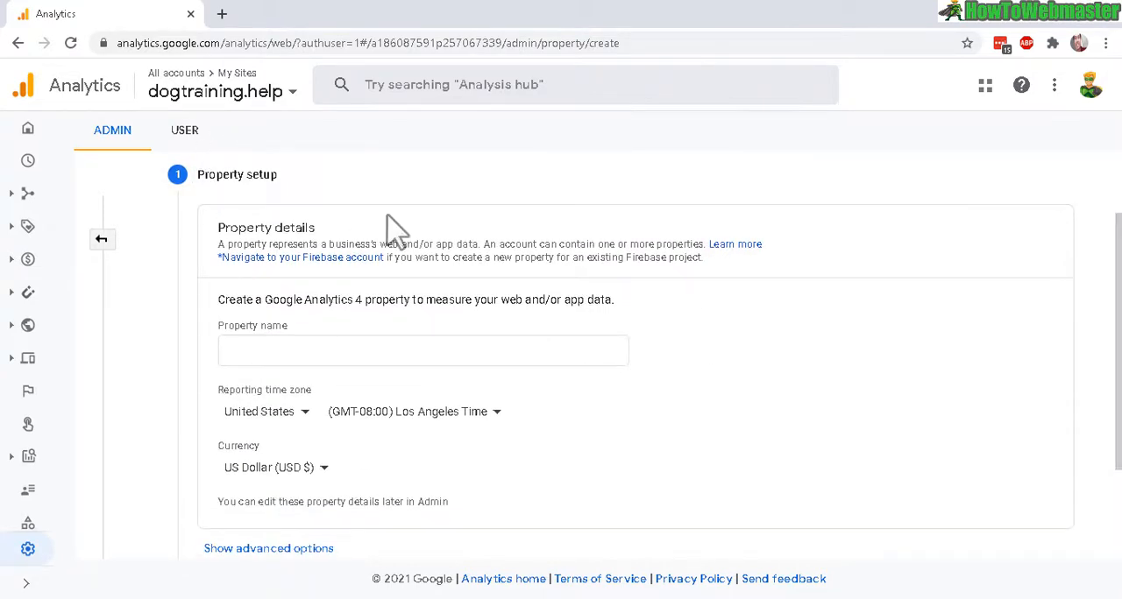
mouse_move(589, 244)
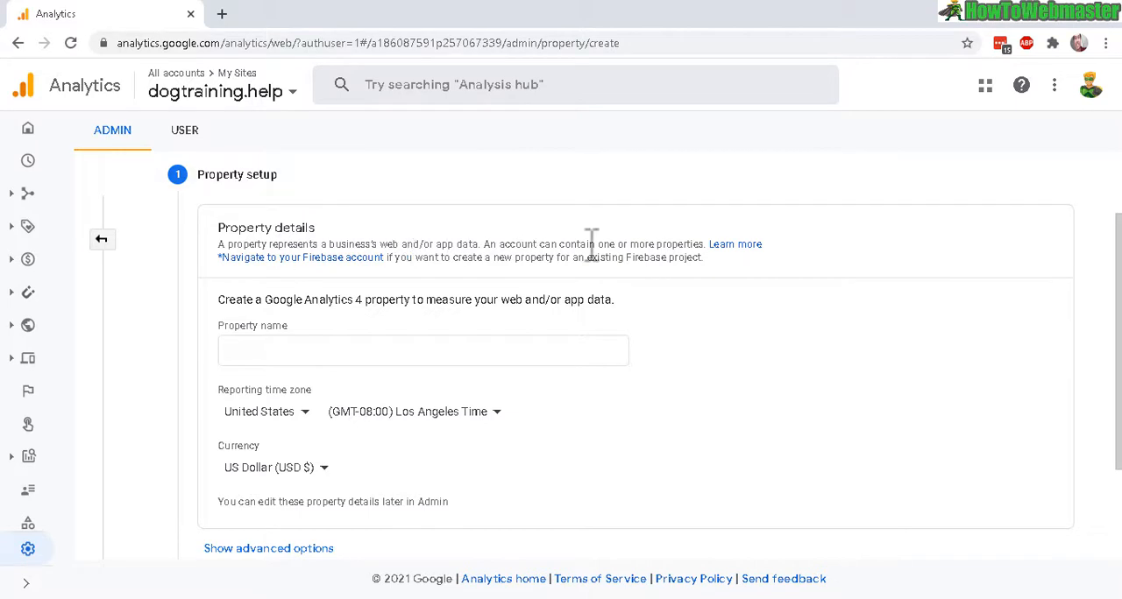
type("website")
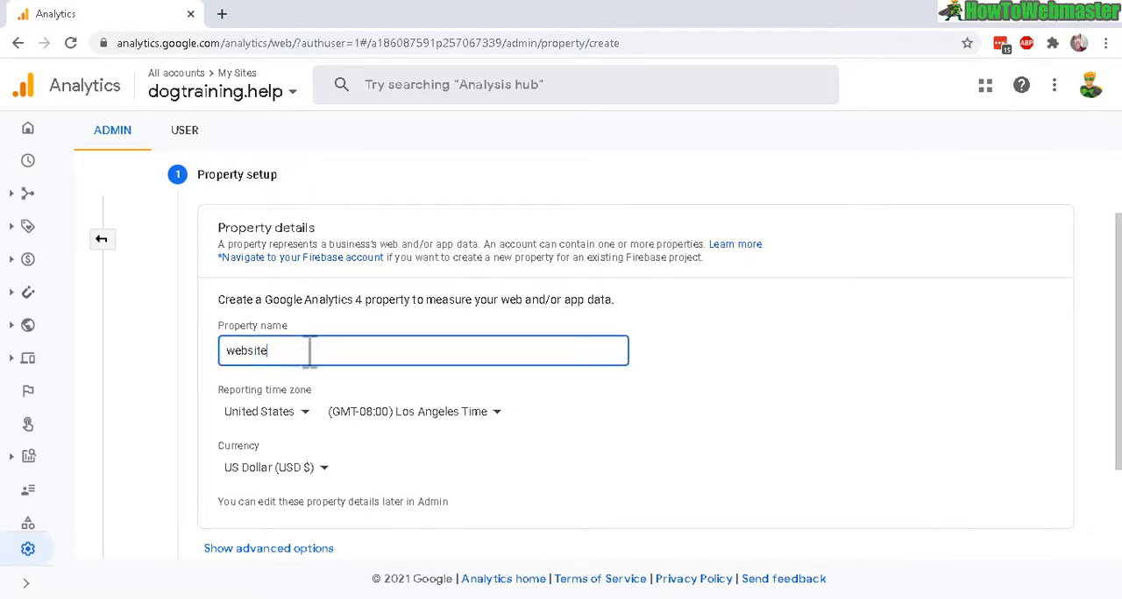
type(".com")
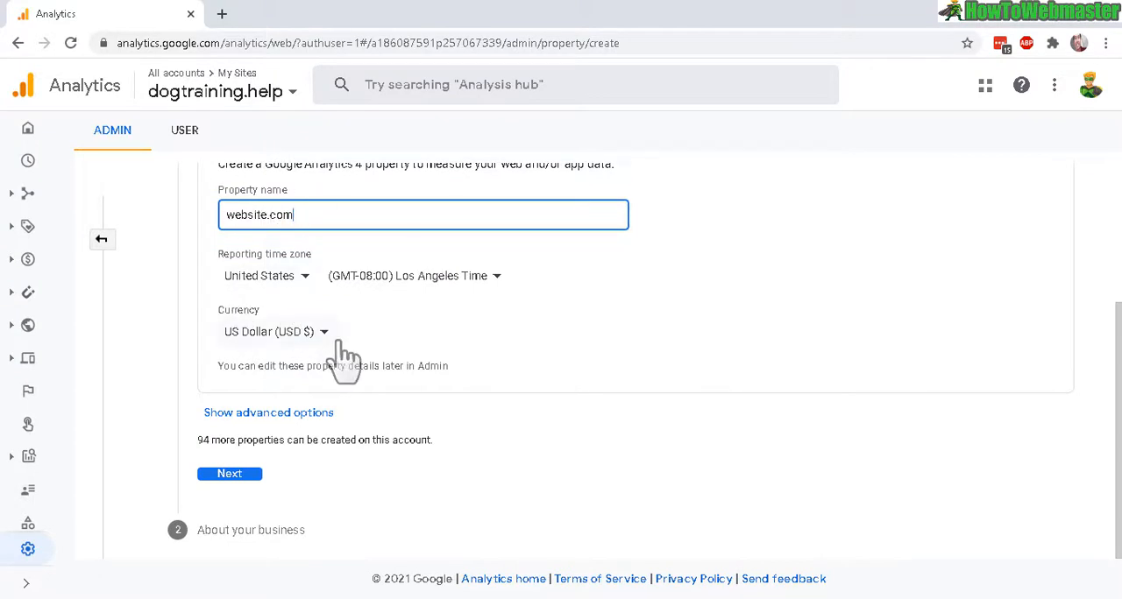
mouse_move(290, 430)
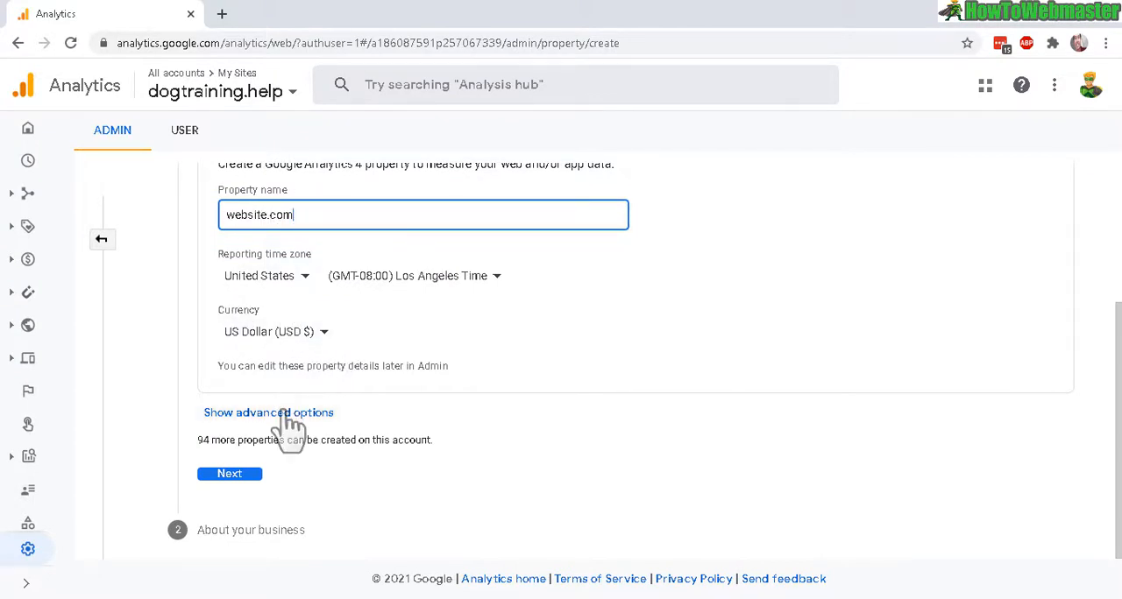
left_click(269, 414)
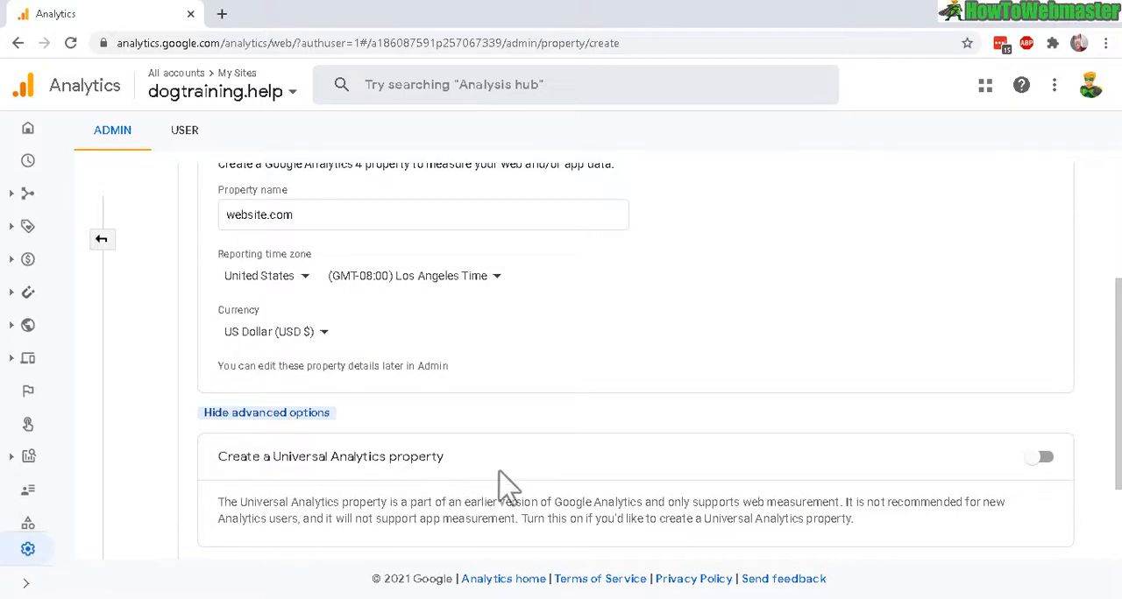
mouse_move(319, 456)
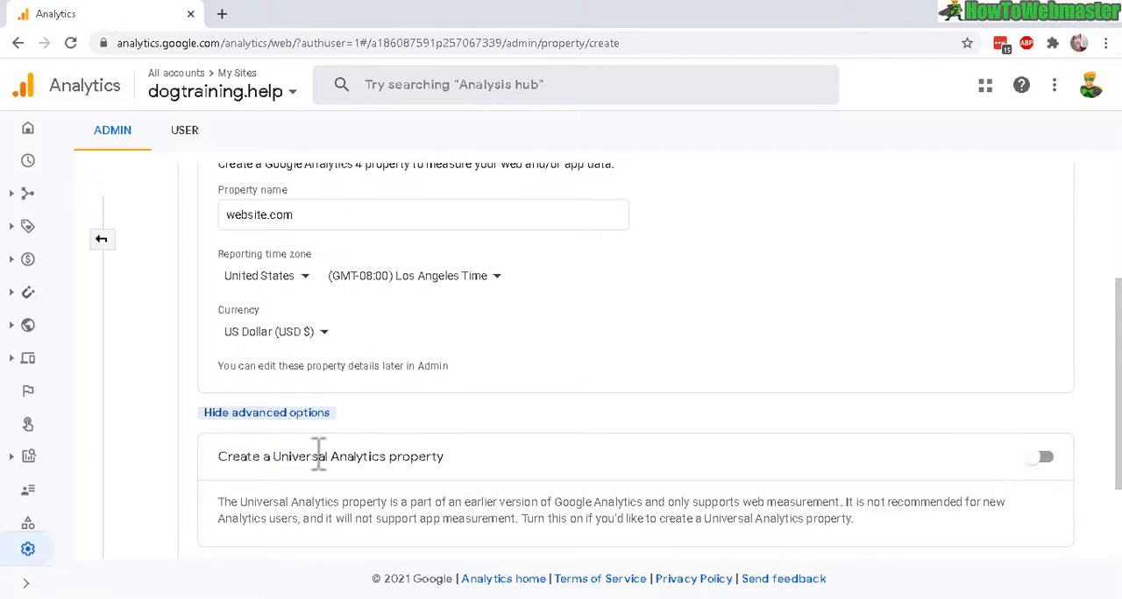
- Advance the website.com property setup to the About your business step
double_click(358, 455)
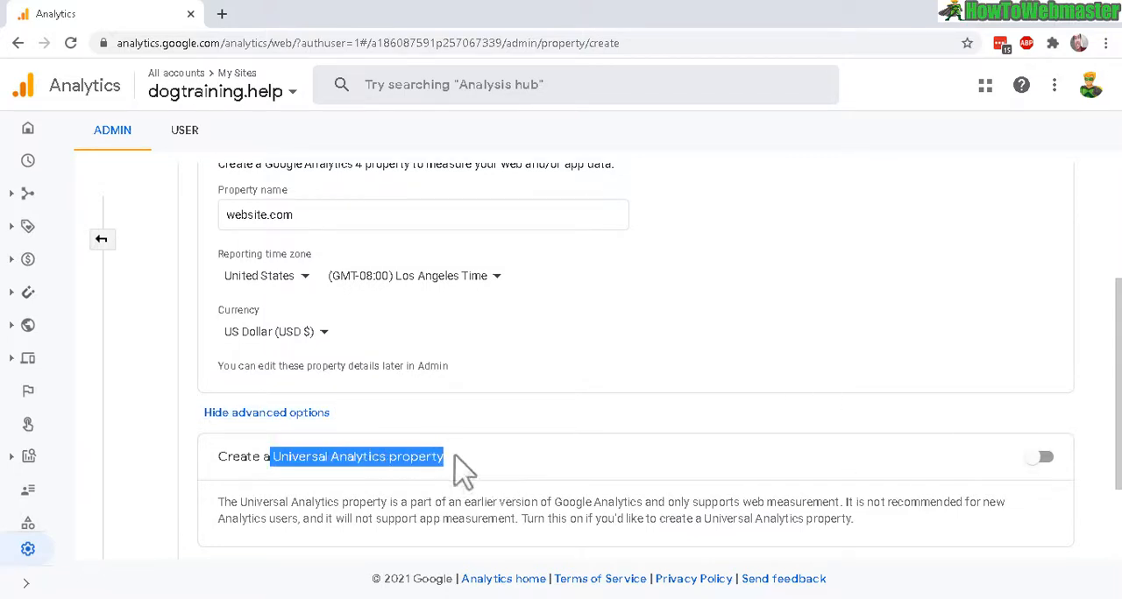
scroll("down", 3)
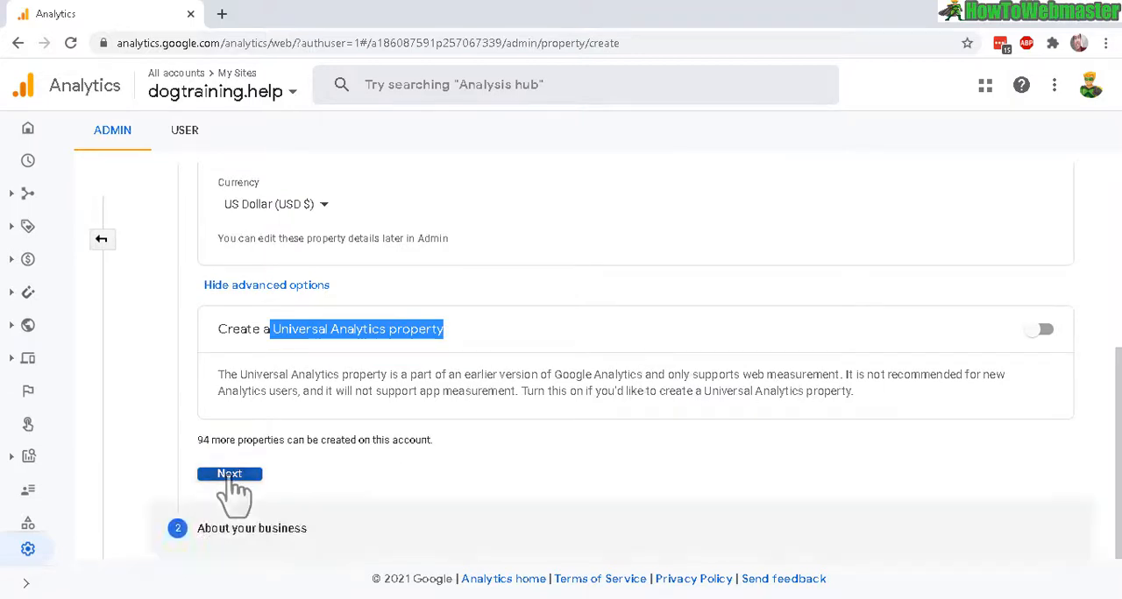
left_click(227, 474)
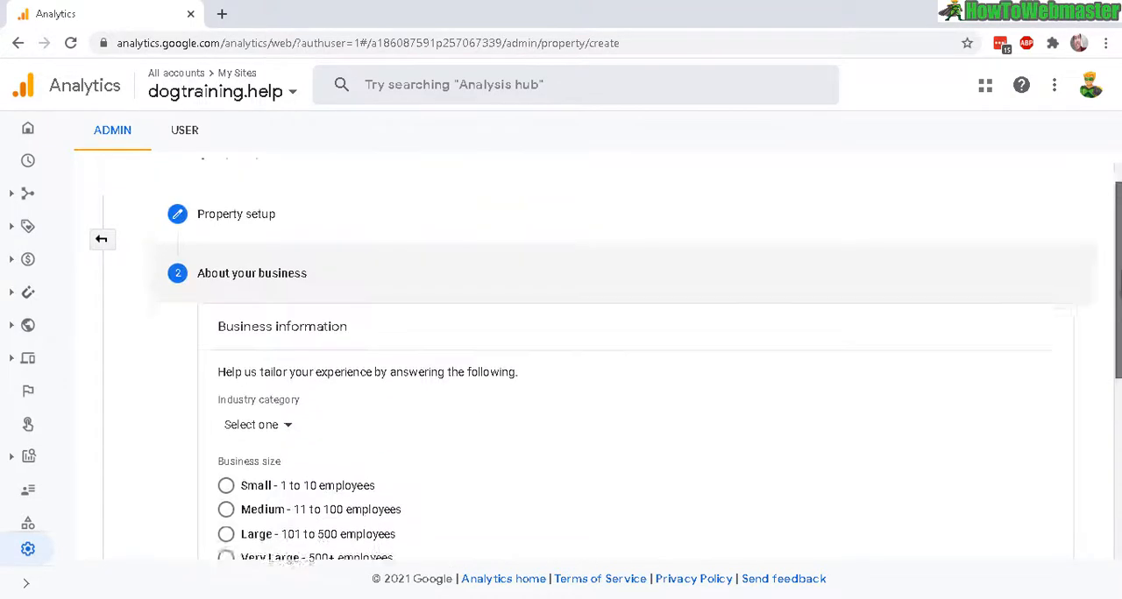
scroll("up", 3)
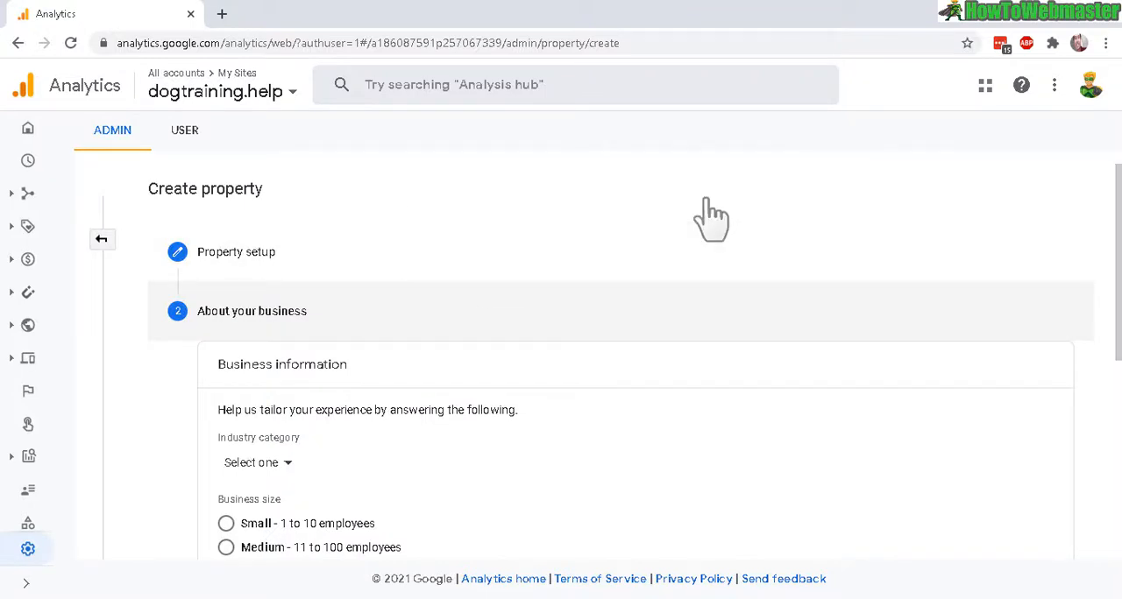
mouse_move(309, 174)
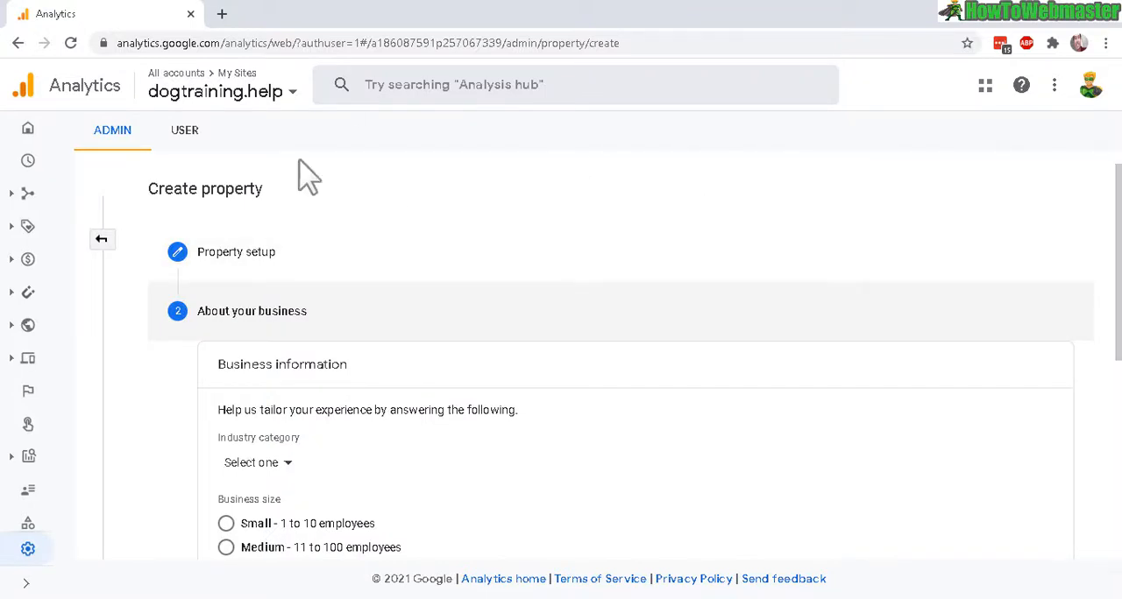
mouse_move(599, 578)
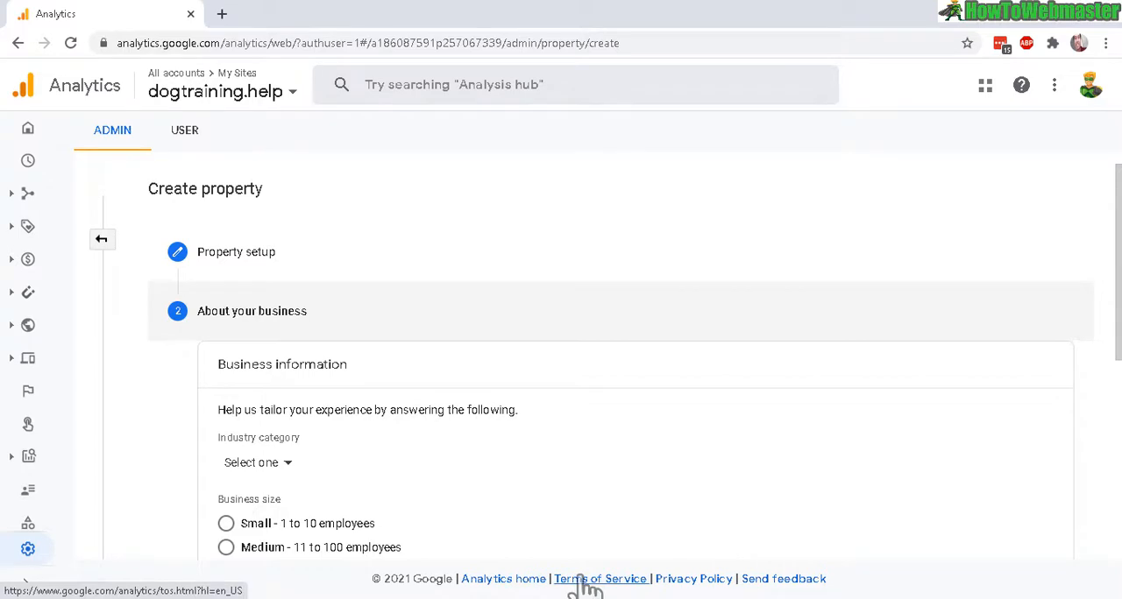
left_click(301, 14)
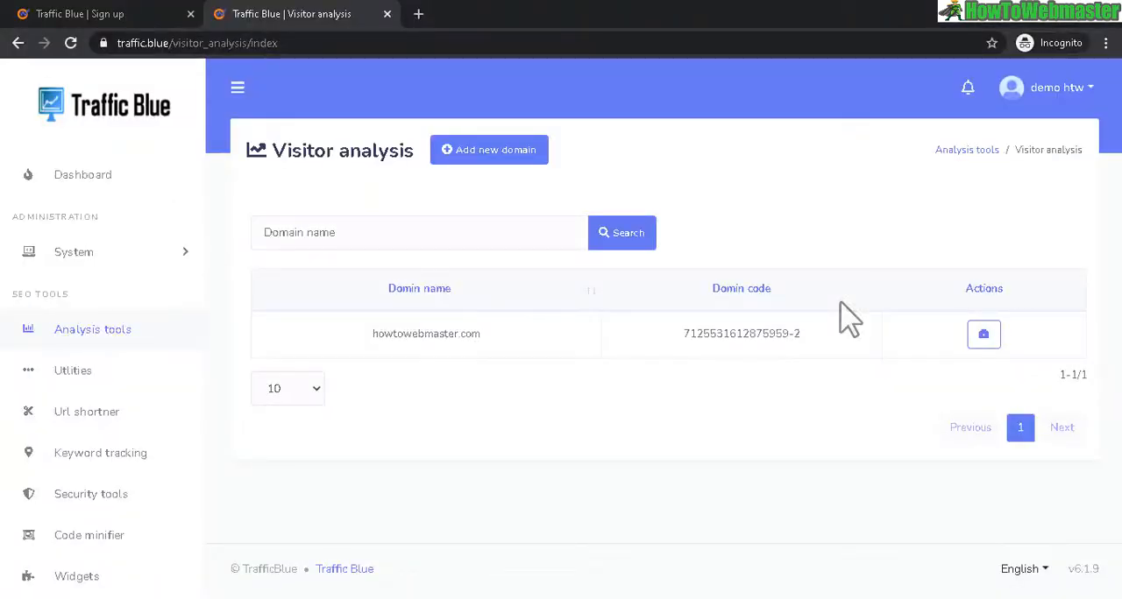
mouse_move(354, 298)
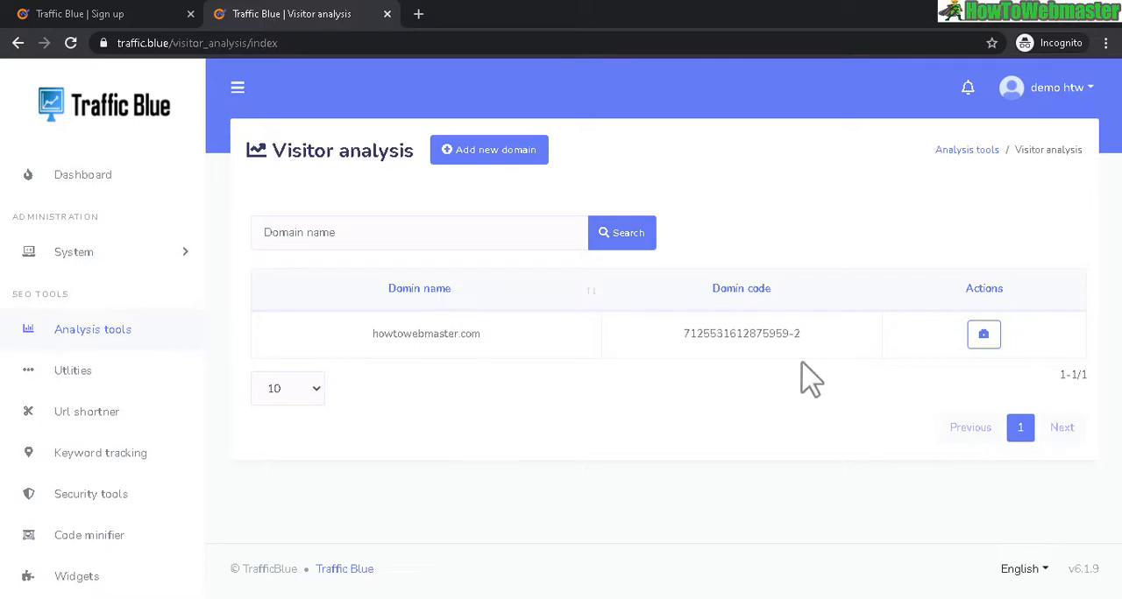
mouse_move(642, 441)
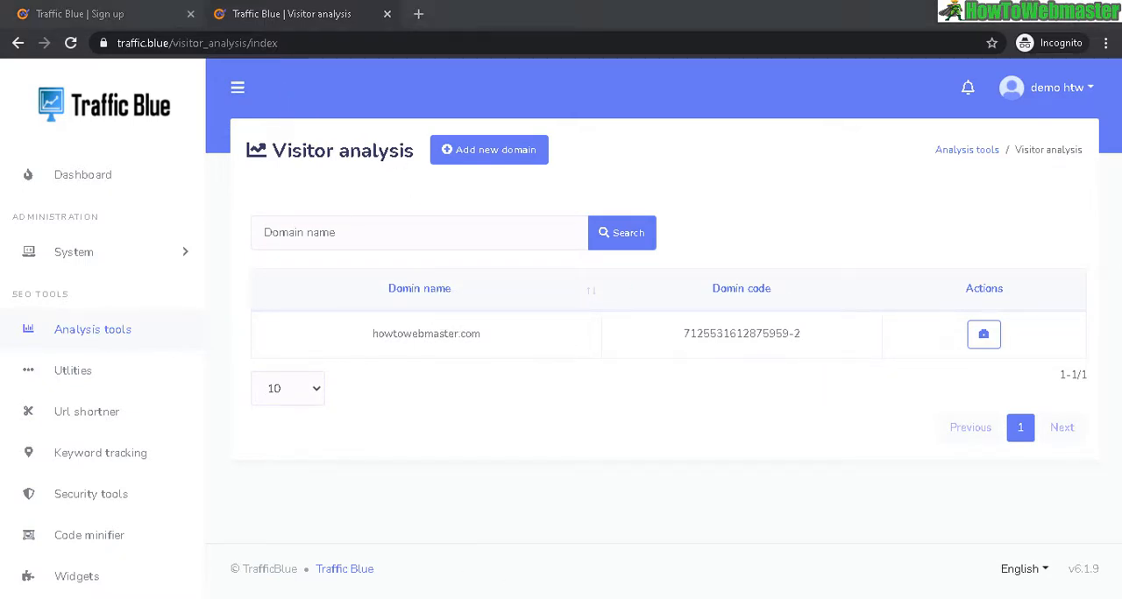
- Show articlespinnerreviews.com's visitor report on its day-wise new visitor Overview
left_click(983, 333)
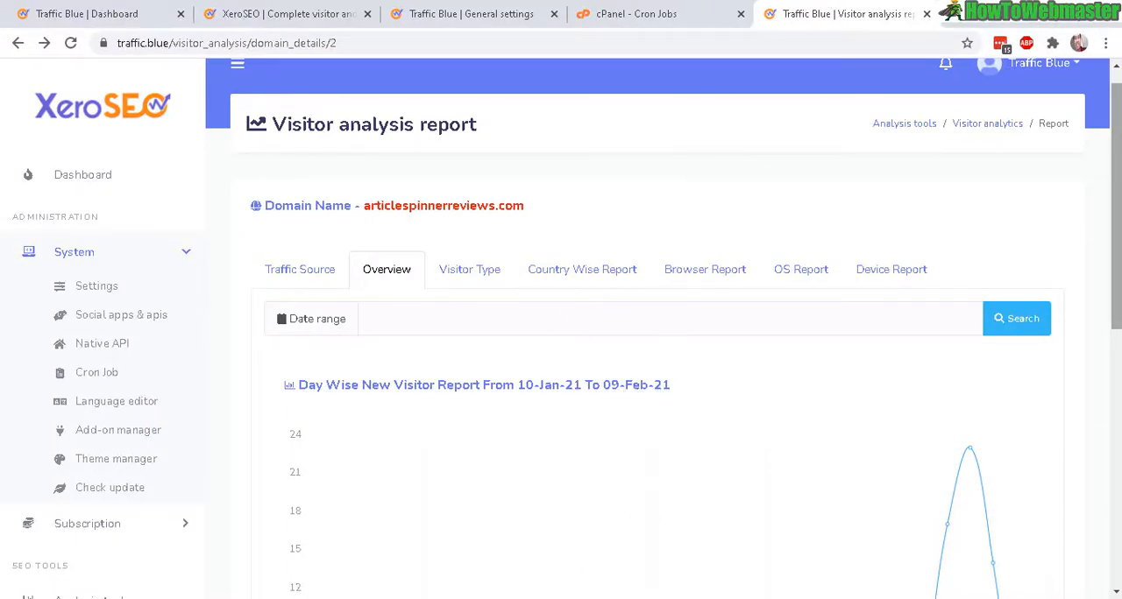
mouse_move(786, 245)
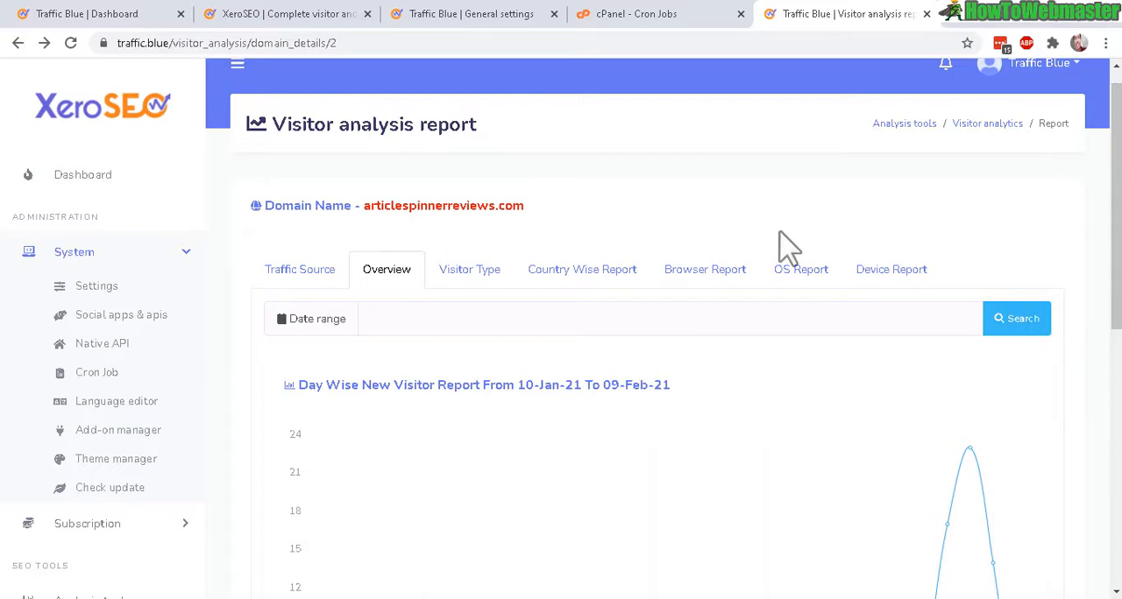
mouse_move(617, 372)
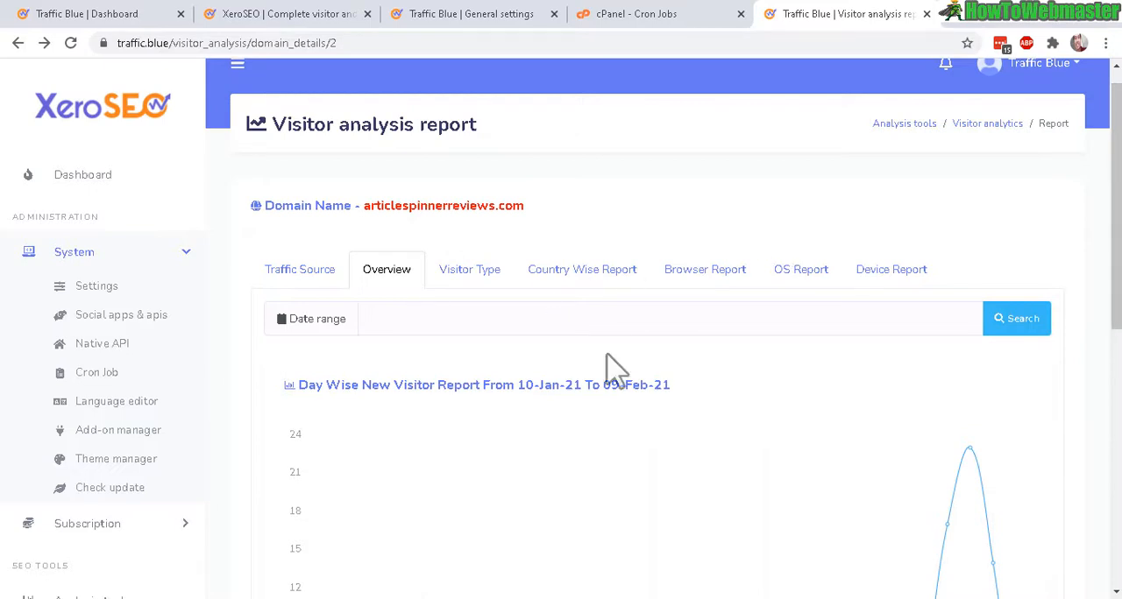
mouse_move(675, 333)
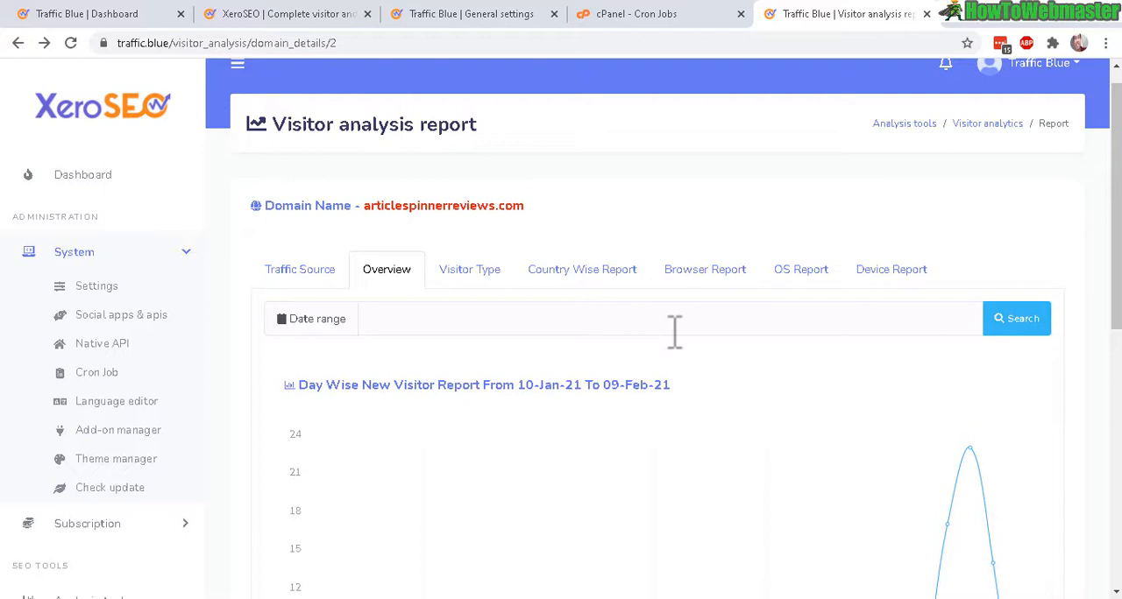
mouse_move(787, 318)
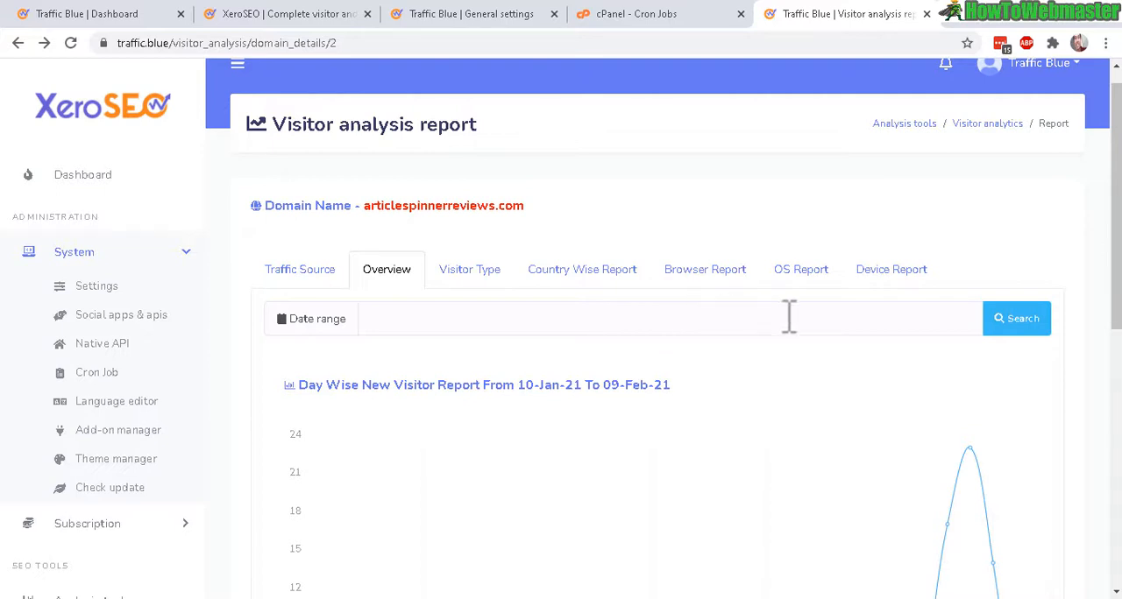
mouse_move(833, 326)
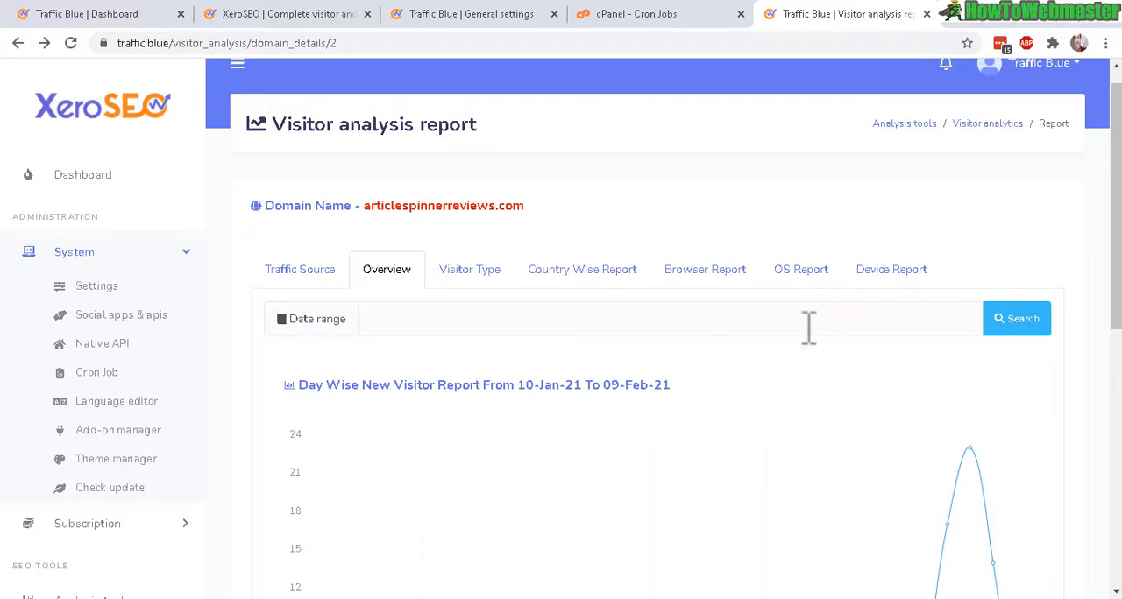
mouse_move(704, 319)
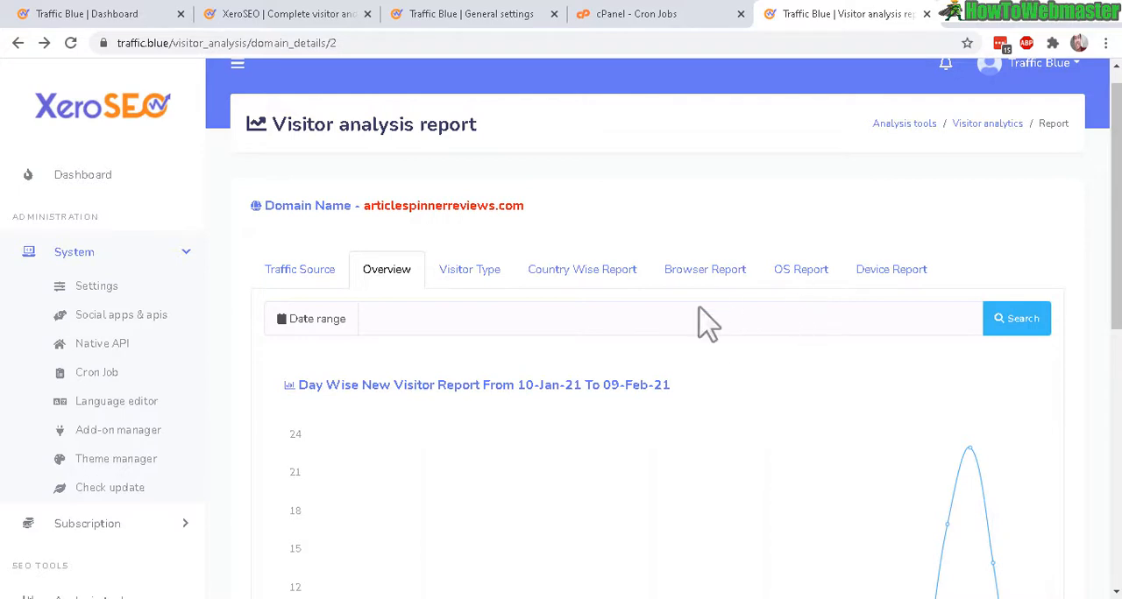
mouse_move(649, 314)
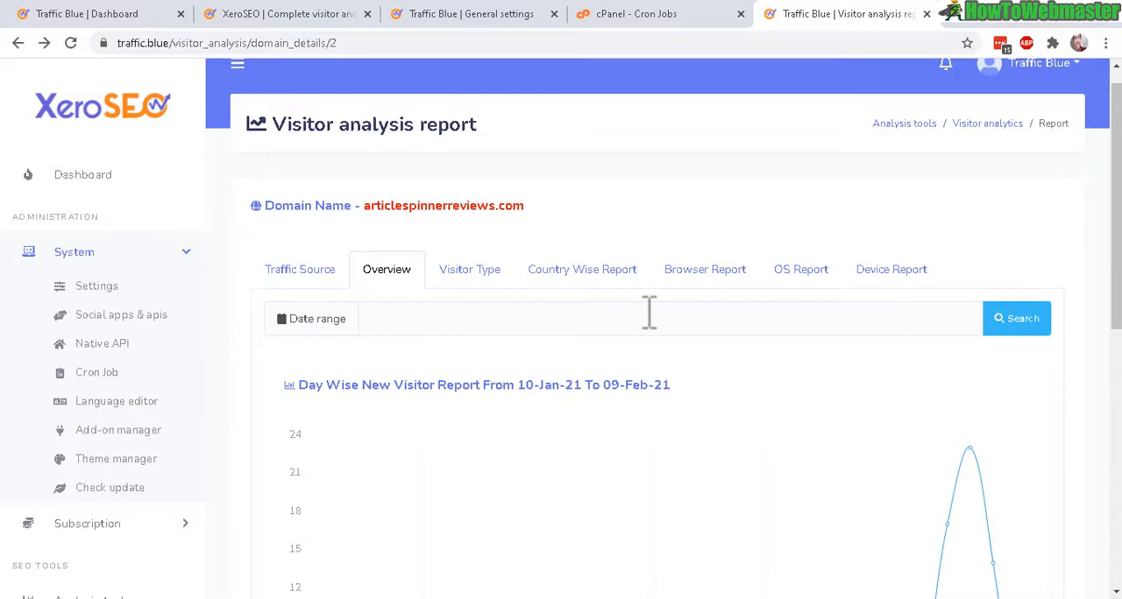
mouse_move(470, 270)
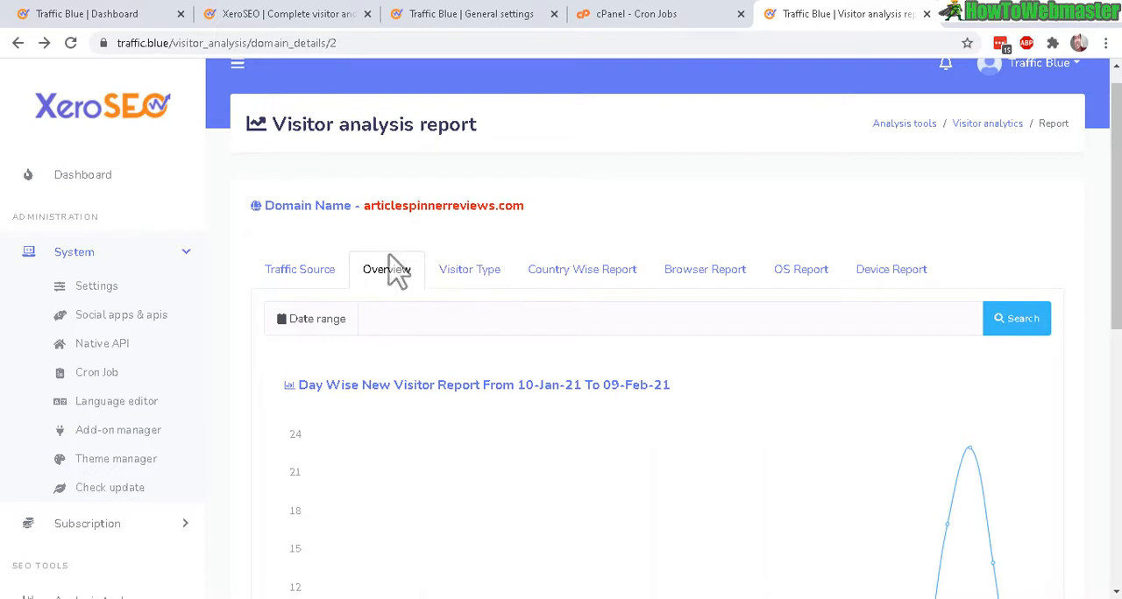
mouse_move(470, 270)
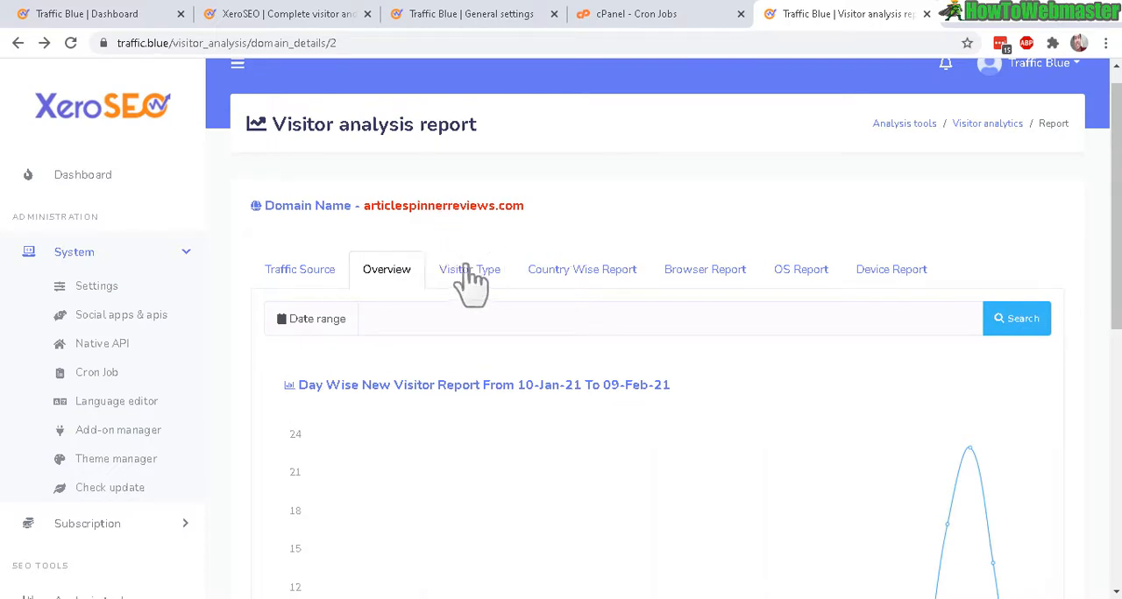
- Review the Visitor Type report of new versus returning visitors over time
left_click(470, 270)
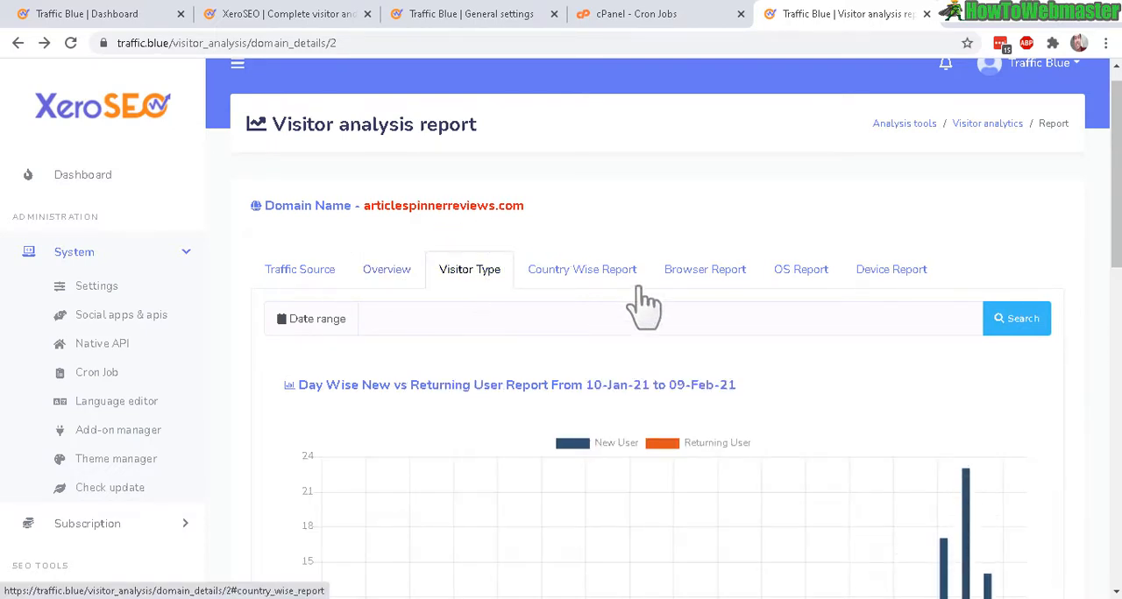
scroll("down", 3)
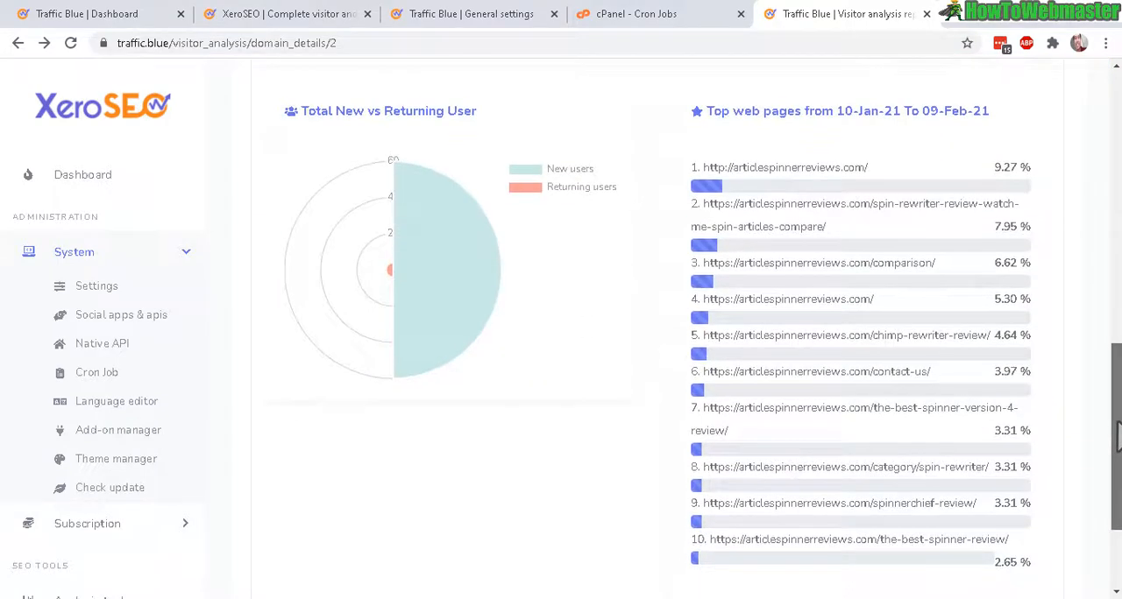
scroll("up", 3)
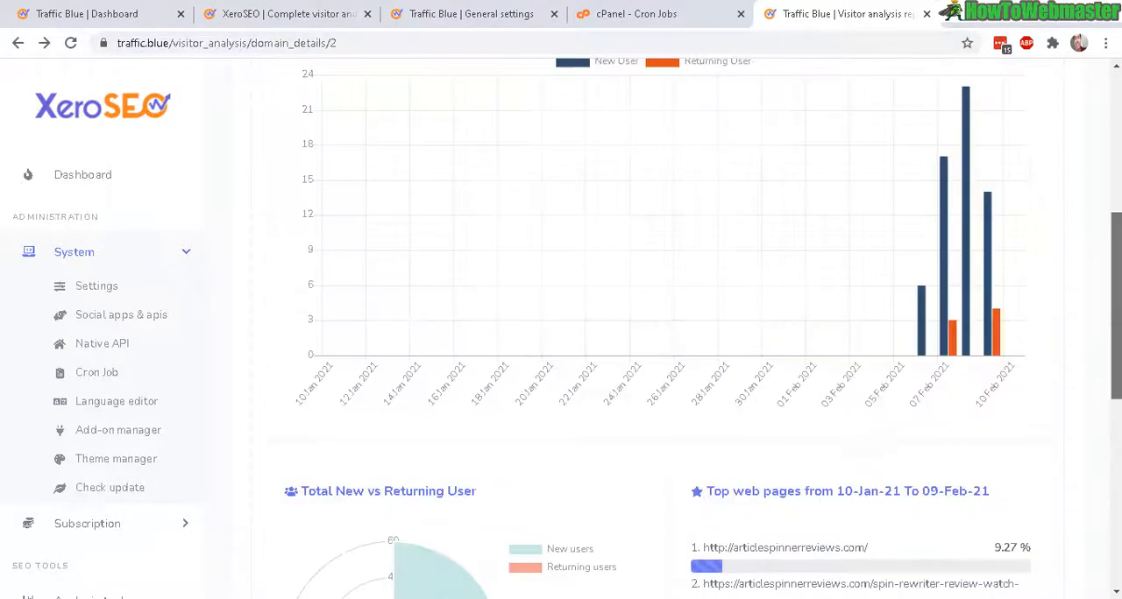
scroll("up", 3)
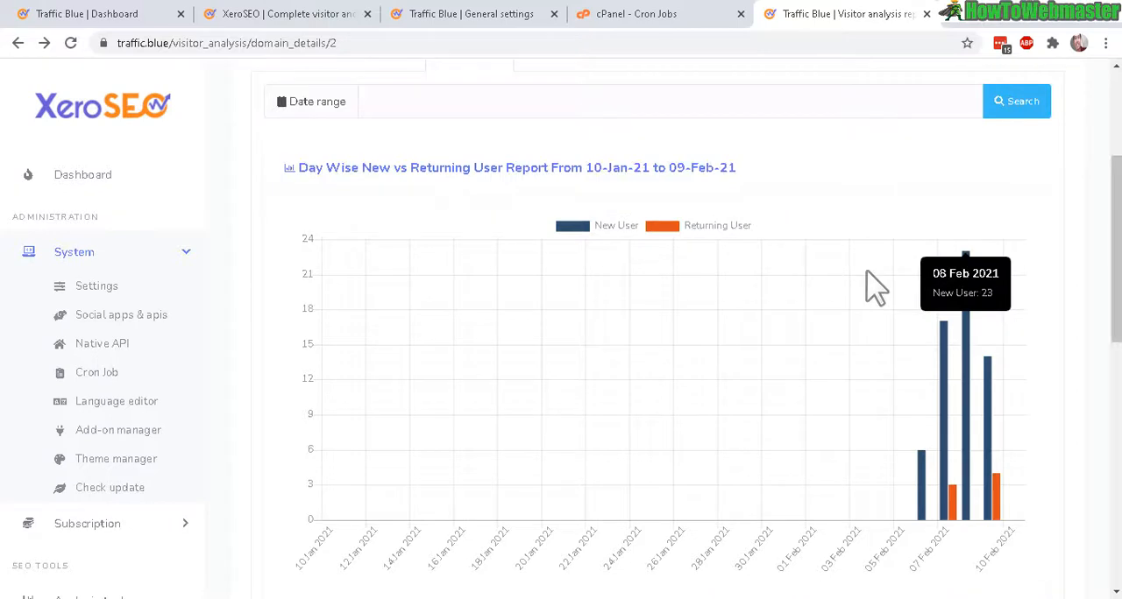
scroll("down", 3)
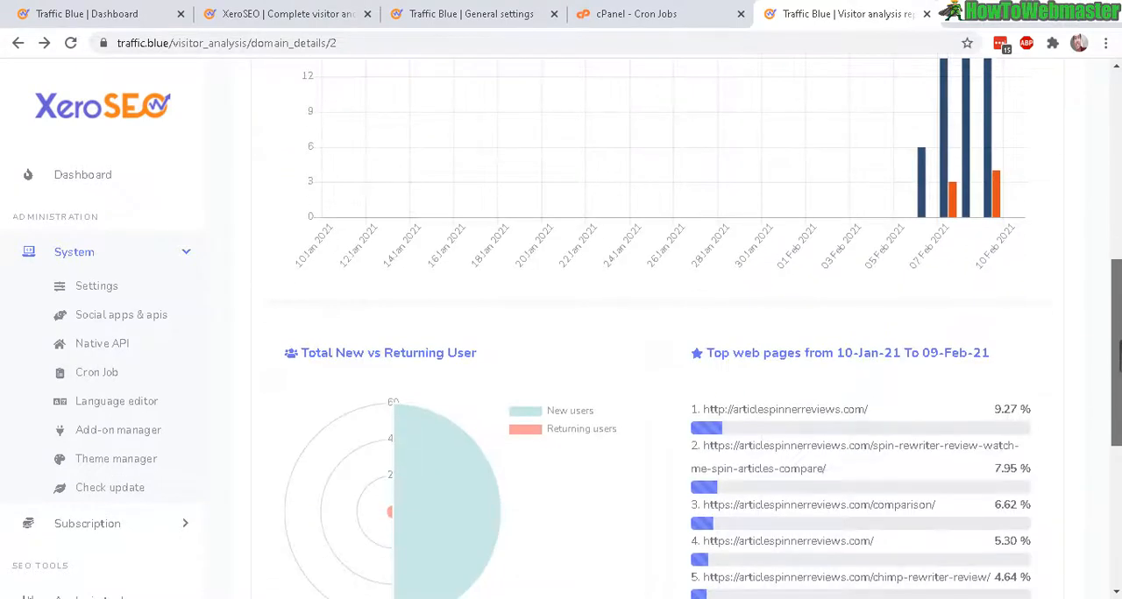
mouse_move(712, 355)
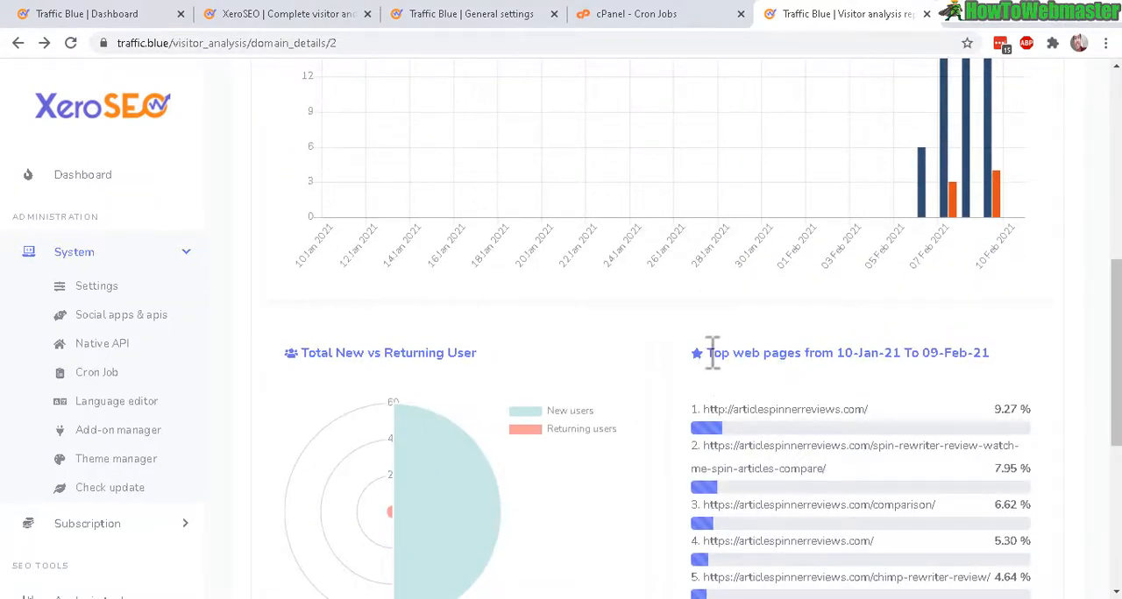
scroll("down", 3)
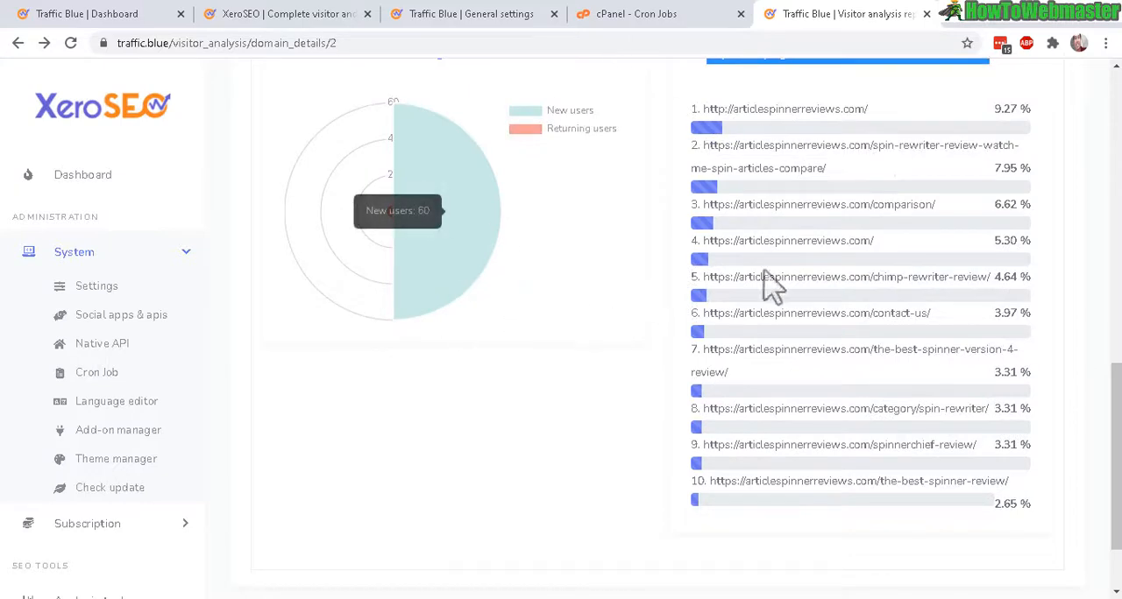
scroll("up", 3)
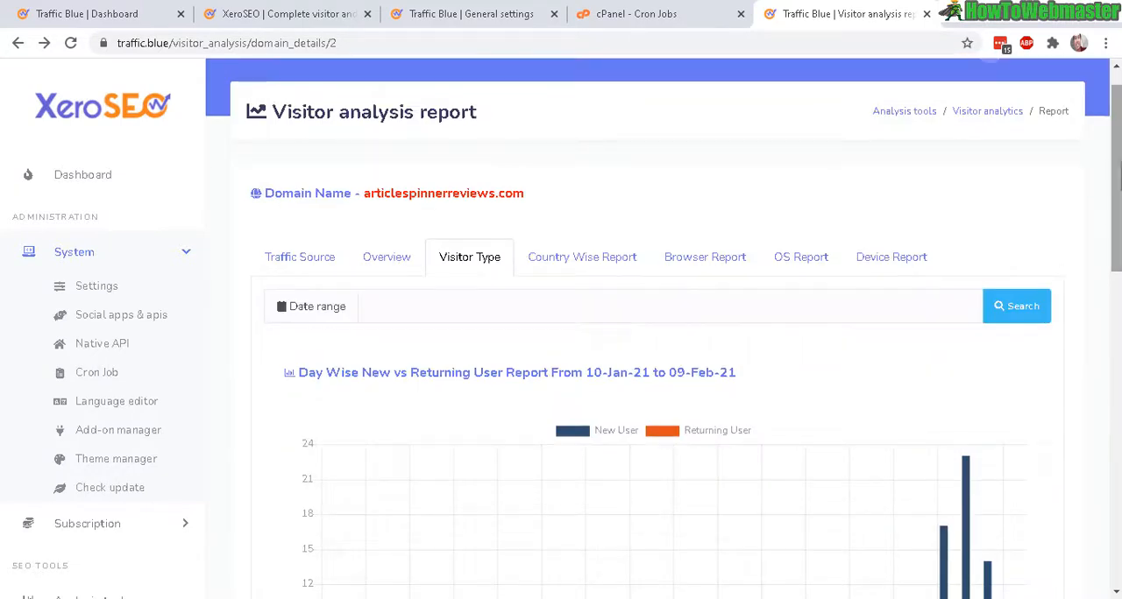
- Review the Country Wise Report map and top web pages for articlespinnerreviews.com
left_click(582, 256)
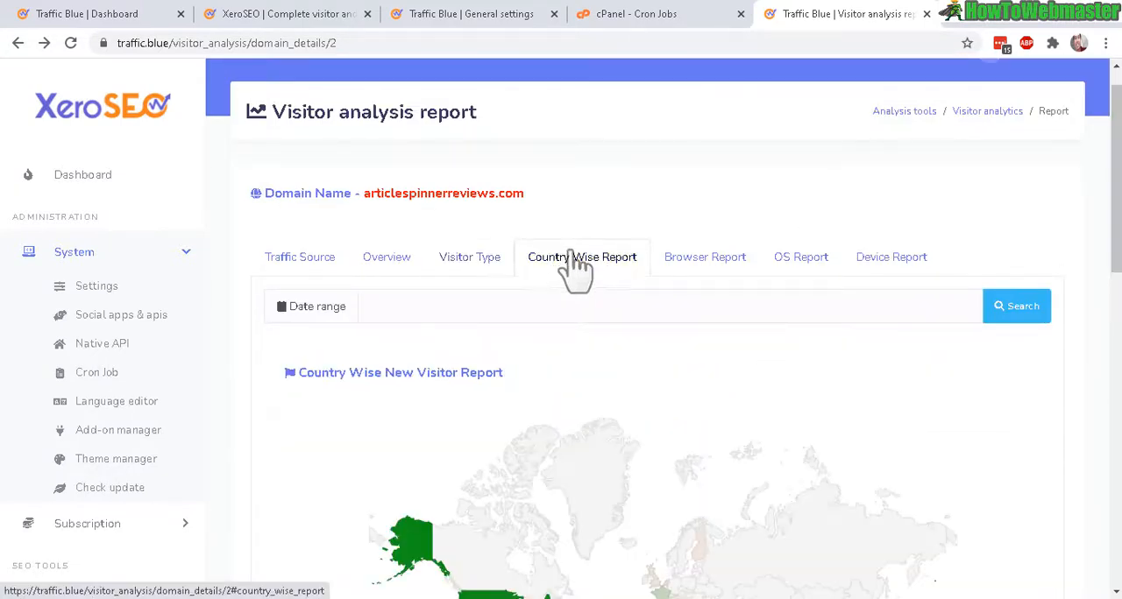
scroll("down", 3)
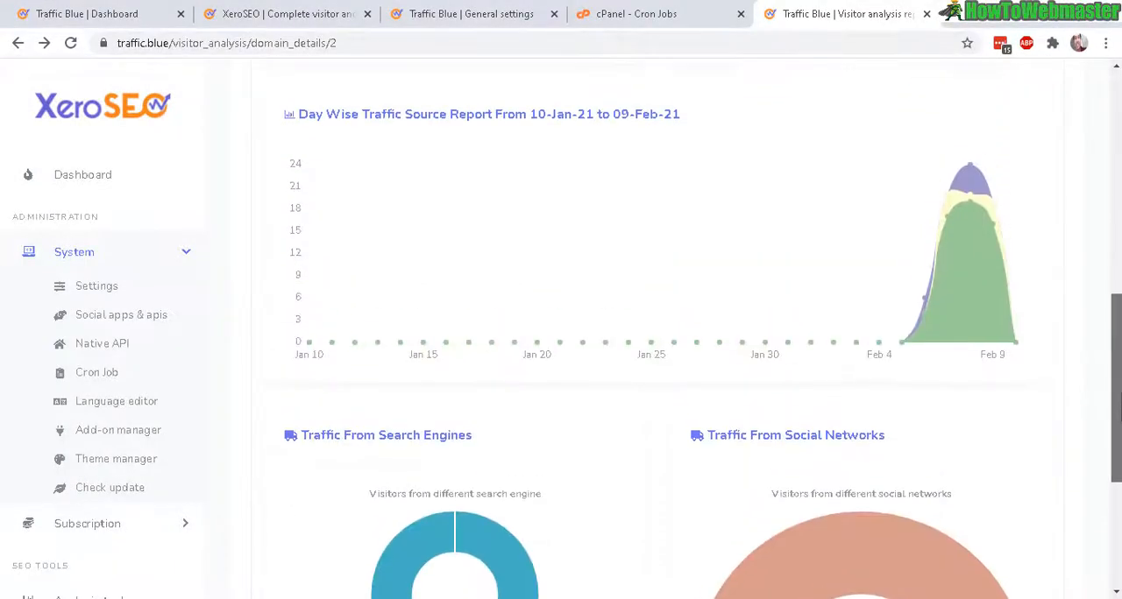
scroll("up", 3)
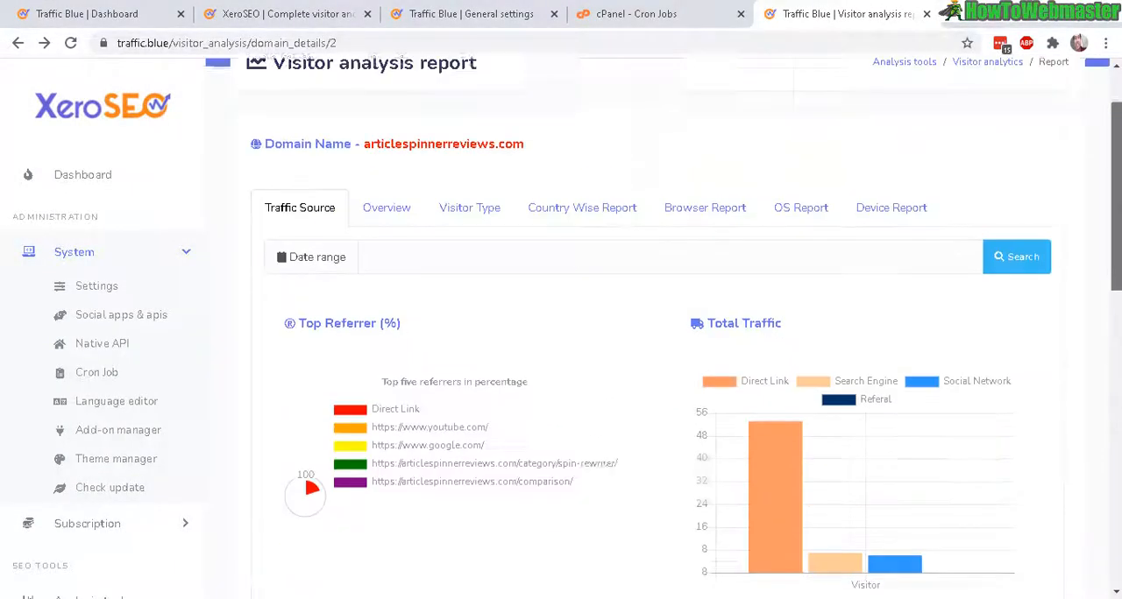
scroll("up", 3)
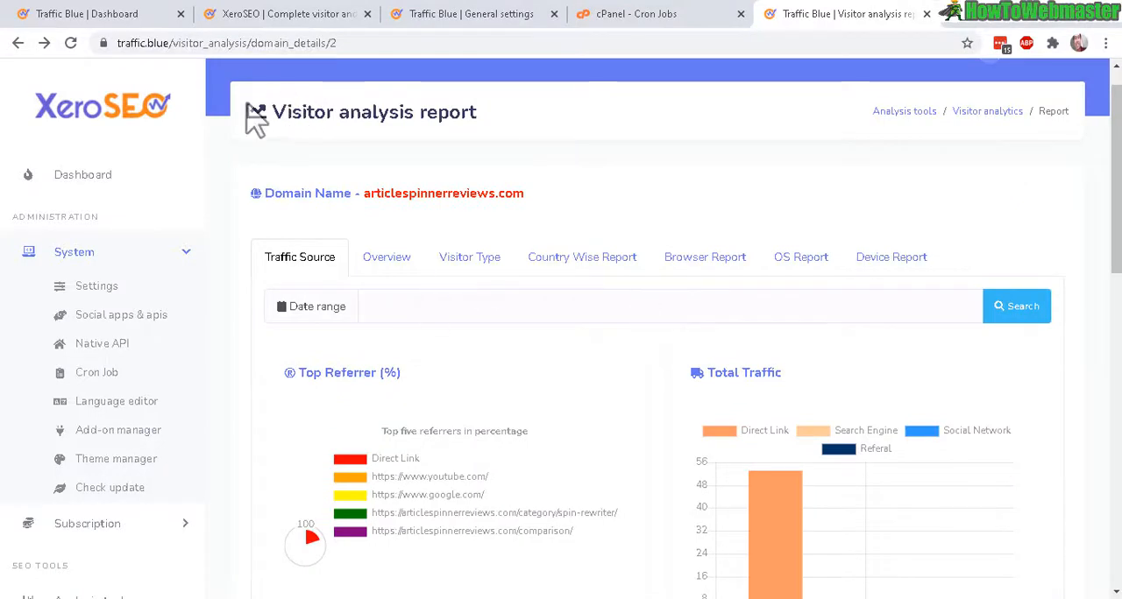
mouse_move(561, 249)
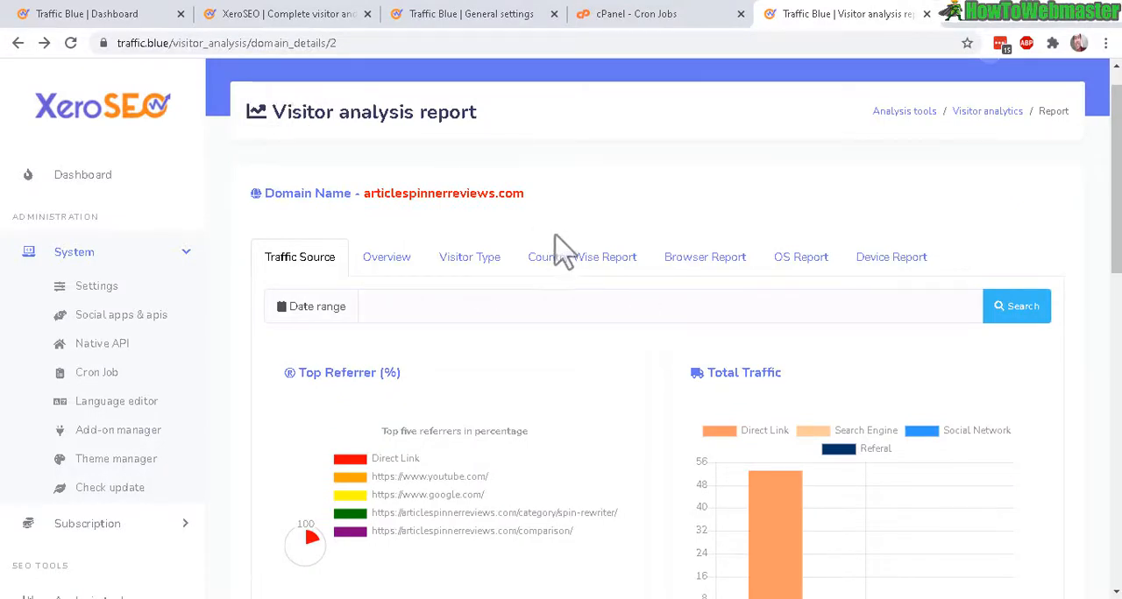
mouse_move(704, 256)
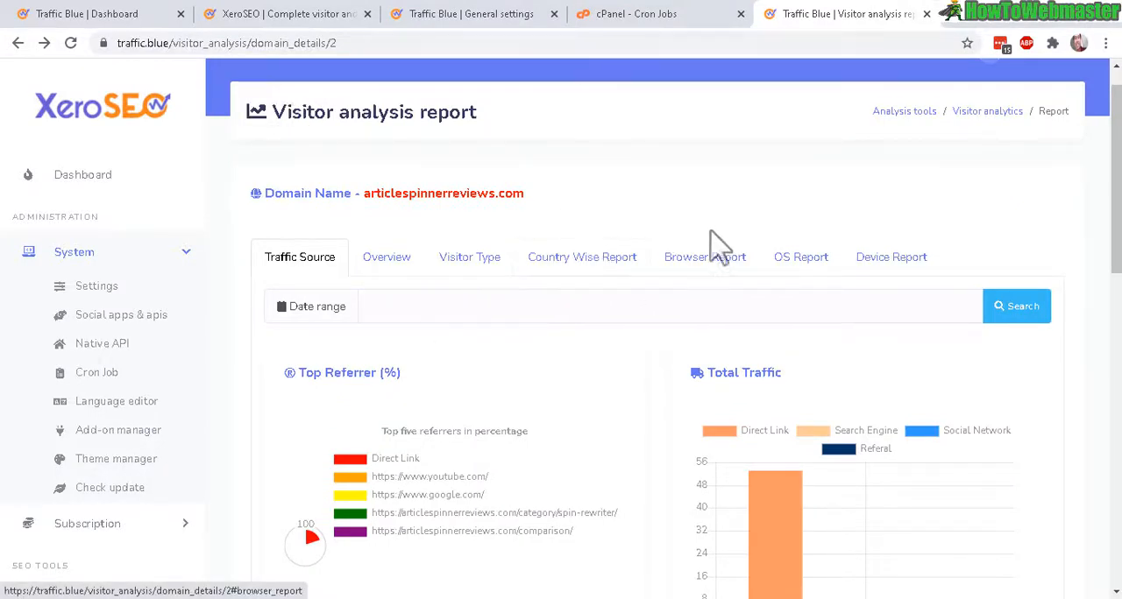
mouse_move(610, 109)
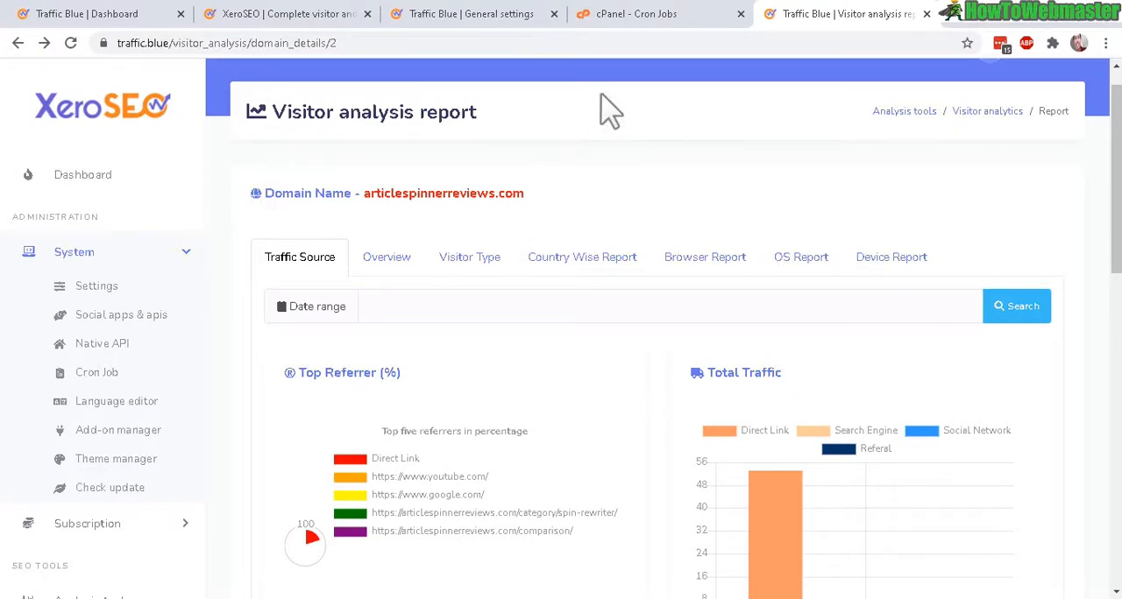
mouse_move(141, 140)
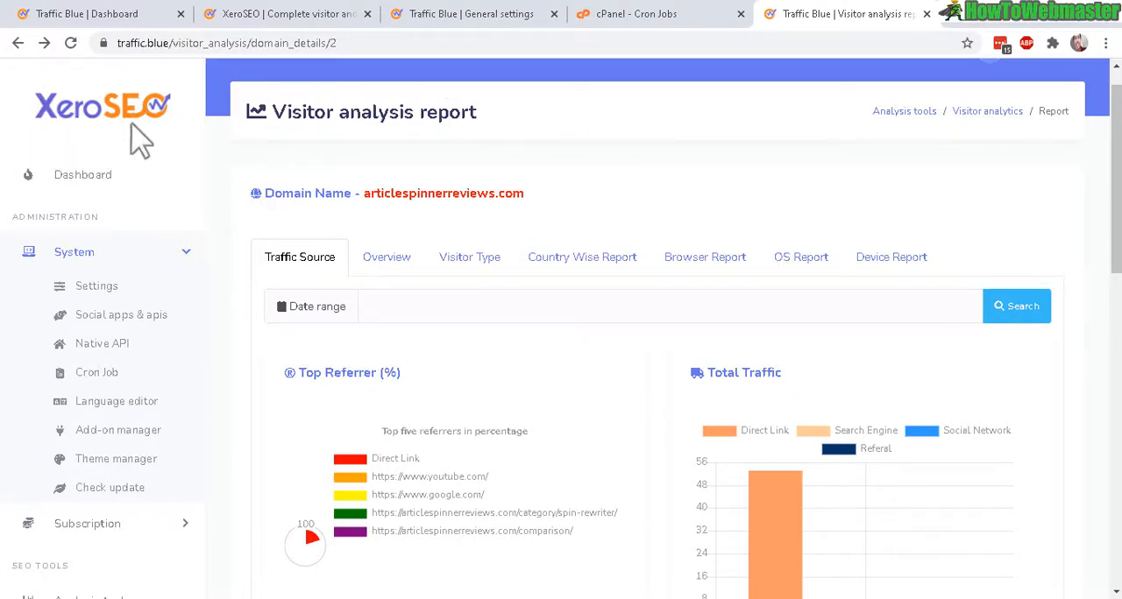
mouse_move(460, 184)
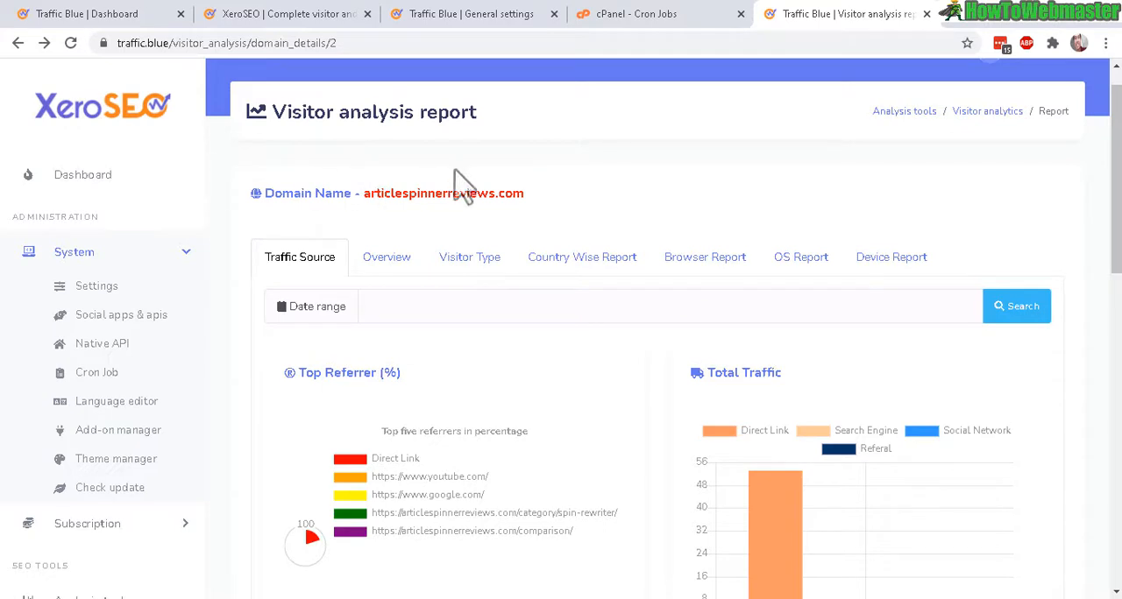
mouse_move(500, 181)
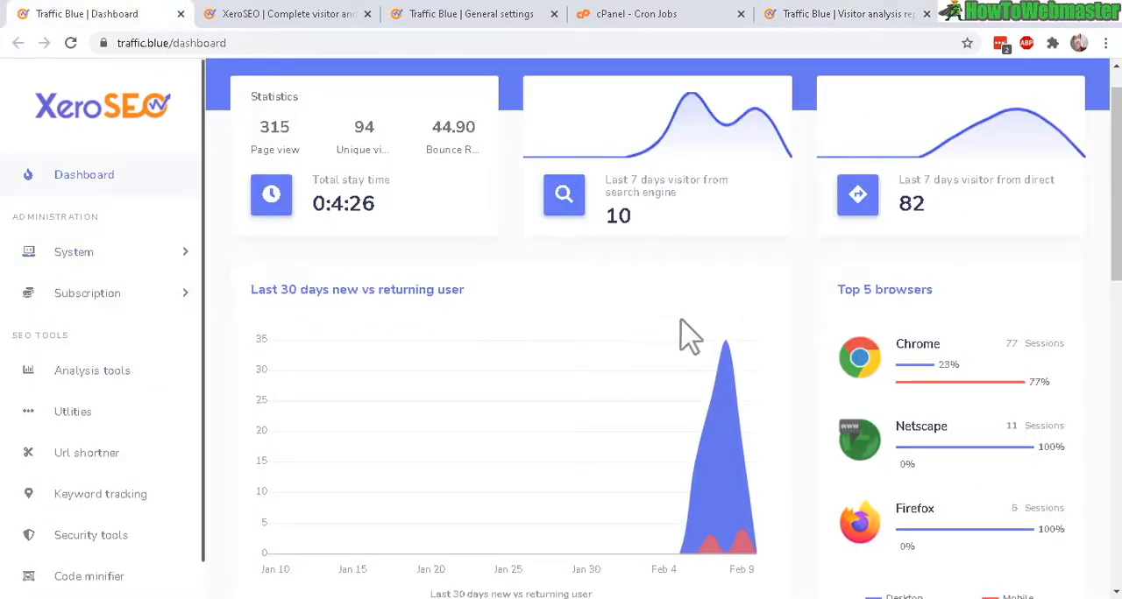
- Scroll the dashboard to its page views, unique visitors and 30-day user chart
scroll("up", 3)
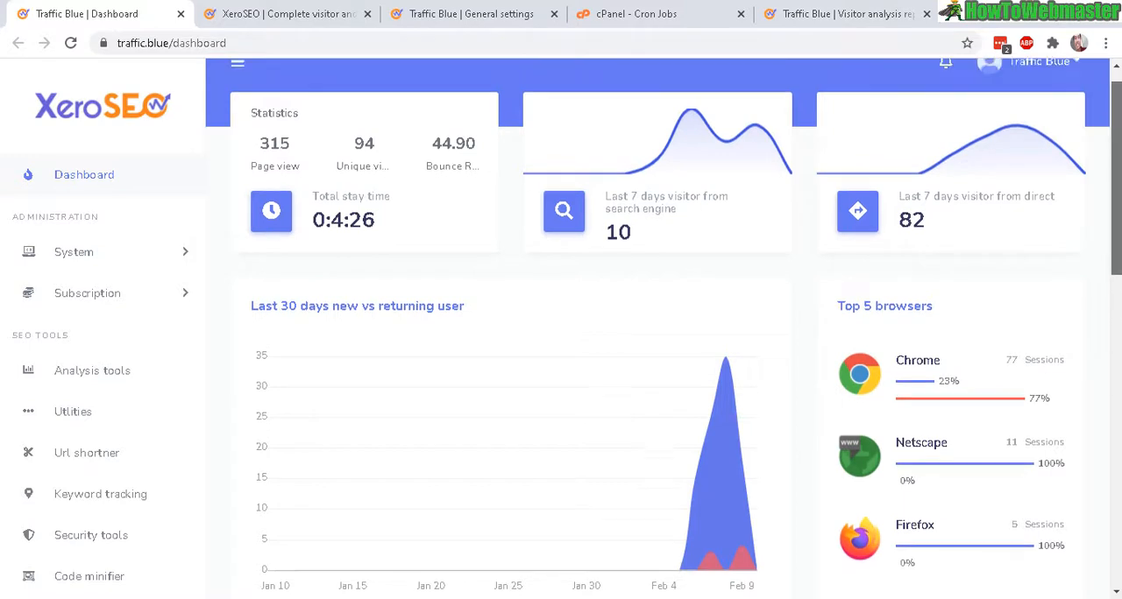
scroll("up", 3)
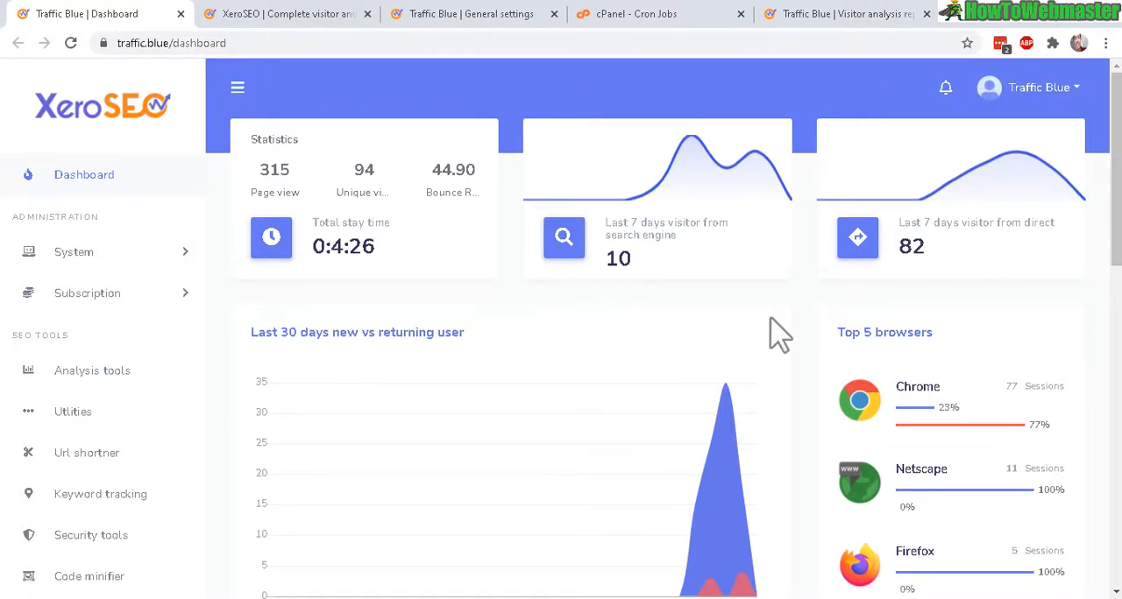